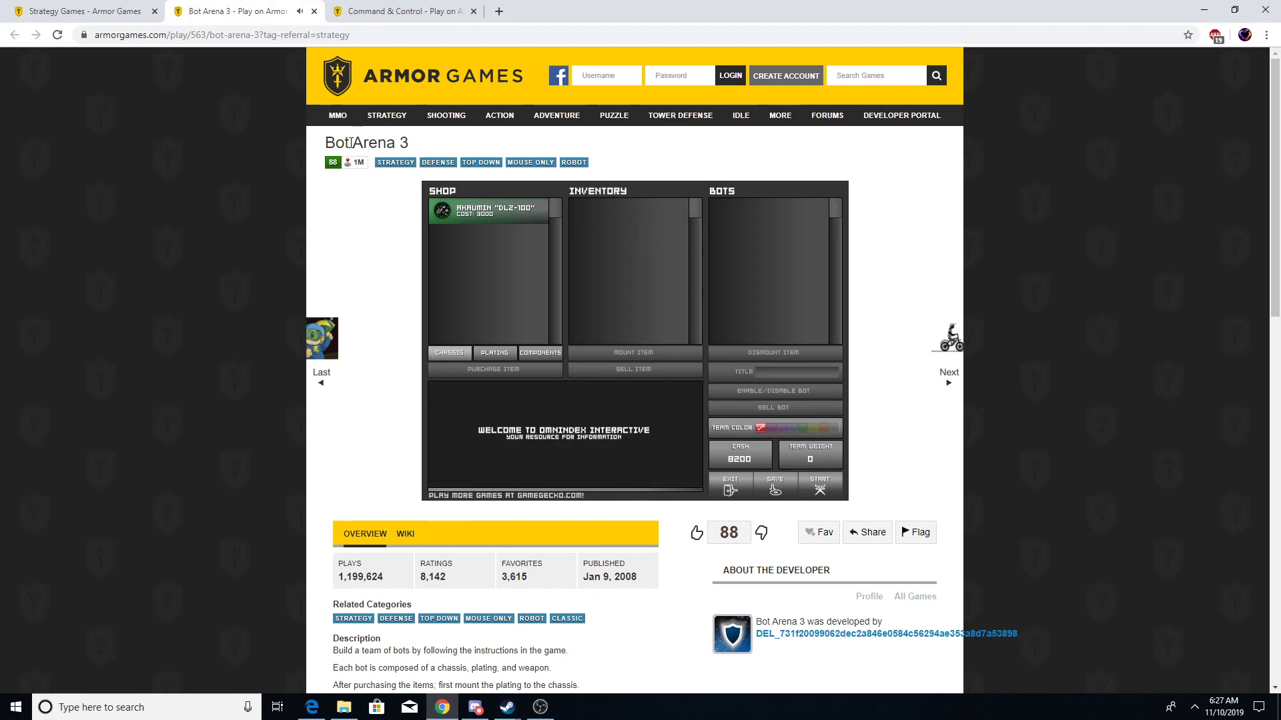
{"action": "mouse_move", "coordinate": [492, 391]}
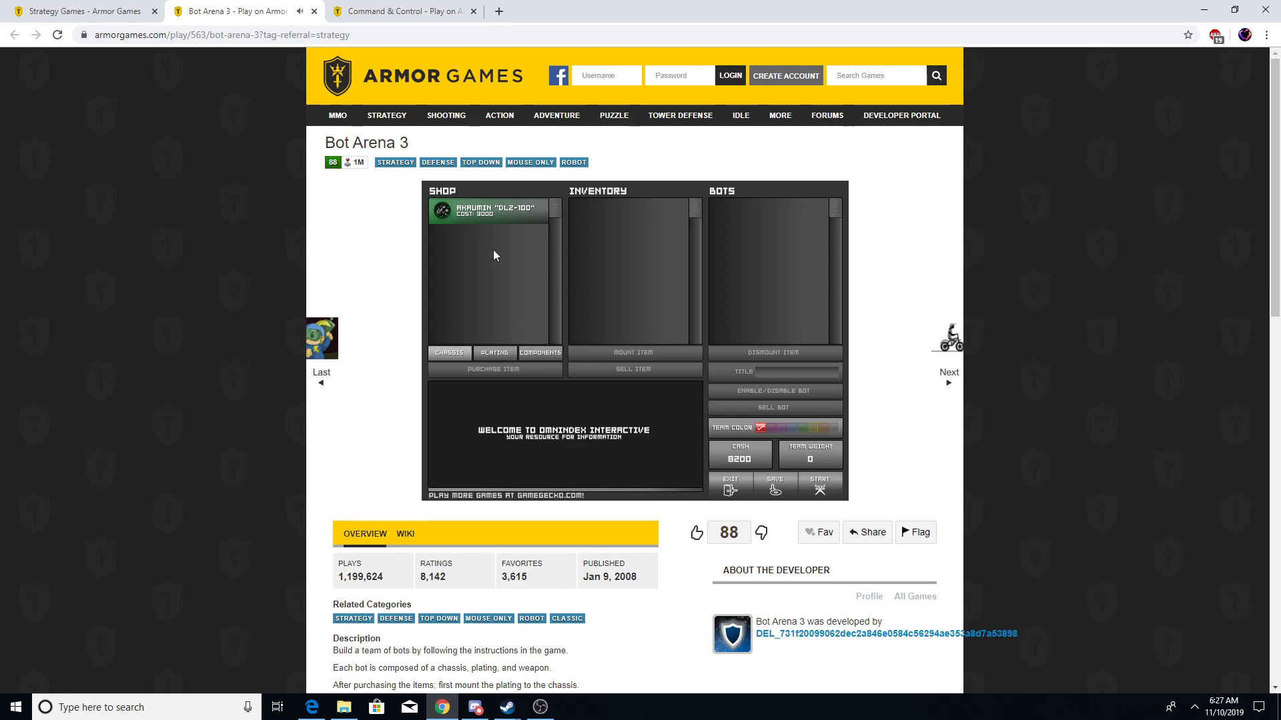
Step: Build the first bot: Akrumin DLZ-100 chassis, Chrometek Light plating and Raptor DT-01 blaster
{"action": "left_click", "coordinate": [491, 211]}
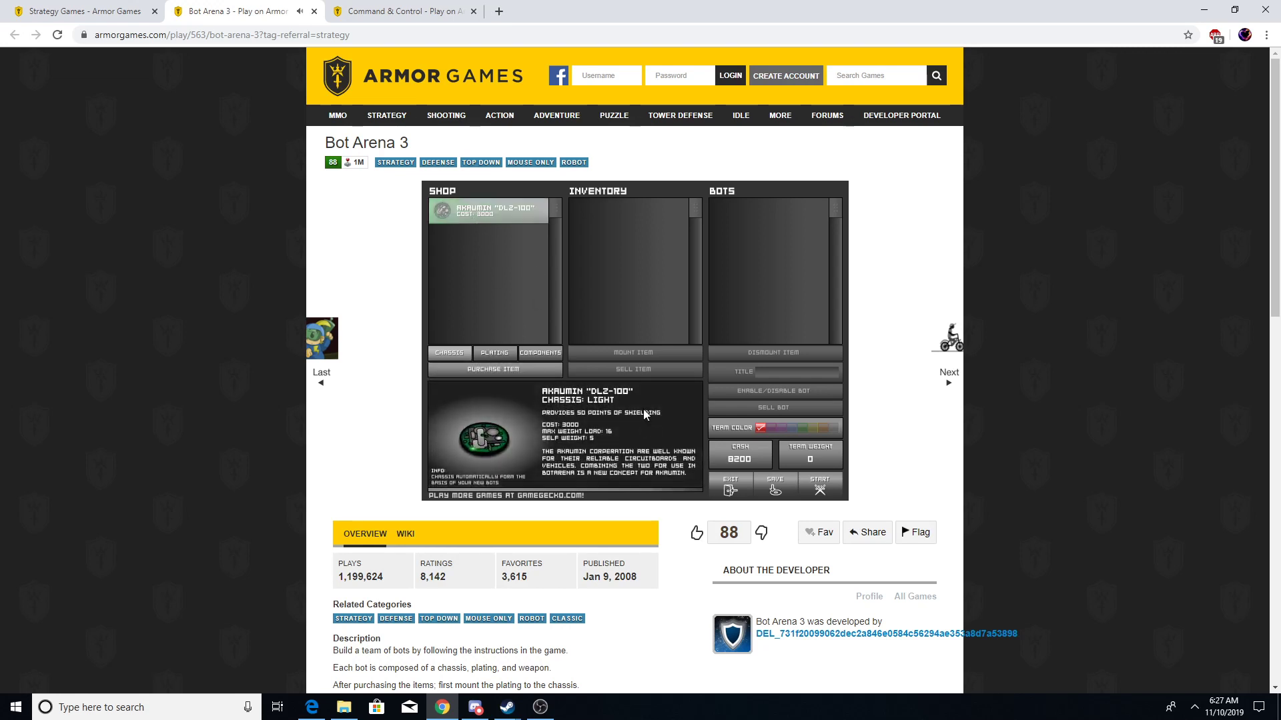
{"action": "left_click", "coordinate": [493, 369]}
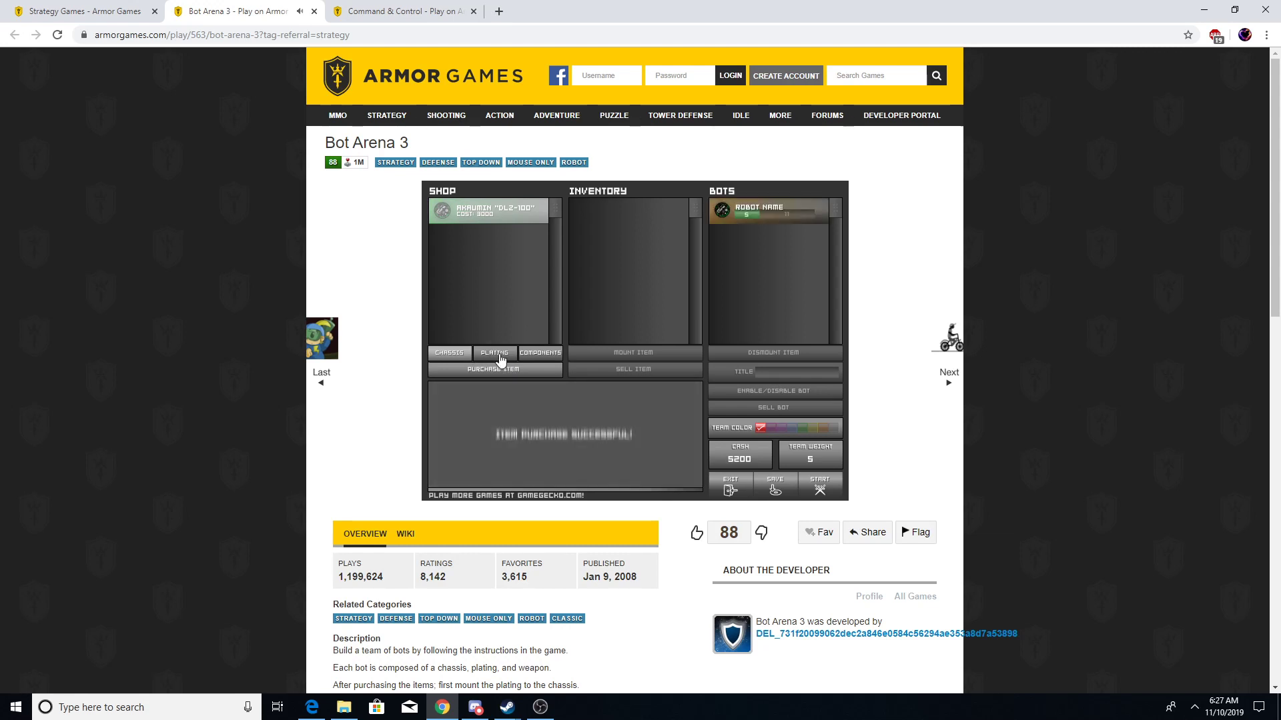
{"action": "left_click", "coordinate": [494, 353]}
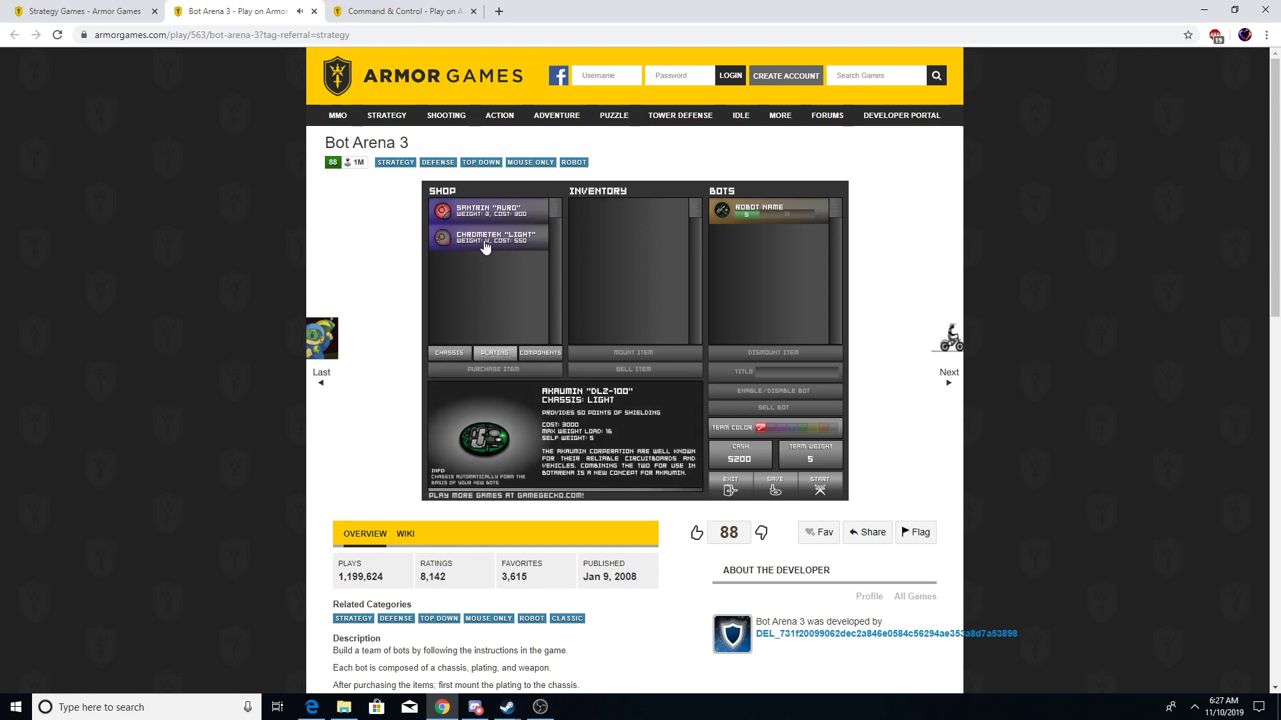
{"action": "left_click", "coordinate": [489, 237]}
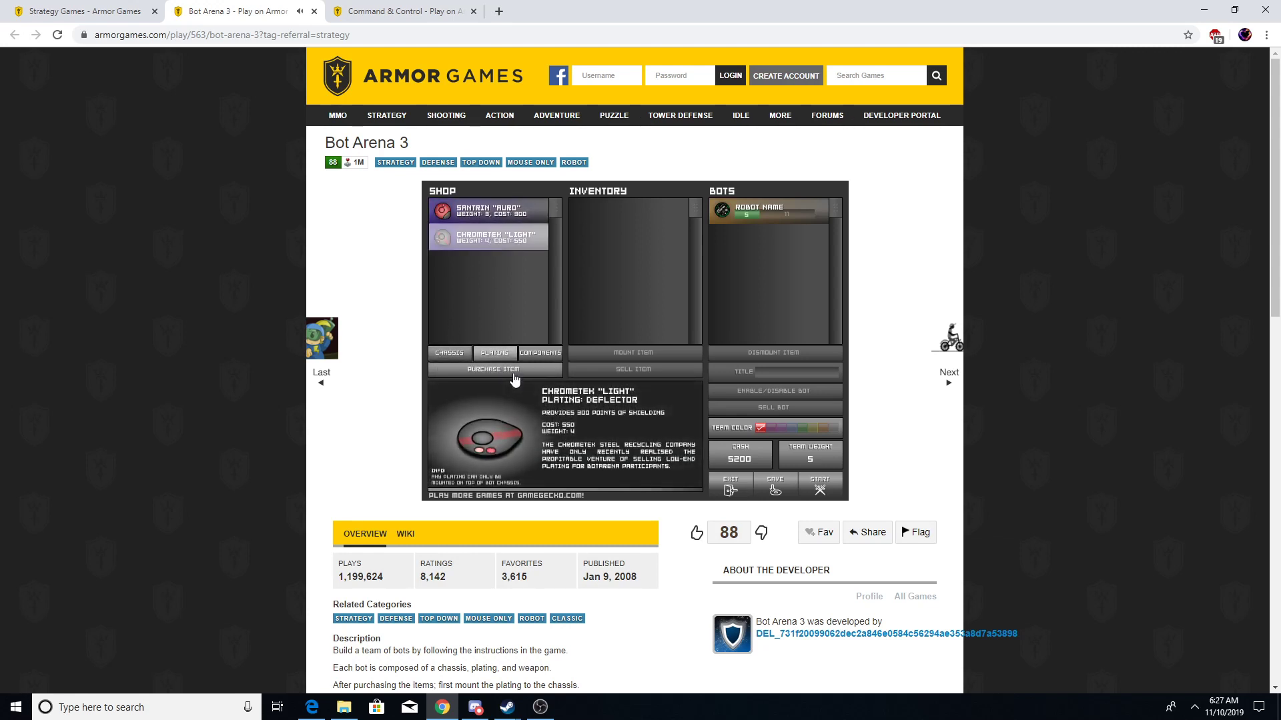
{"action": "left_click", "coordinate": [494, 369]}
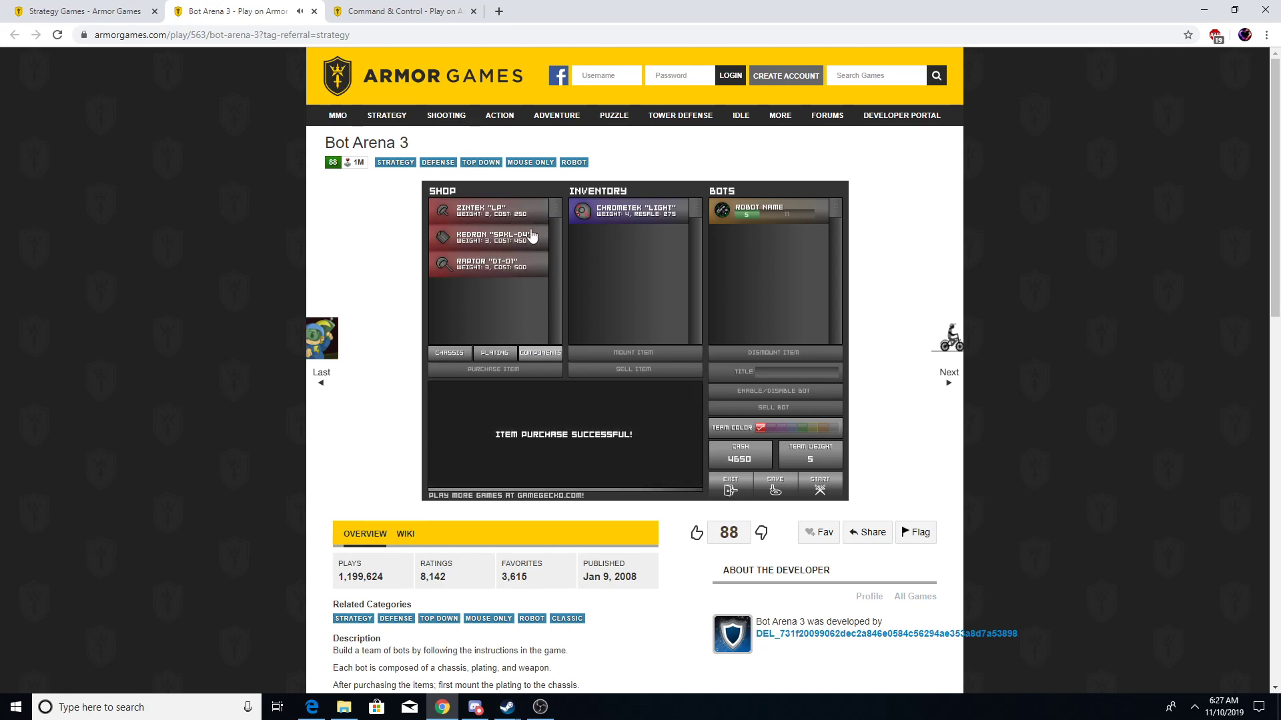
{"action": "left_click", "coordinate": [489, 265]}
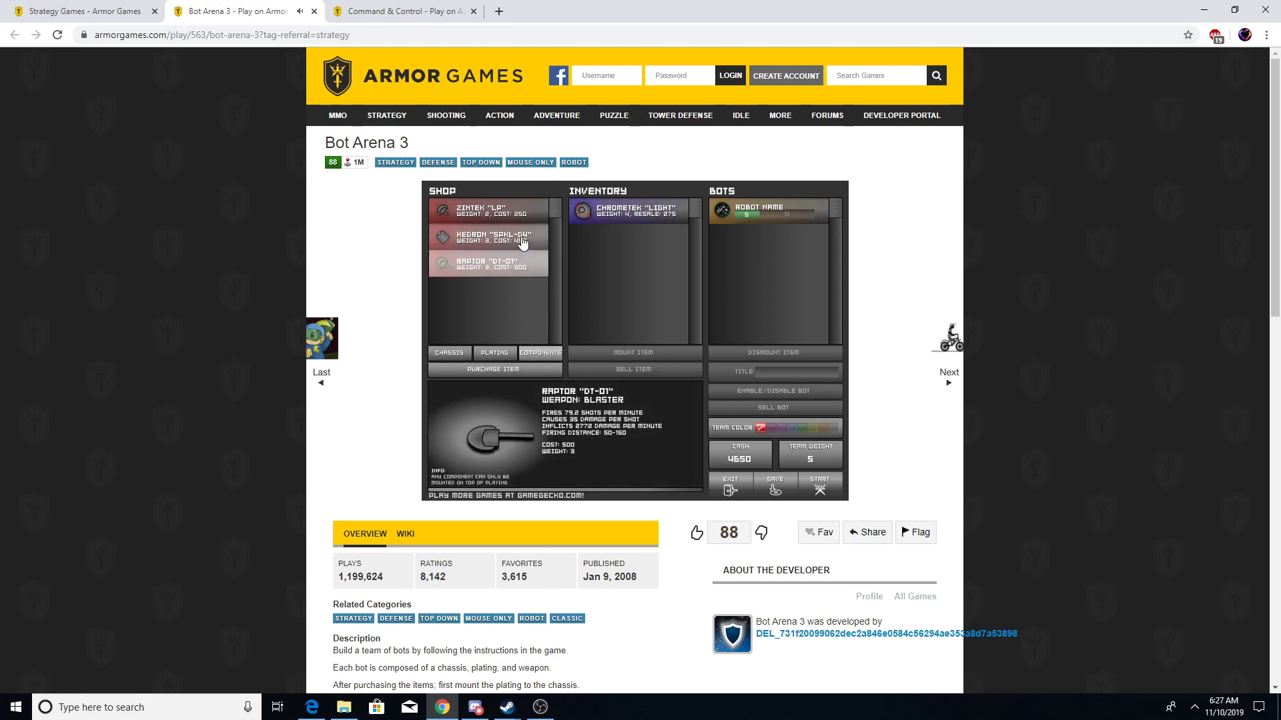
{"action": "left_click", "coordinate": [489, 236]}
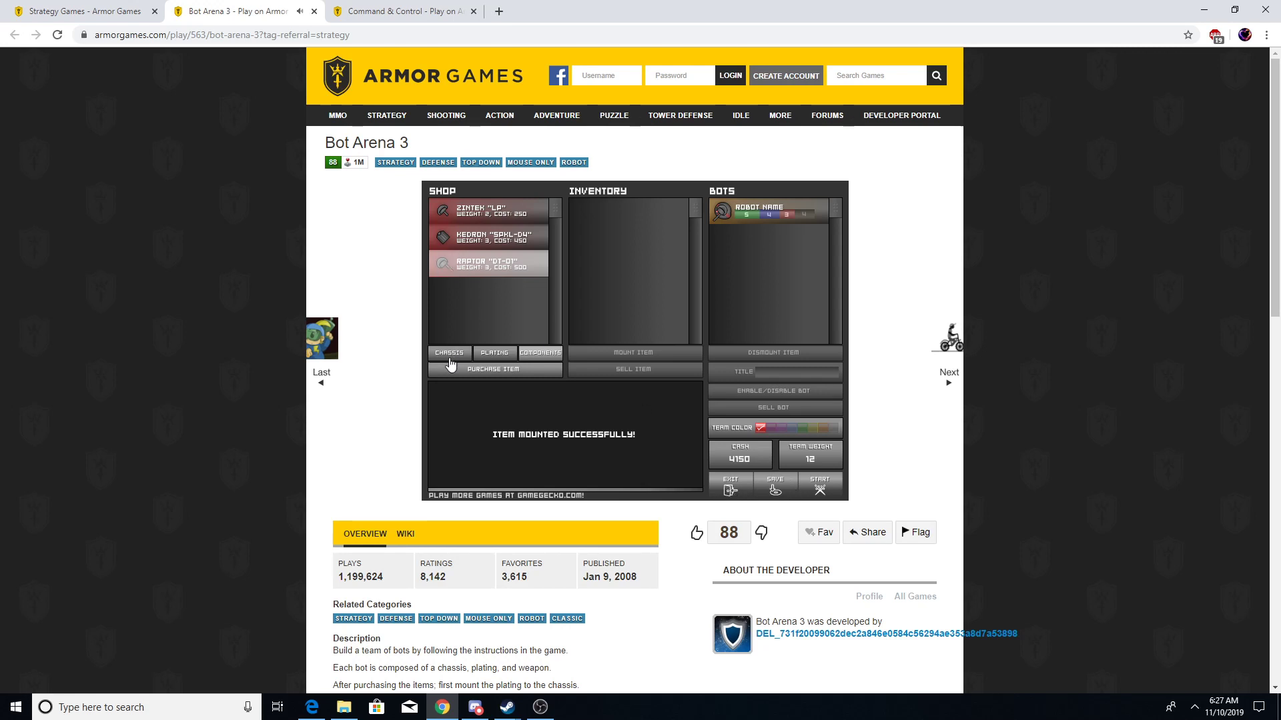
Step: Build a second bot with Santrin Auro plating and a mounted Raptor DT-01 blaster
{"action": "left_click", "coordinate": [493, 368]}
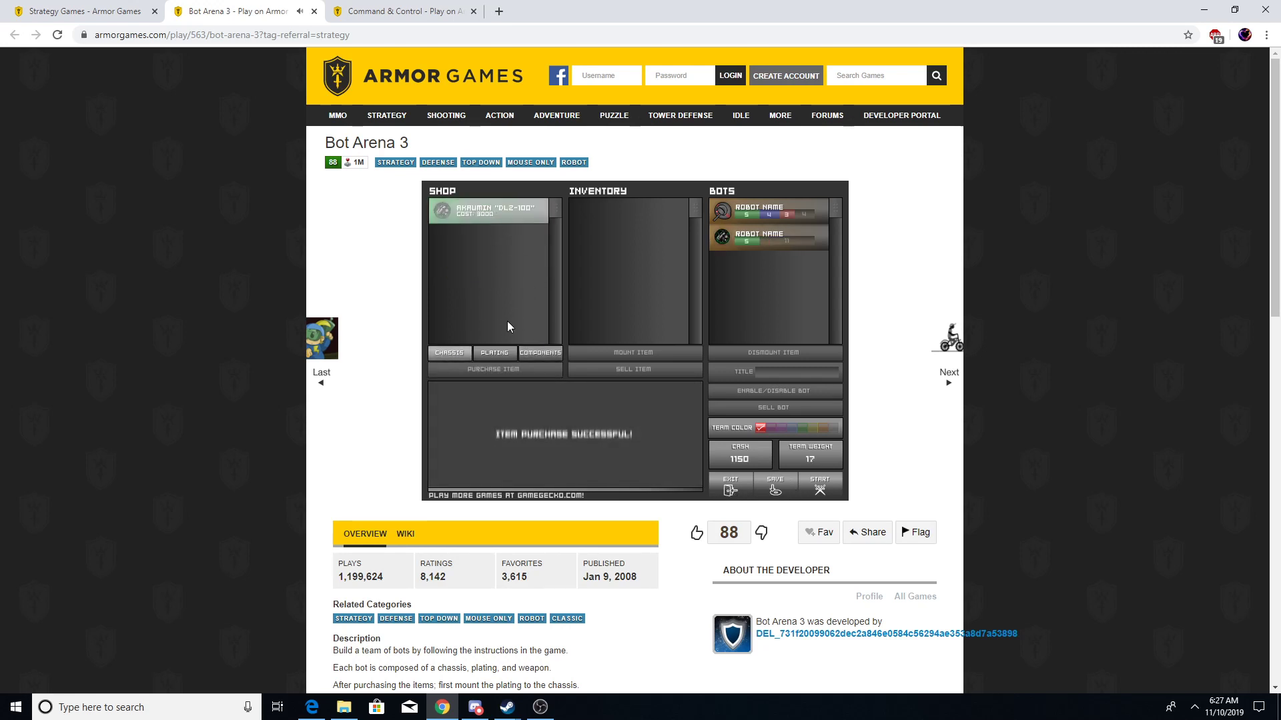
{"action": "left_click", "coordinate": [494, 353]}
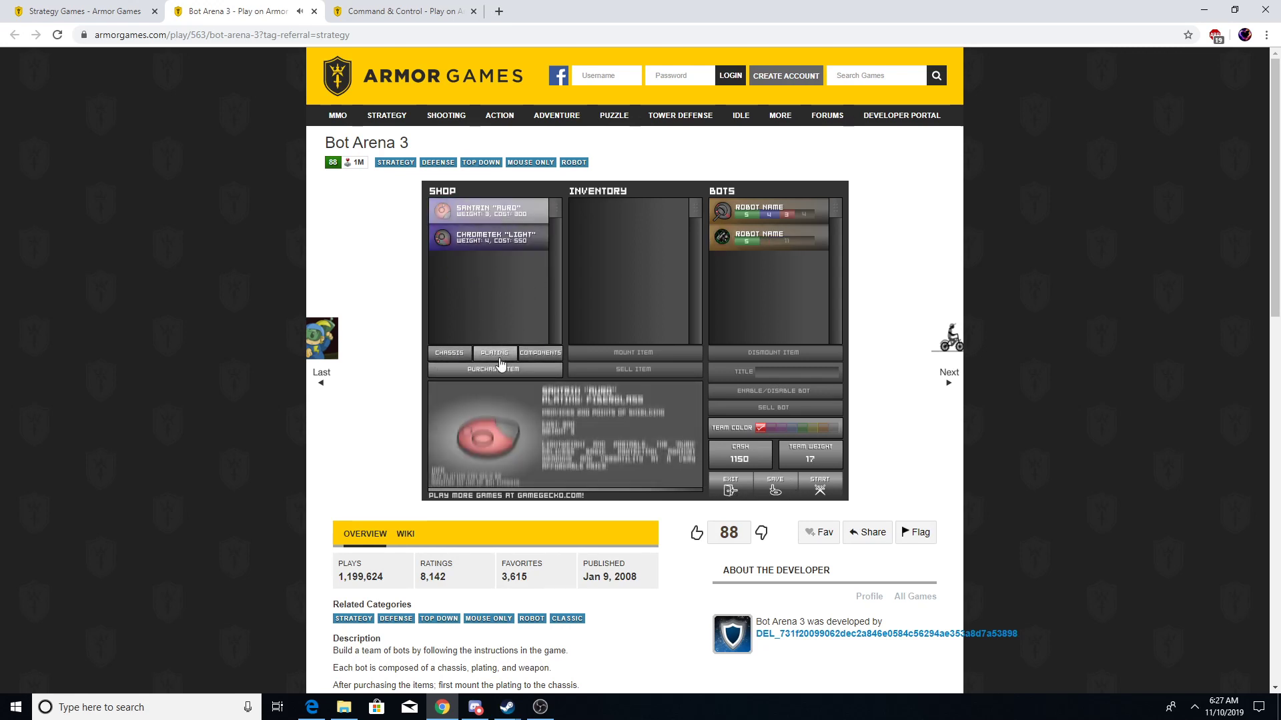
{"action": "left_click", "coordinate": [493, 369]}
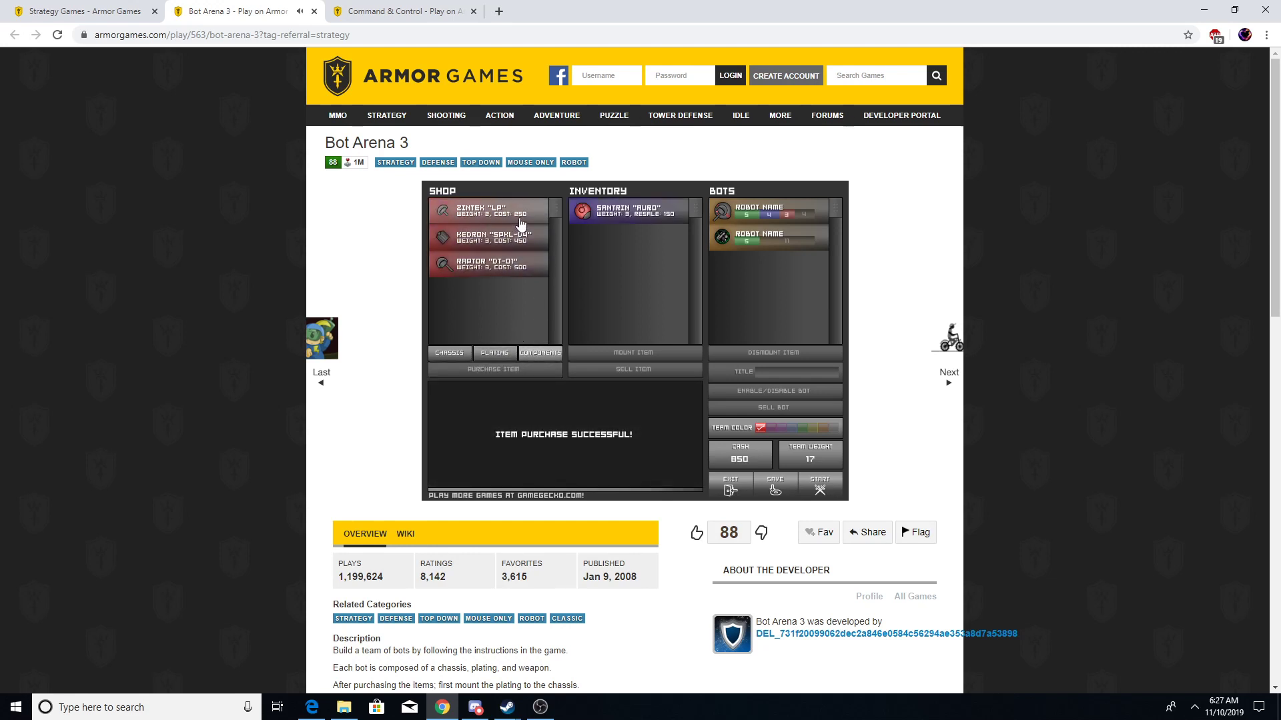
{"action": "left_click", "coordinate": [490, 263]}
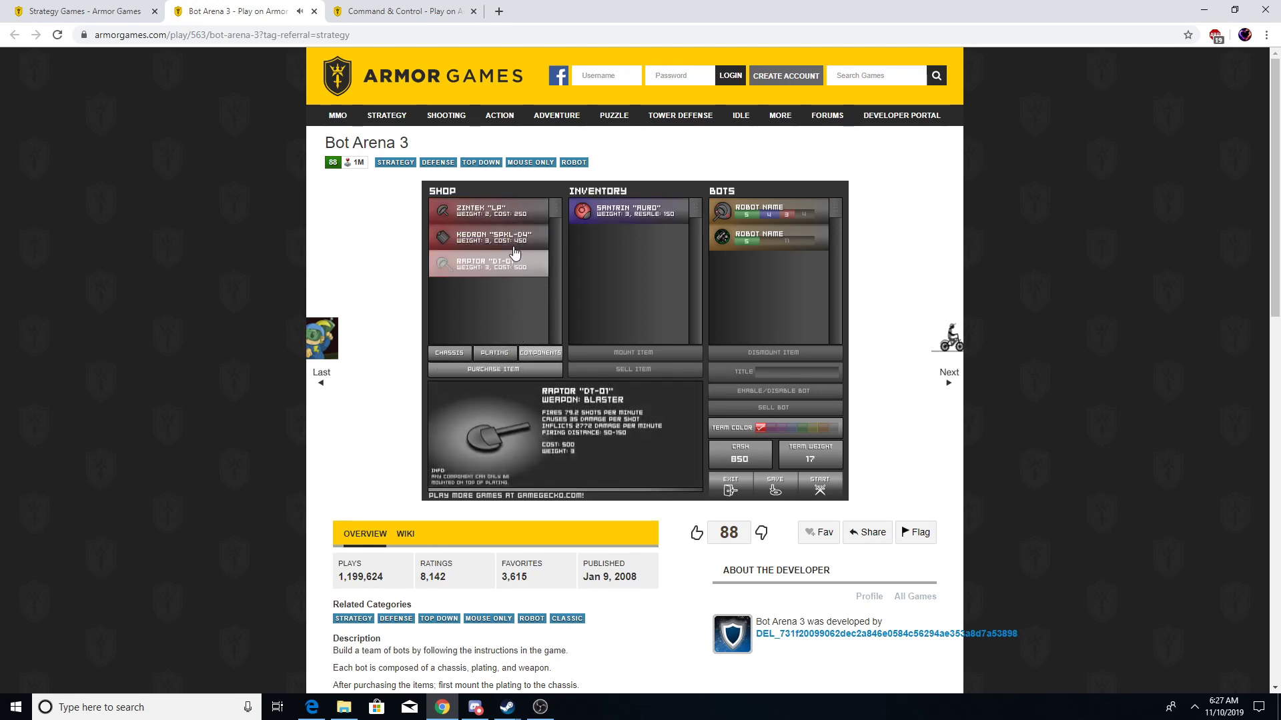
{"action": "left_click", "coordinate": [493, 369]}
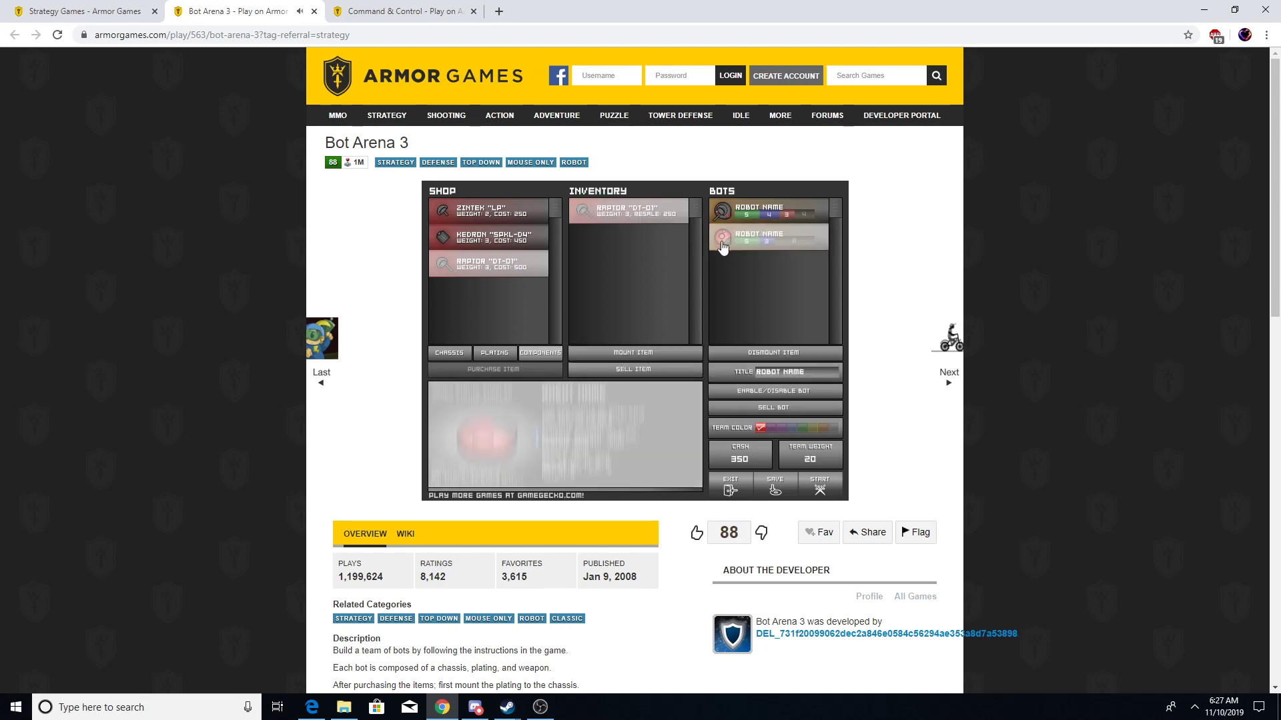
{"action": "left_click", "coordinate": [634, 352]}
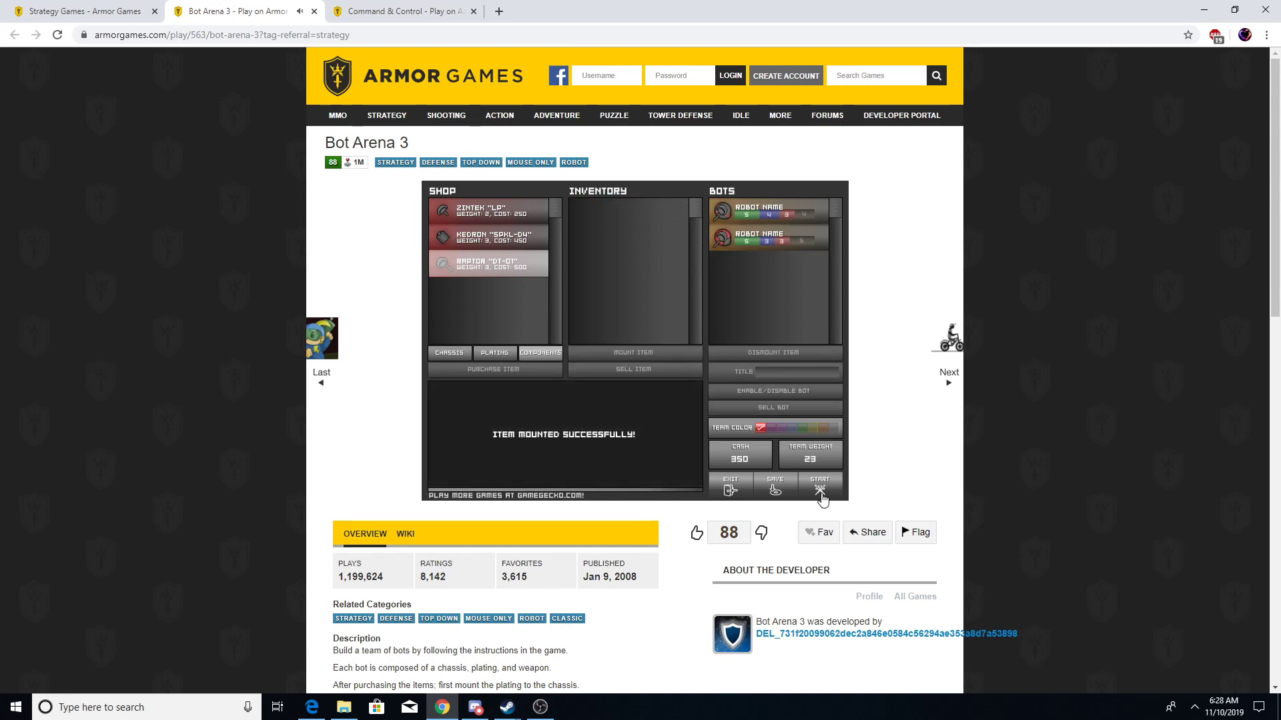
Step: Select Roxtan Park Arena on battle selection and start the fight
{"action": "left_click", "coordinate": [819, 483]}
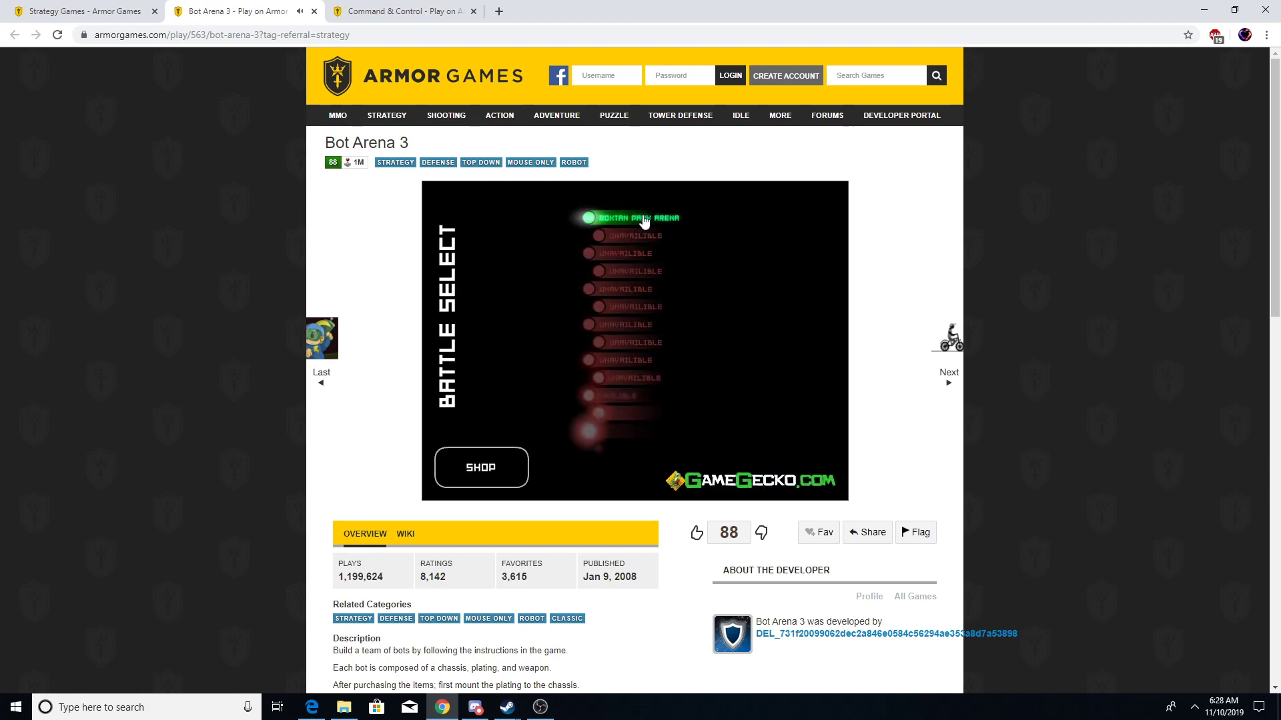
{"action": "left_click", "coordinate": [634, 218]}
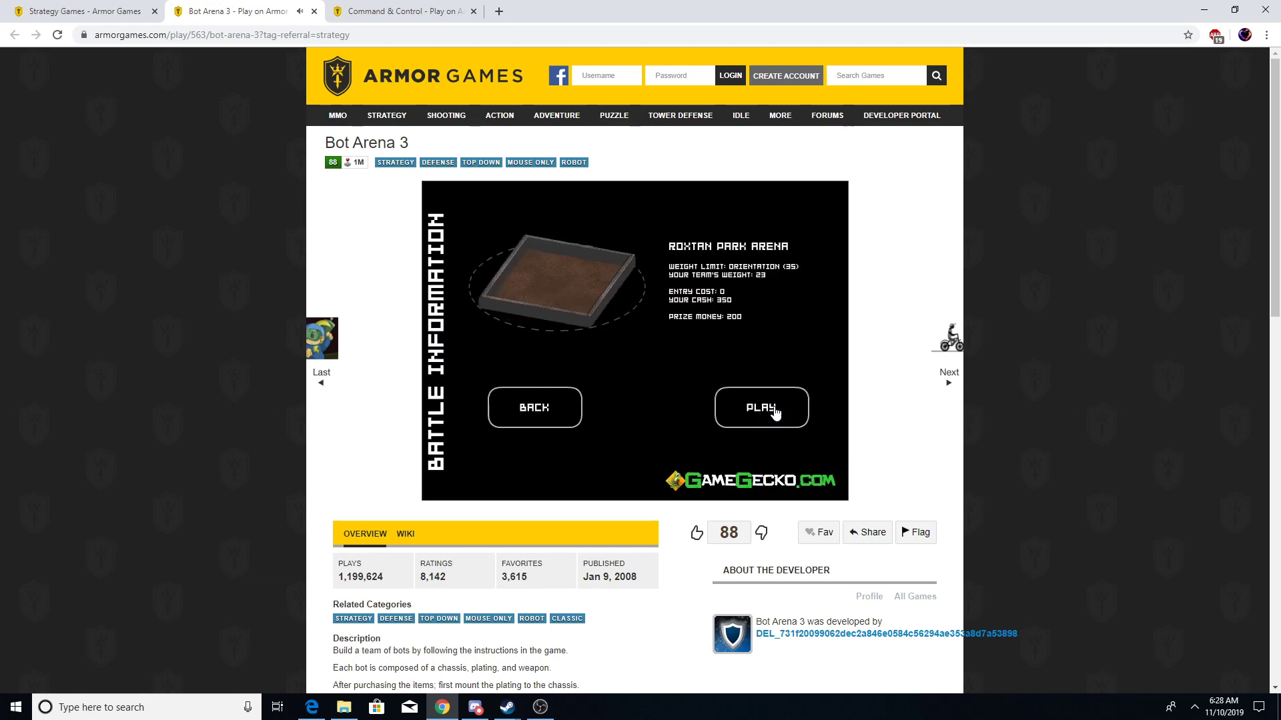
{"action": "left_click", "coordinate": [760, 407]}
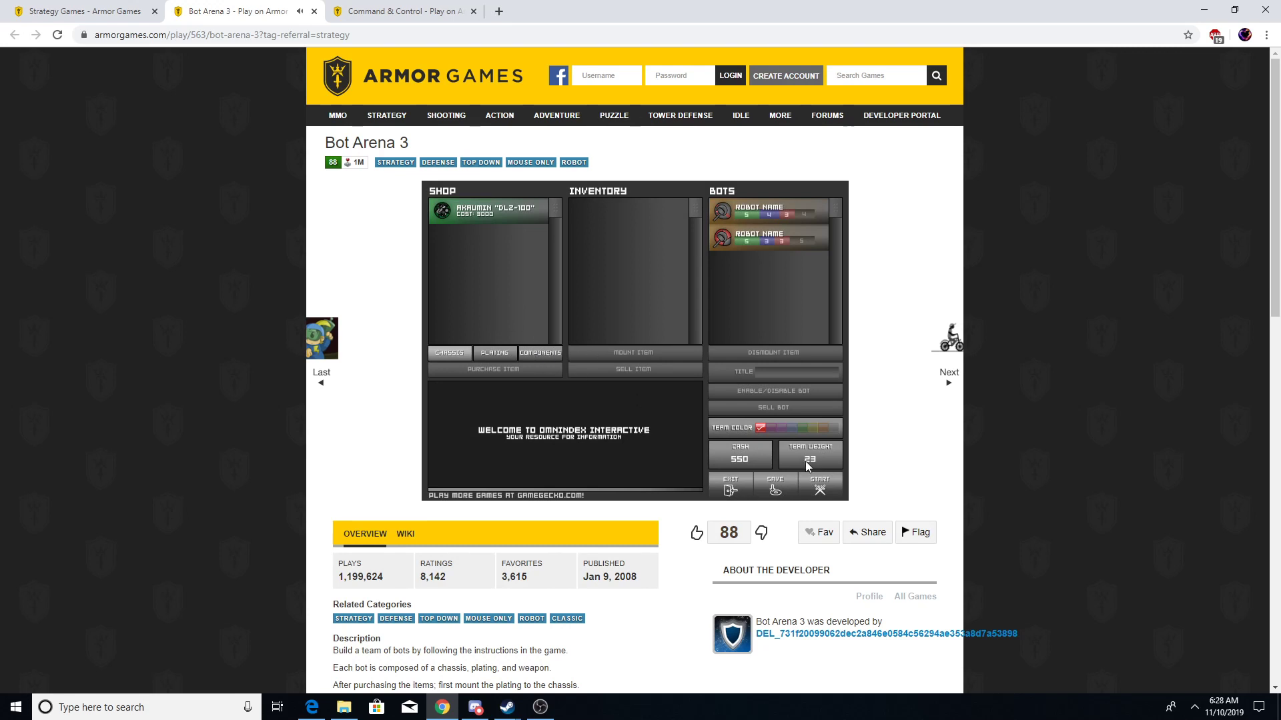
Step: Fight one more battle with both bots and return to the shop at 1100 cash
{"action": "left_click", "coordinate": [820, 480]}
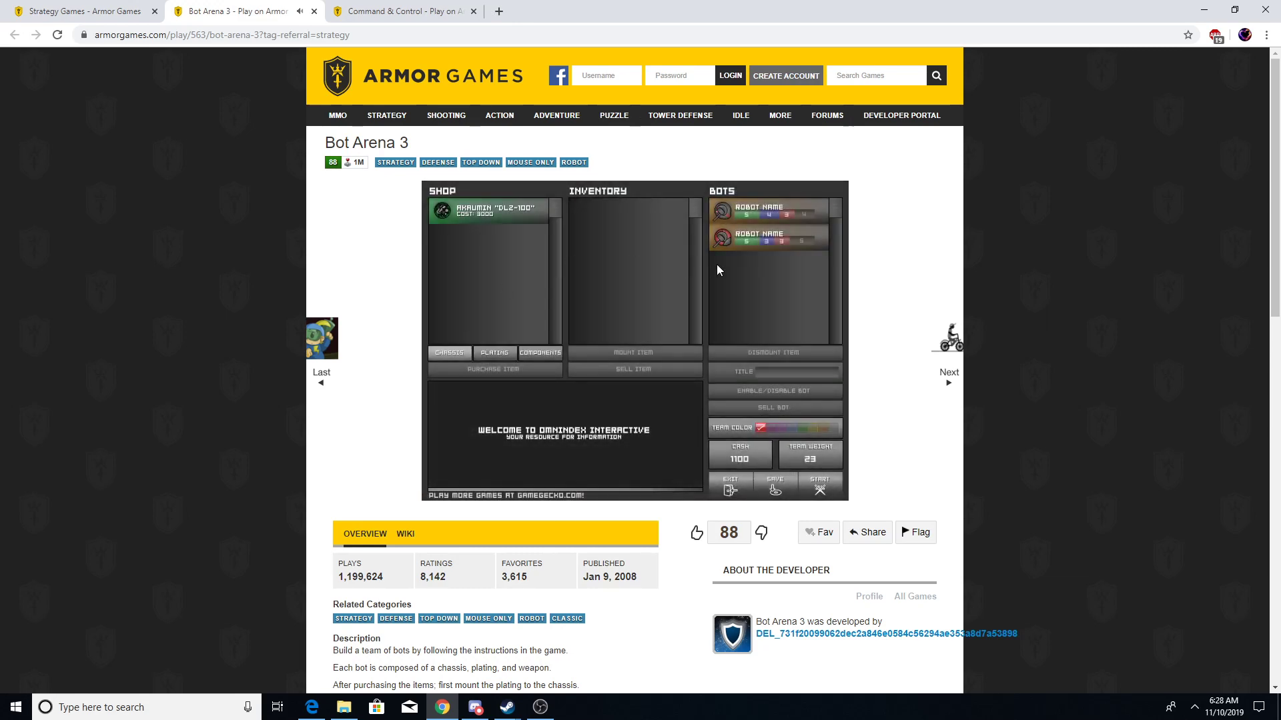
Step: Strip bot 2, sell its Santrin Auro plating and buy an Overwatch R200 plating
{"action": "left_click", "coordinate": [768, 237]}
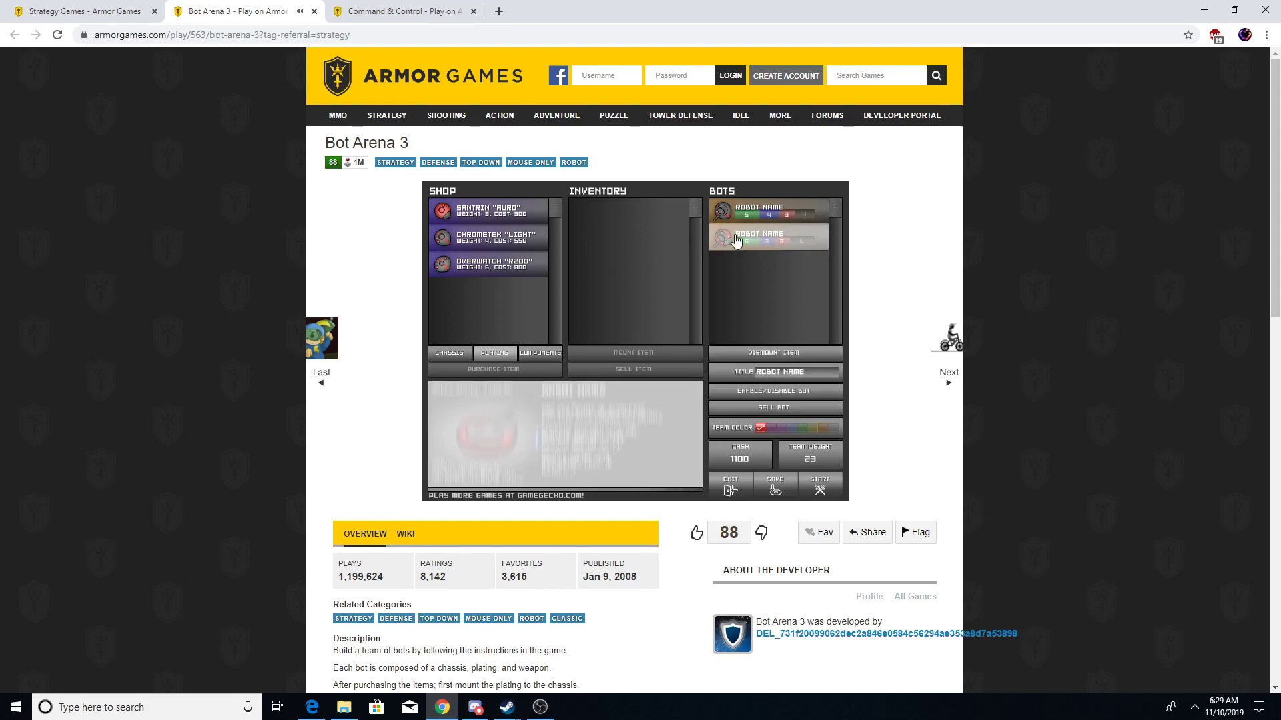
{"action": "left_click", "coordinate": [772, 353]}
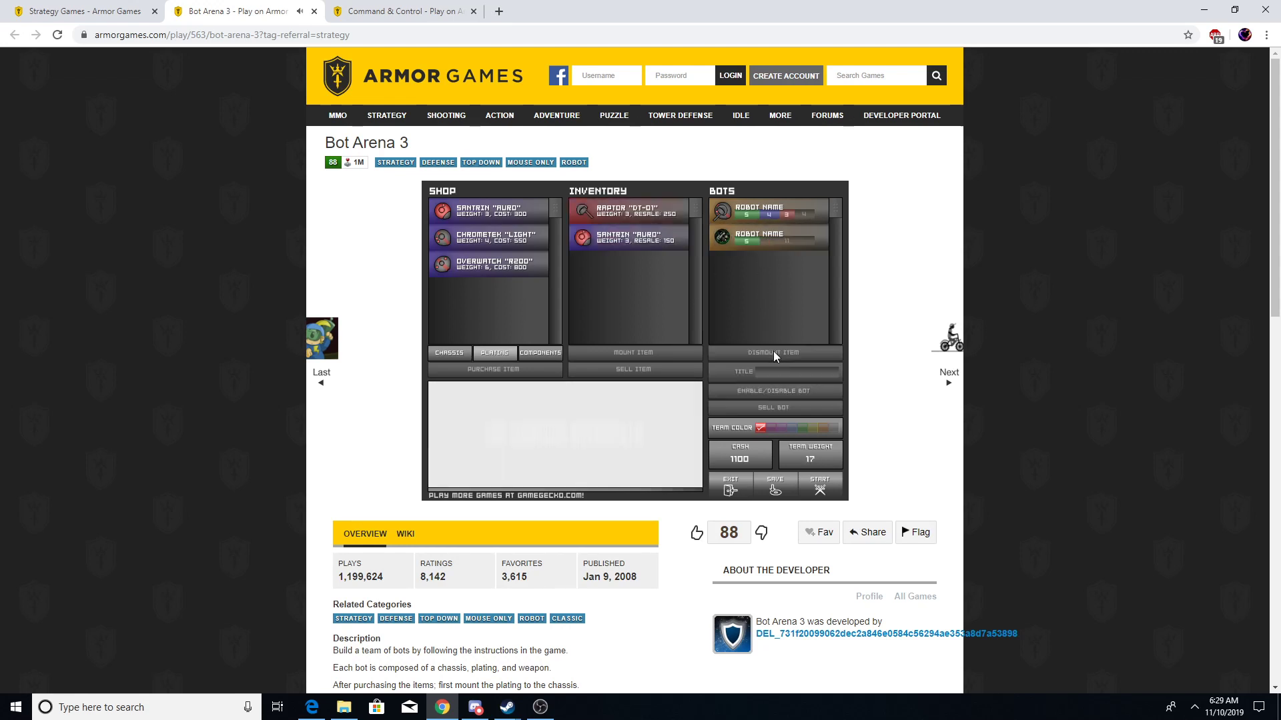
{"action": "left_click", "coordinate": [633, 369]}
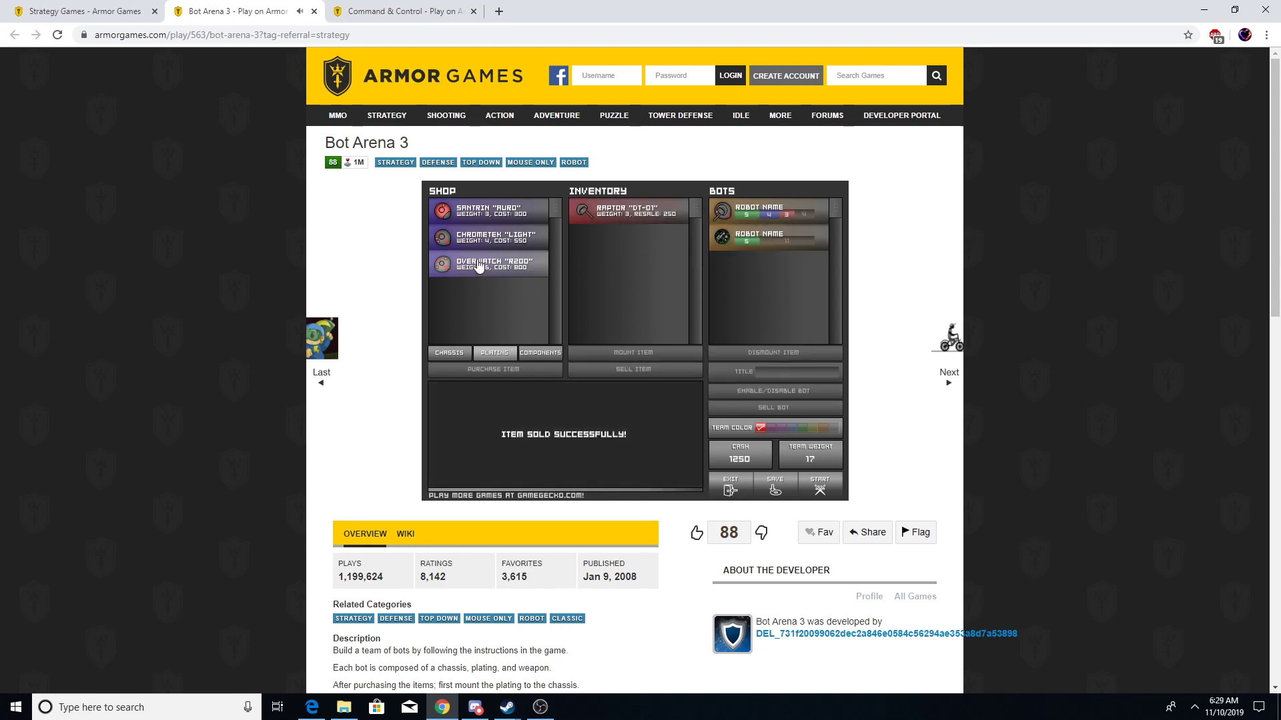
{"action": "left_click", "coordinate": [486, 265]}
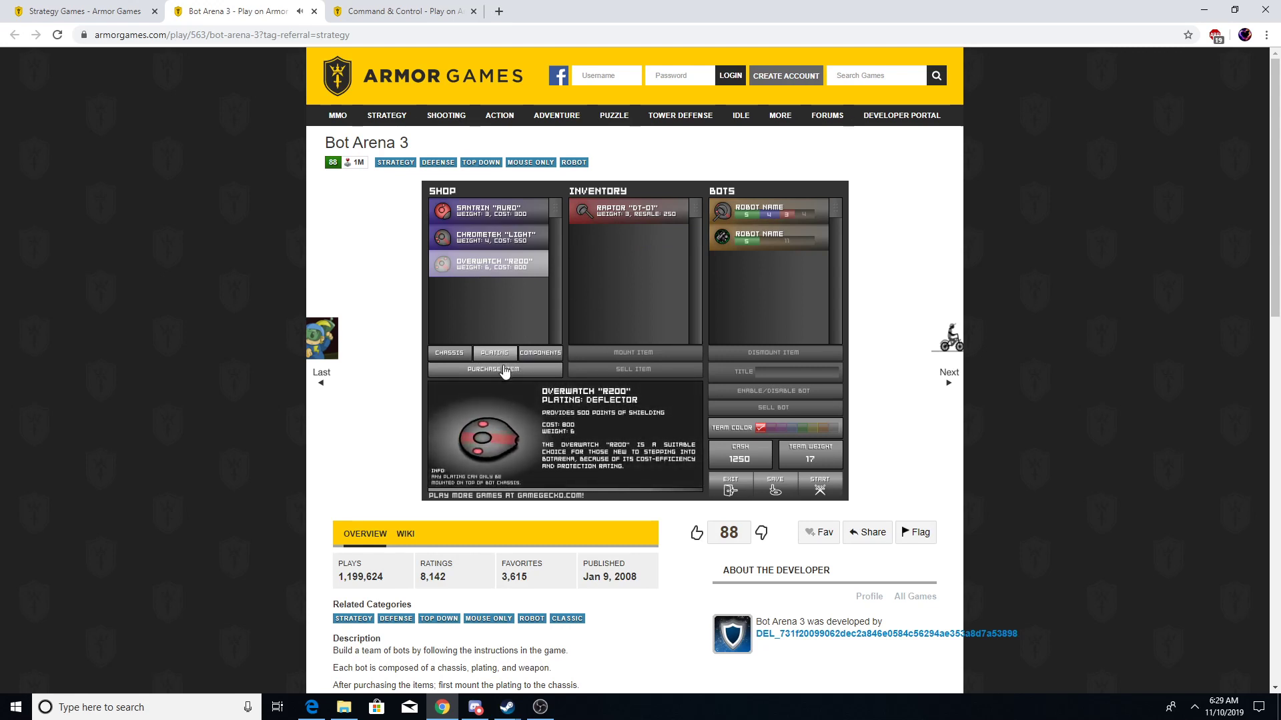
{"action": "left_click", "coordinate": [494, 368]}
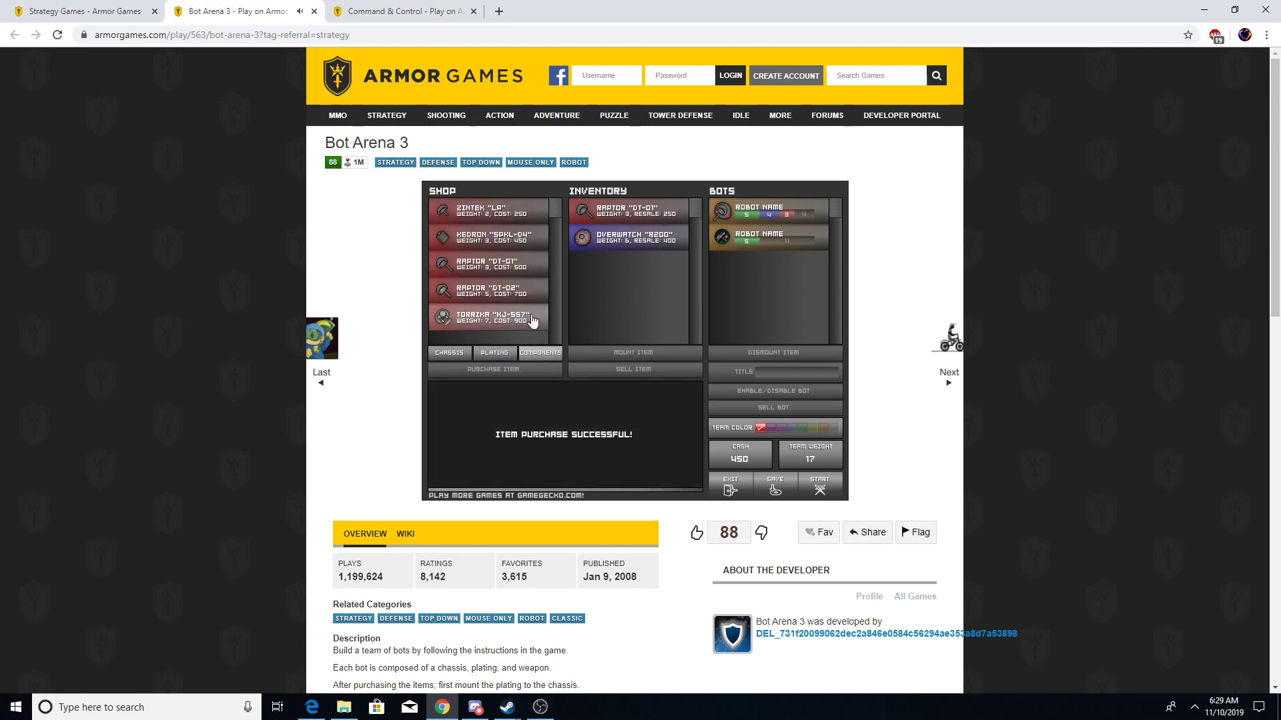
{"action": "left_click", "coordinate": [487, 291]}
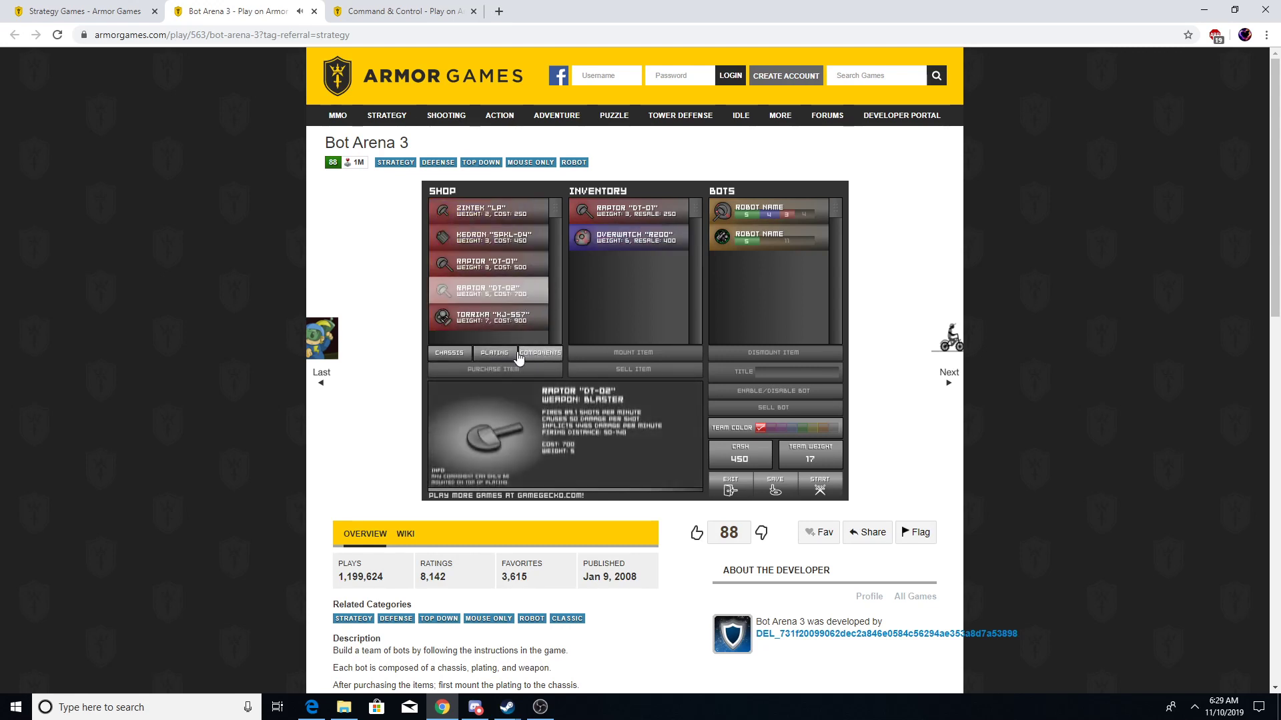
{"action": "left_click", "coordinate": [629, 236]}
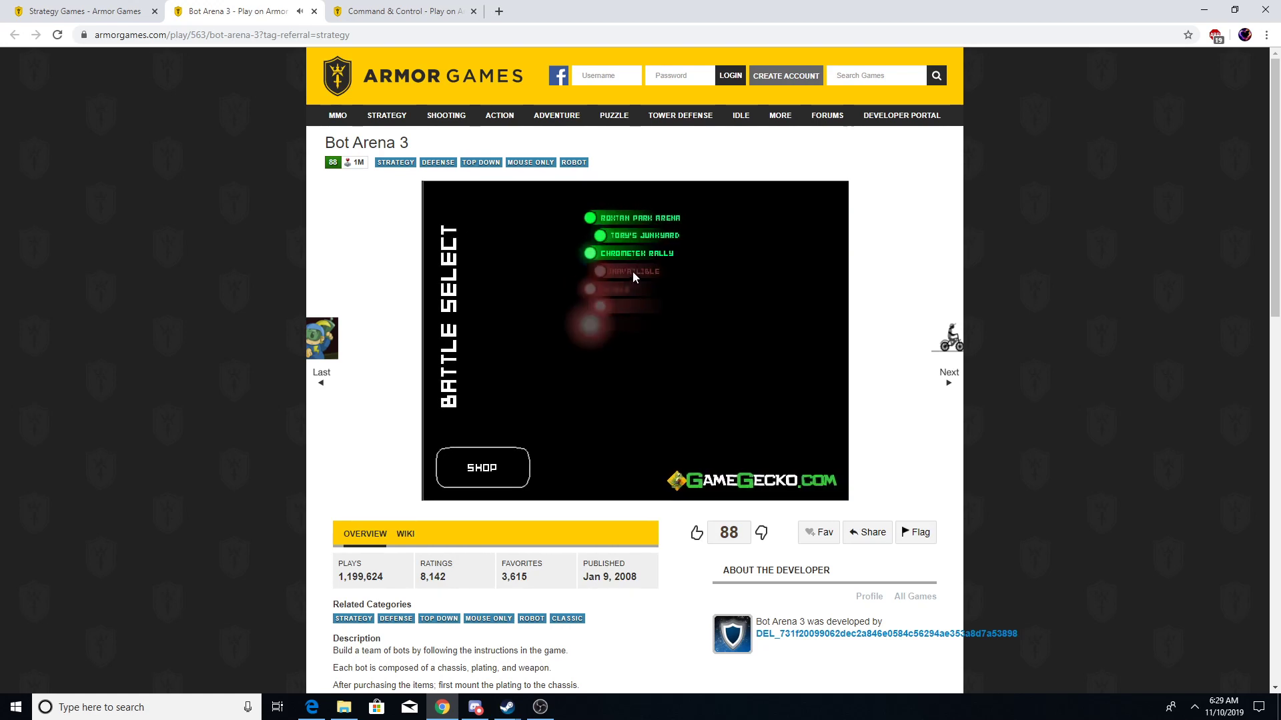
Step: Pick Chrometek Rally on battle selection and start the fight
{"action": "left_click", "coordinate": [640, 252]}
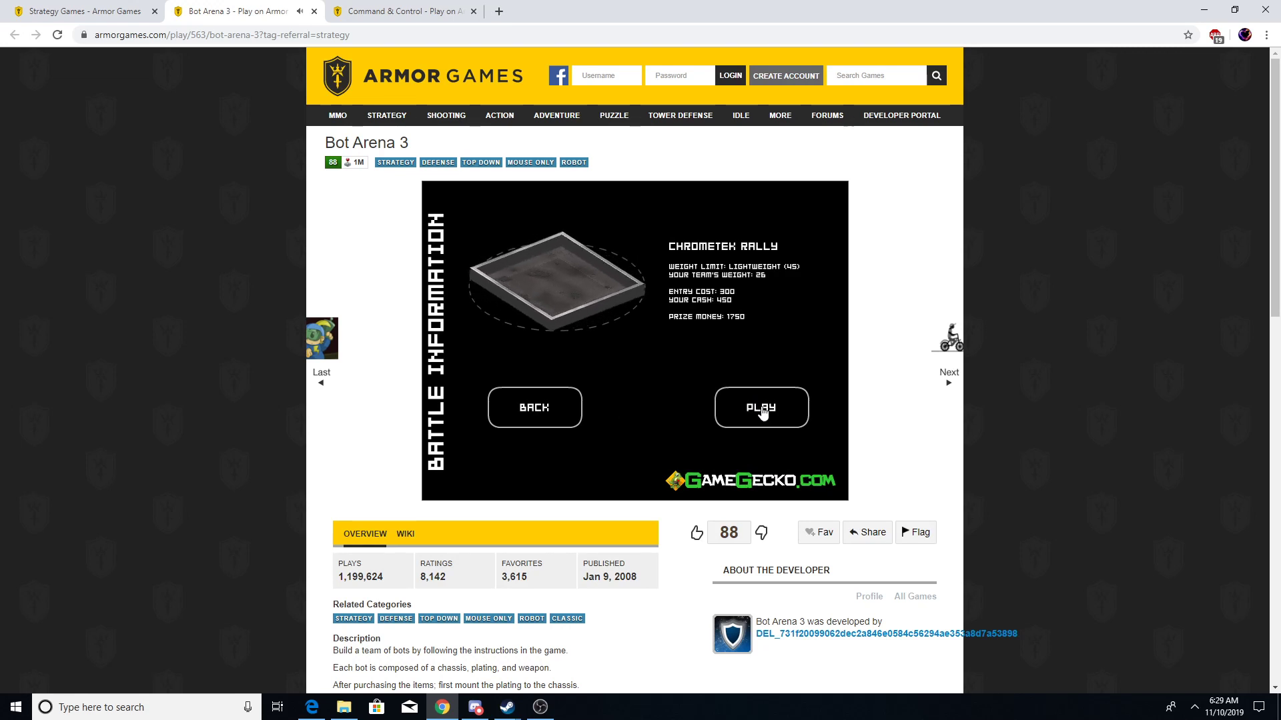
{"action": "left_click", "coordinate": [760, 408]}
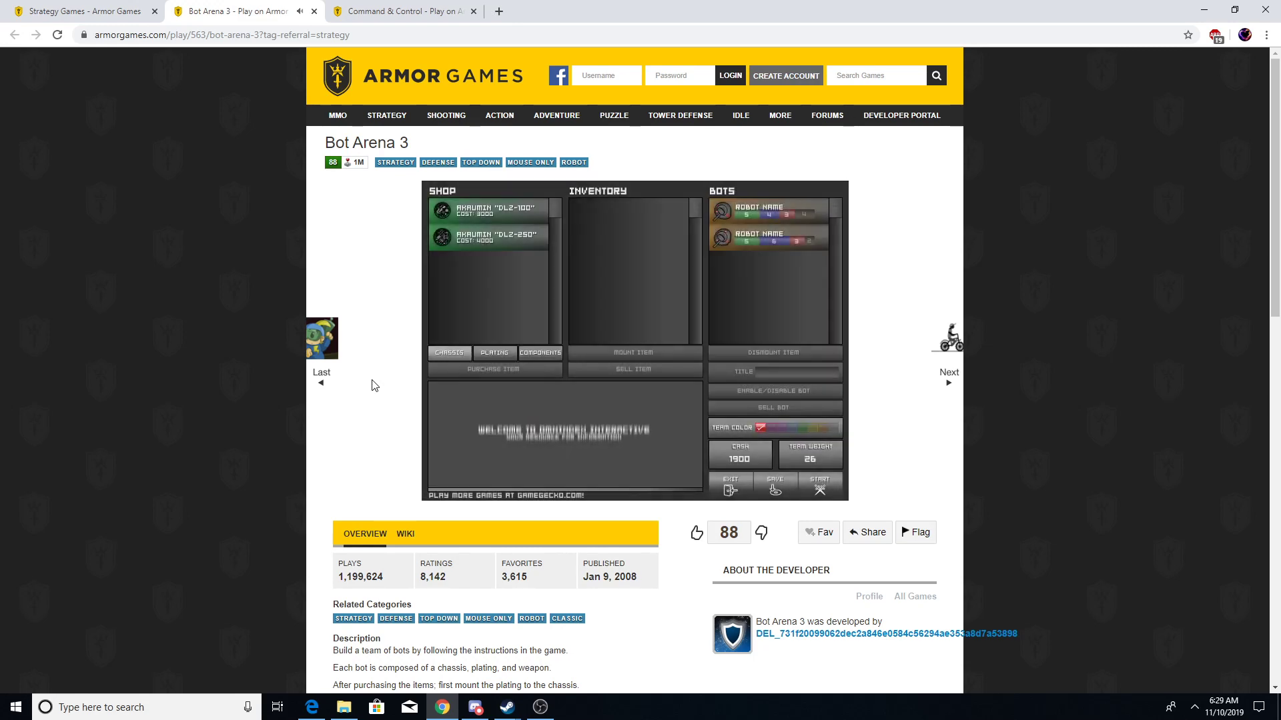
Step: Check the Akrumin DLZ-250 chassis, then buy a Graicorp LA-MK2 plating
{"action": "left_click", "coordinate": [488, 238]}
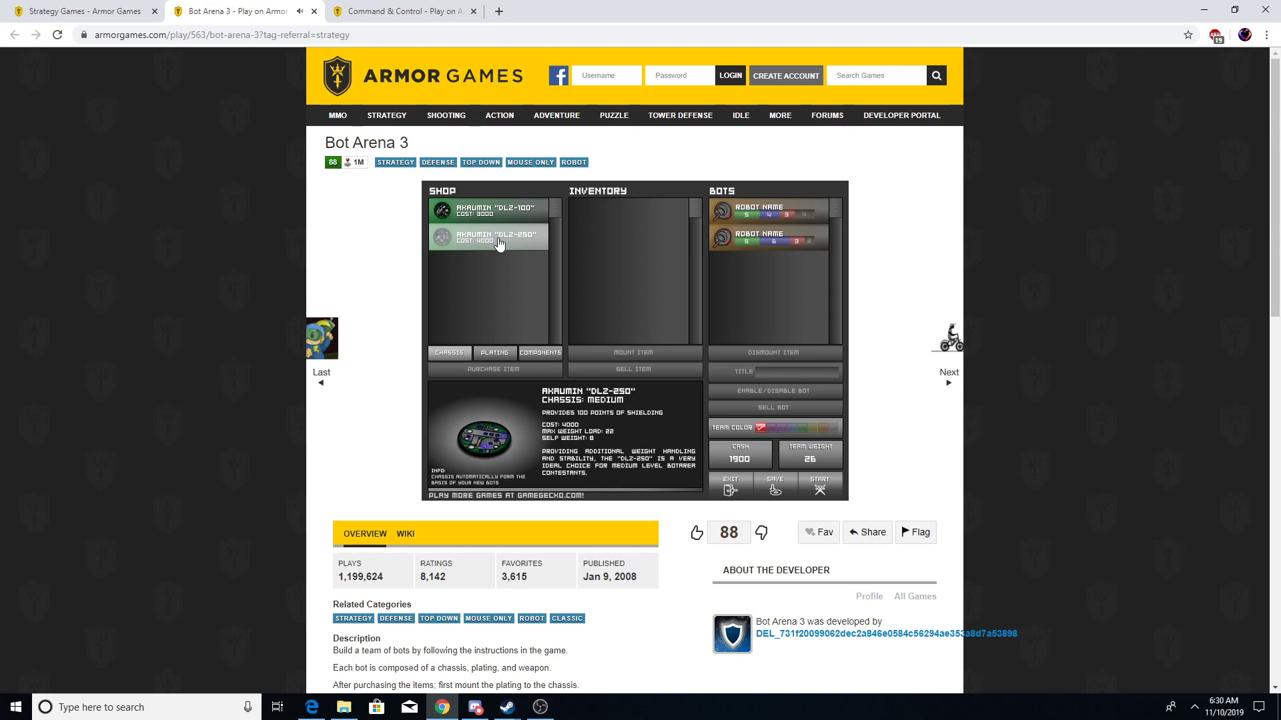
{"action": "left_click", "coordinate": [488, 209]}
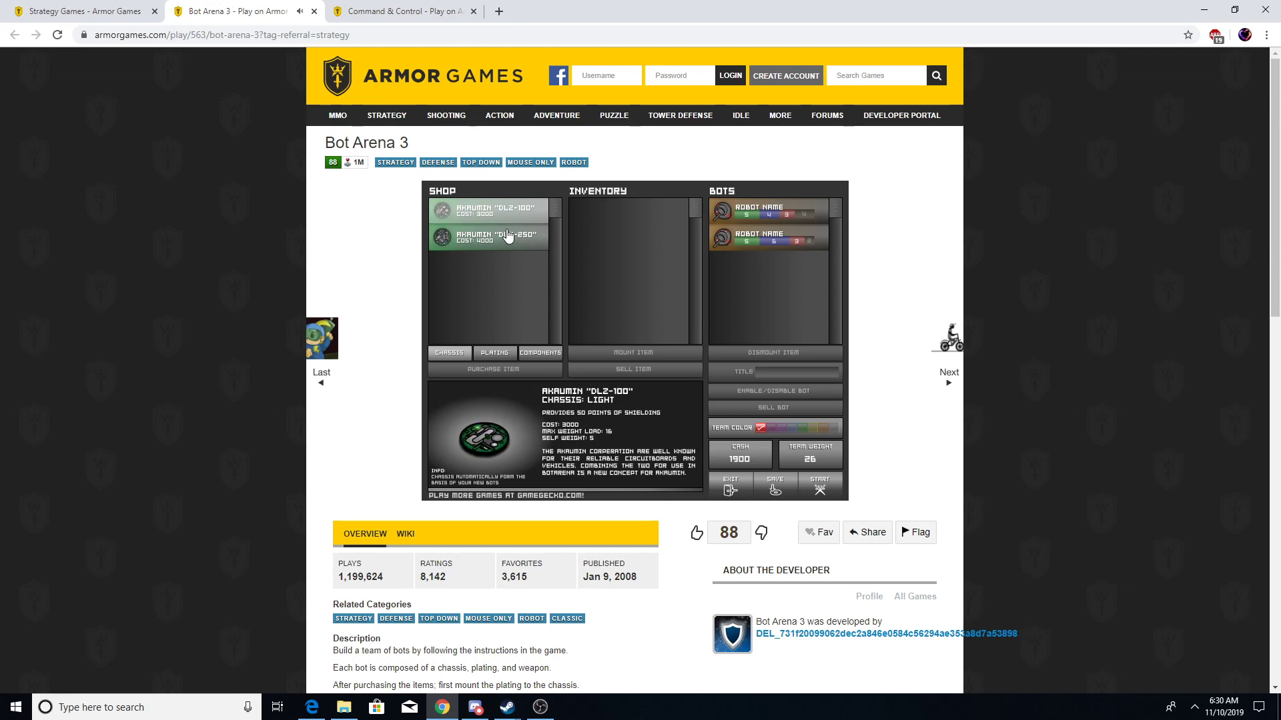
{"action": "left_click", "coordinate": [494, 353]}
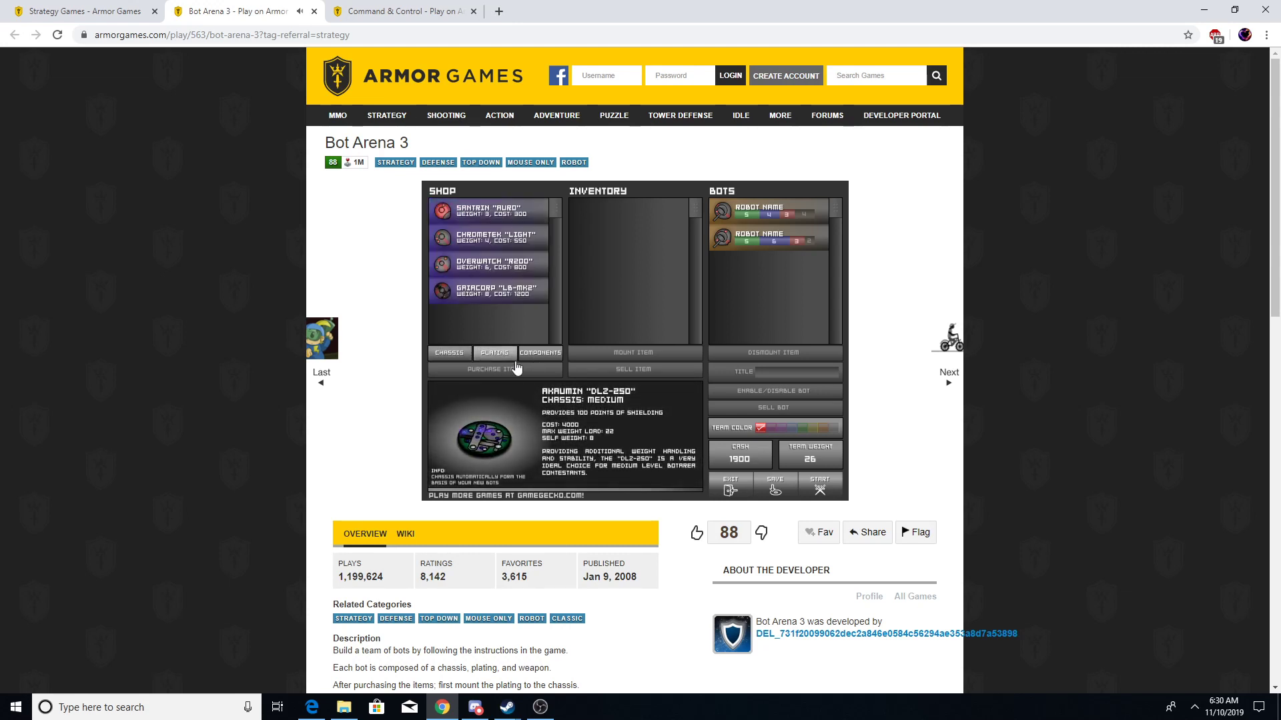
{"action": "left_click", "coordinate": [494, 369]}
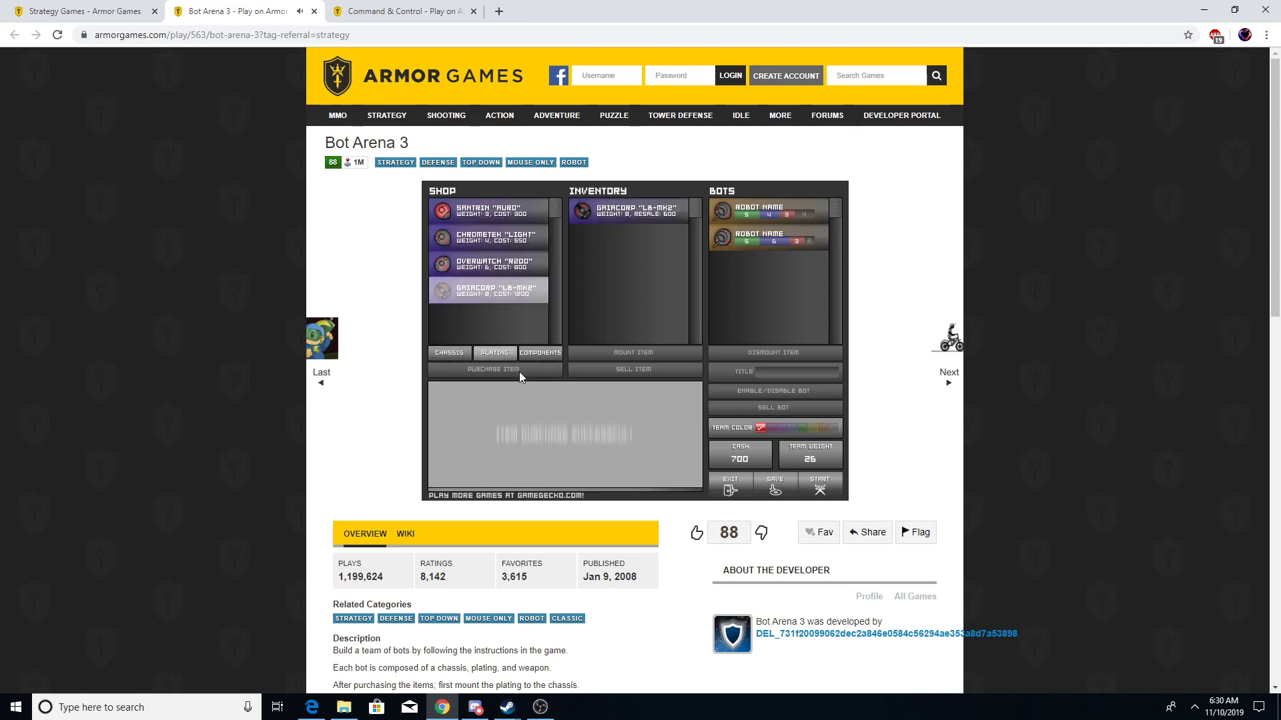
Step: Strip the first bot, buy a Raptor DT-02 and mount the new plating and weapon
{"action": "left_click", "coordinate": [768, 208]}
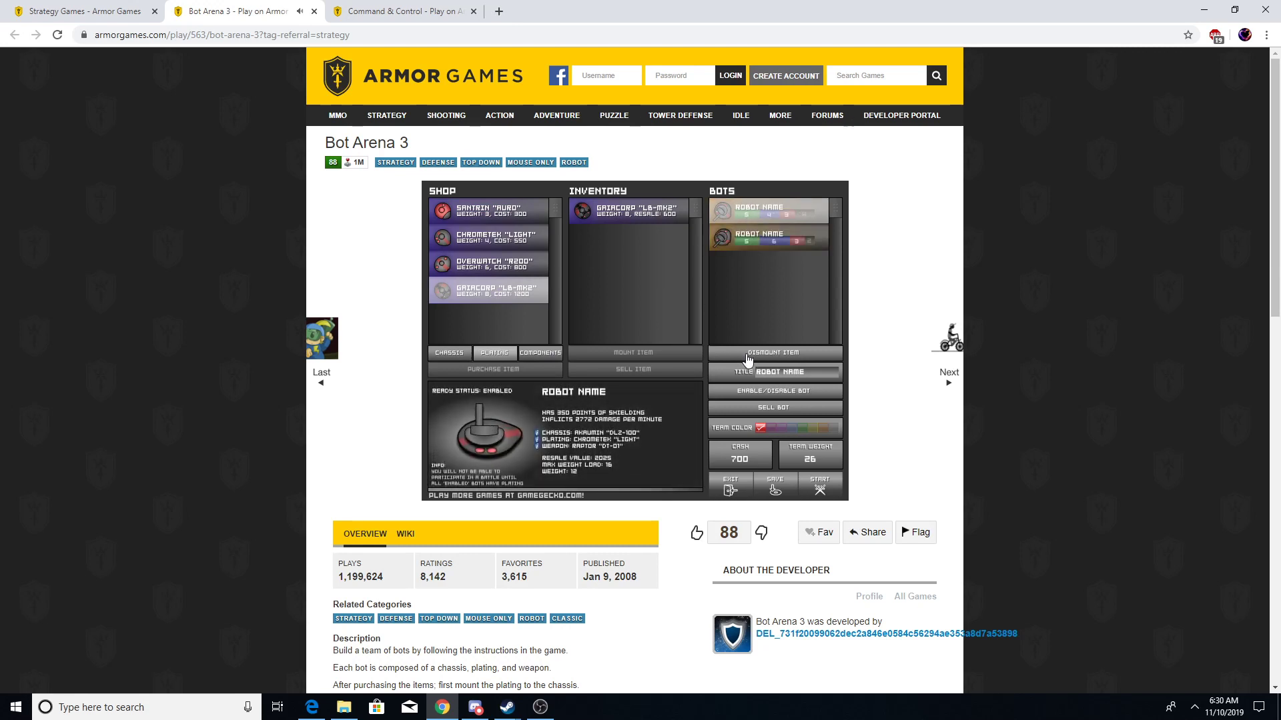
{"action": "left_click", "coordinate": [774, 352]}
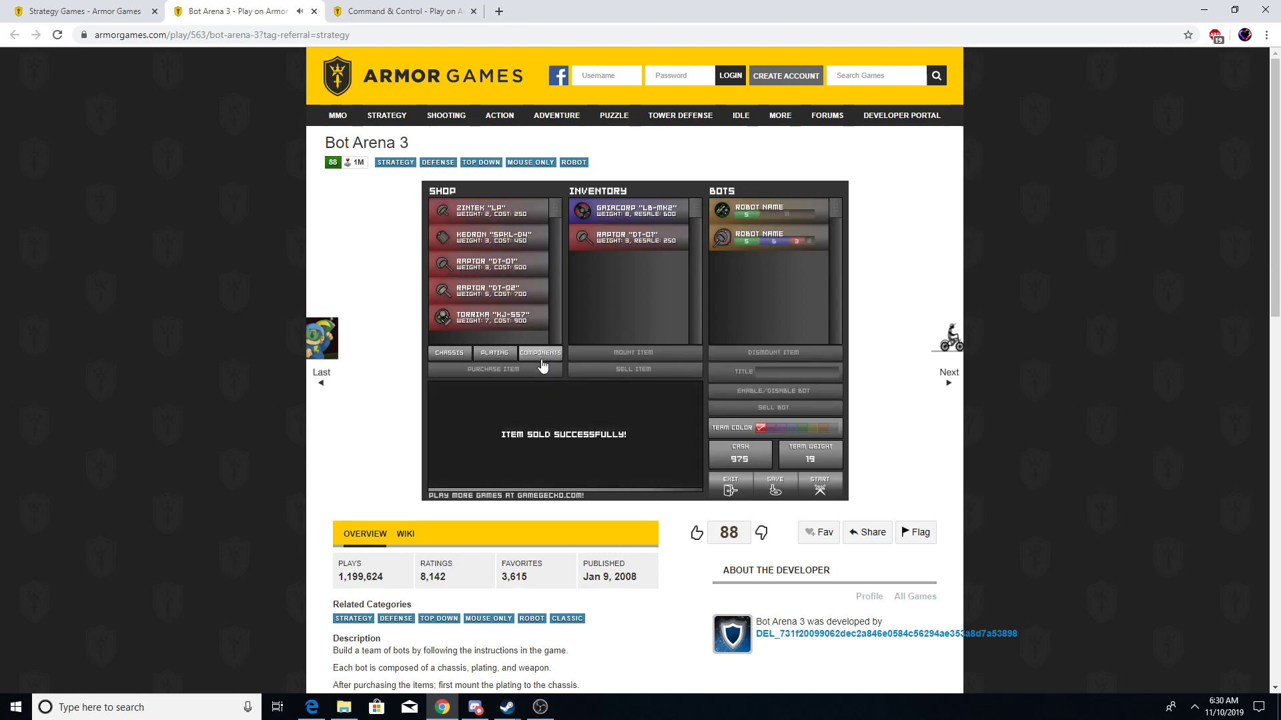
{"action": "left_click", "coordinate": [493, 368]}
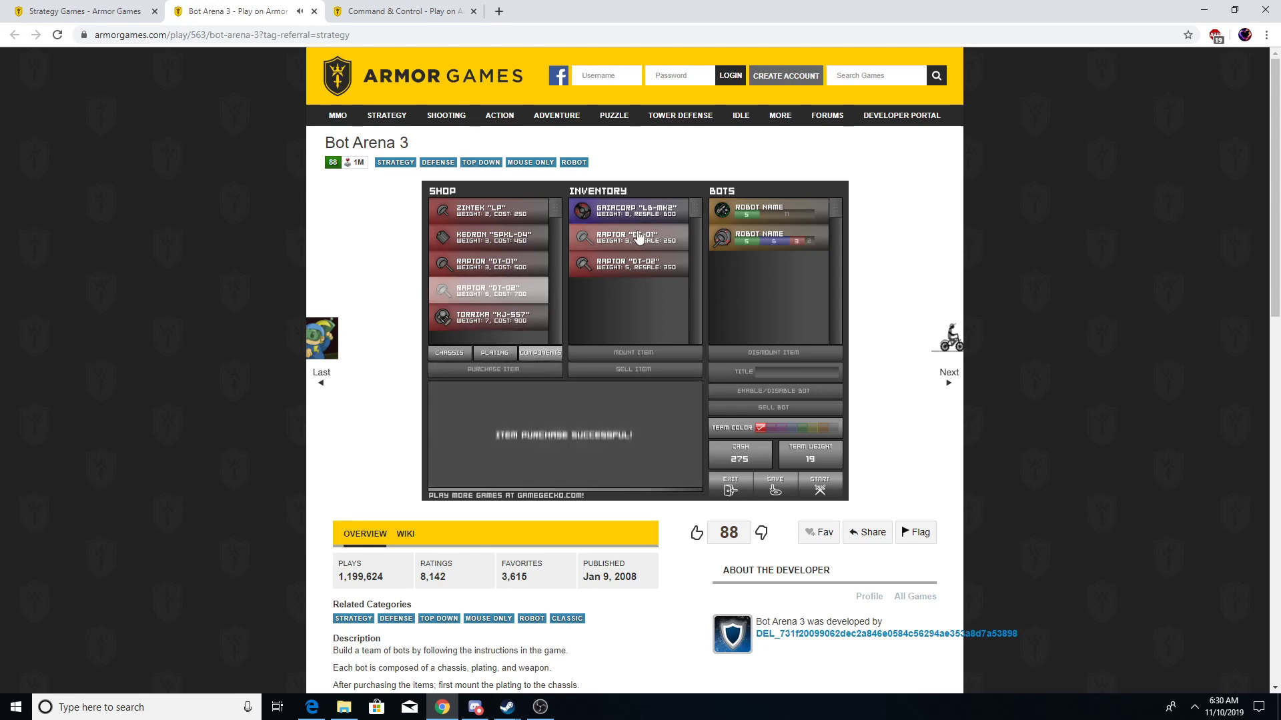
{"action": "left_click", "coordinate": [634, 352]}
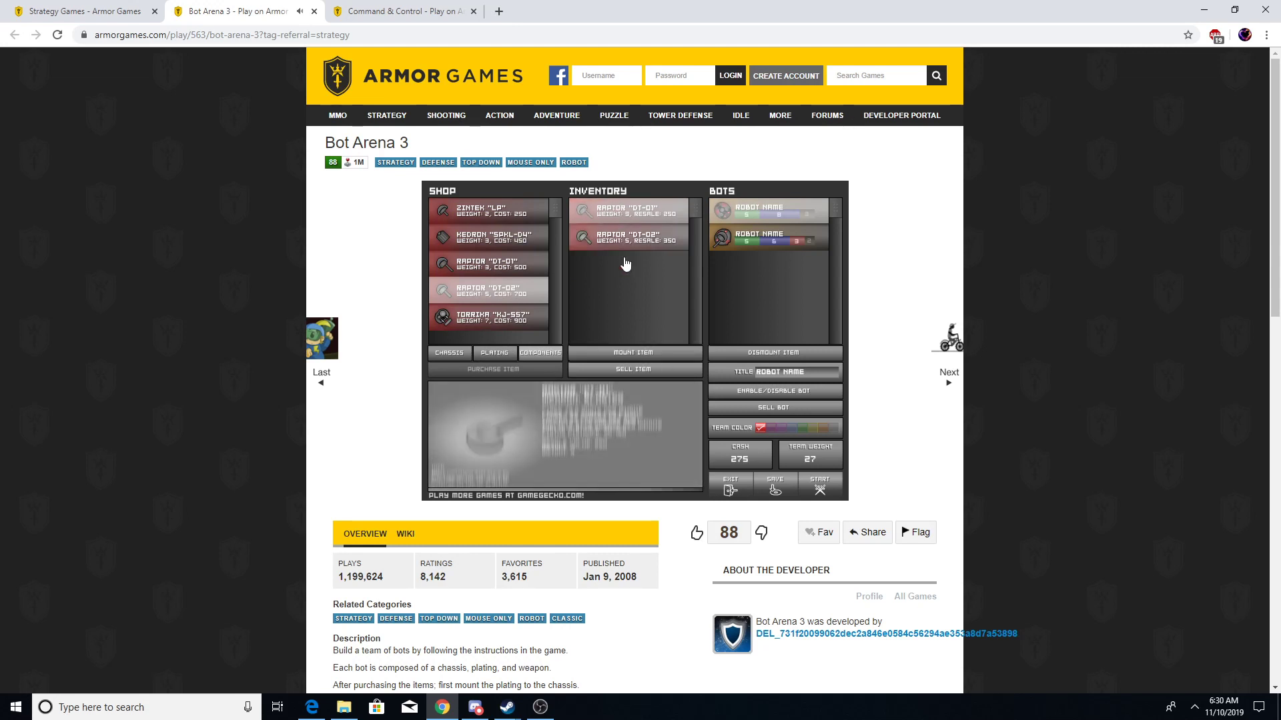
{"action": "left_click", "coordinate": [629, 209]}
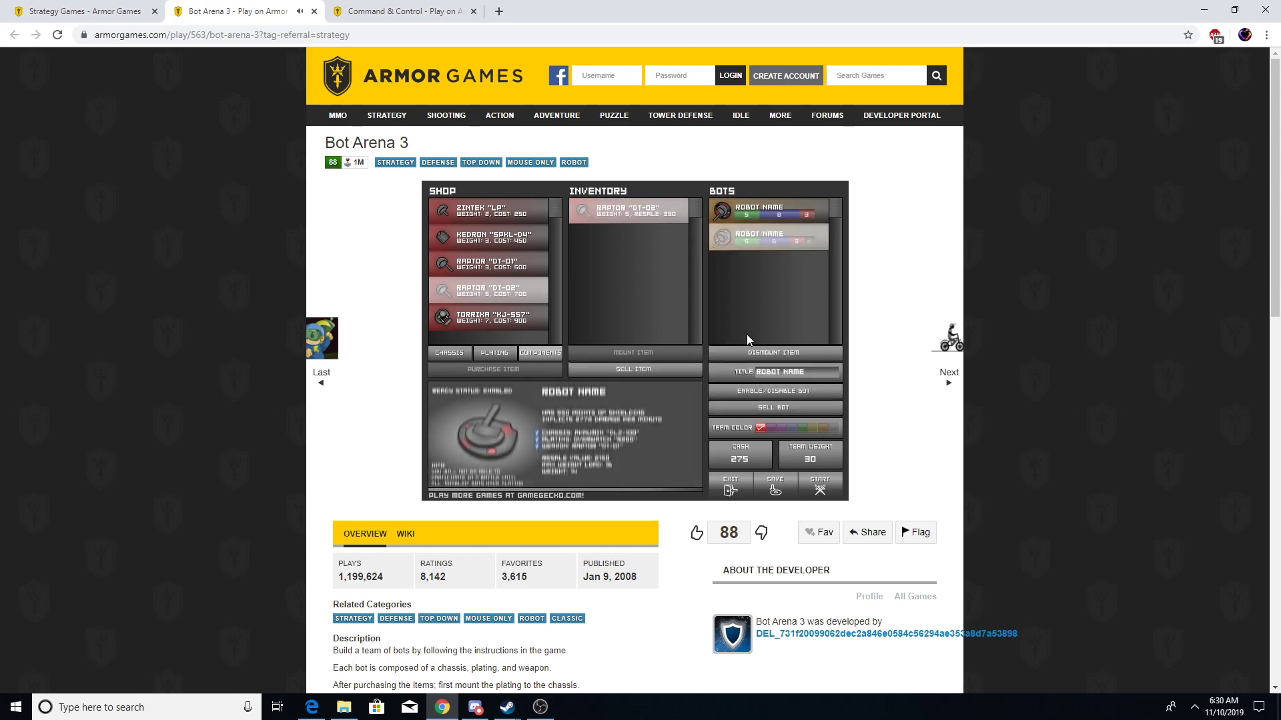
{"action": "left_click", "coordinate": [768, 245]}
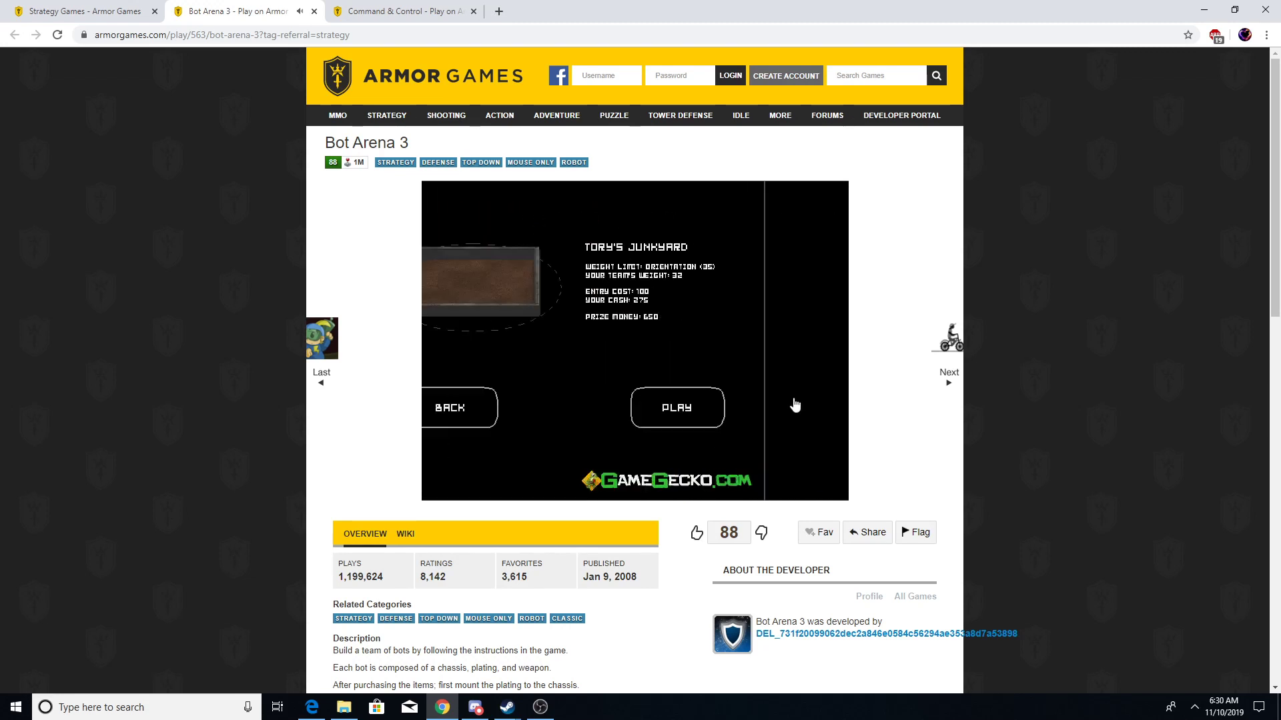
{"action": "left_click", "coordinate": [676, 407]}
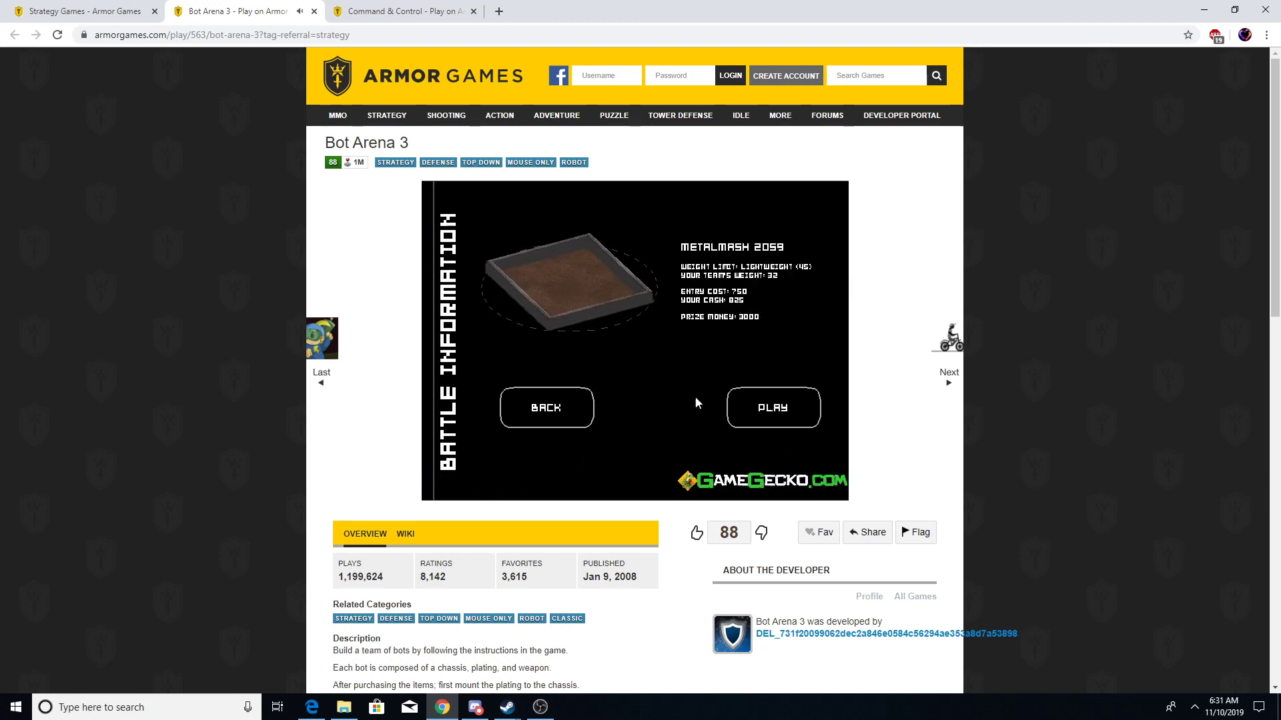
Step: Play the Metalmash 2059 battle and return to the shop with 275 cash
{"action": "left_click", "coordinate": [772, 408]}
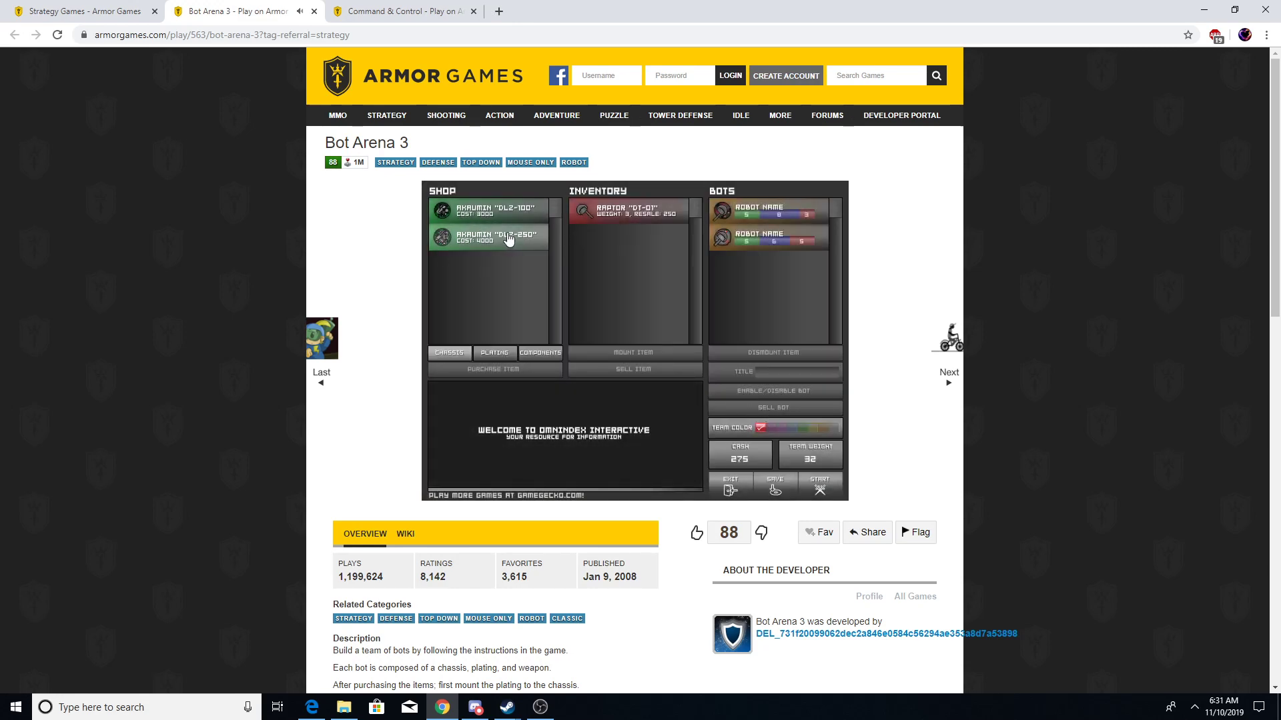
Step: Sell the spare Raptor DT-01, browse the shop, then play Chrometek Rally
{"action": "left_click", "coordinate": [630, 211]}
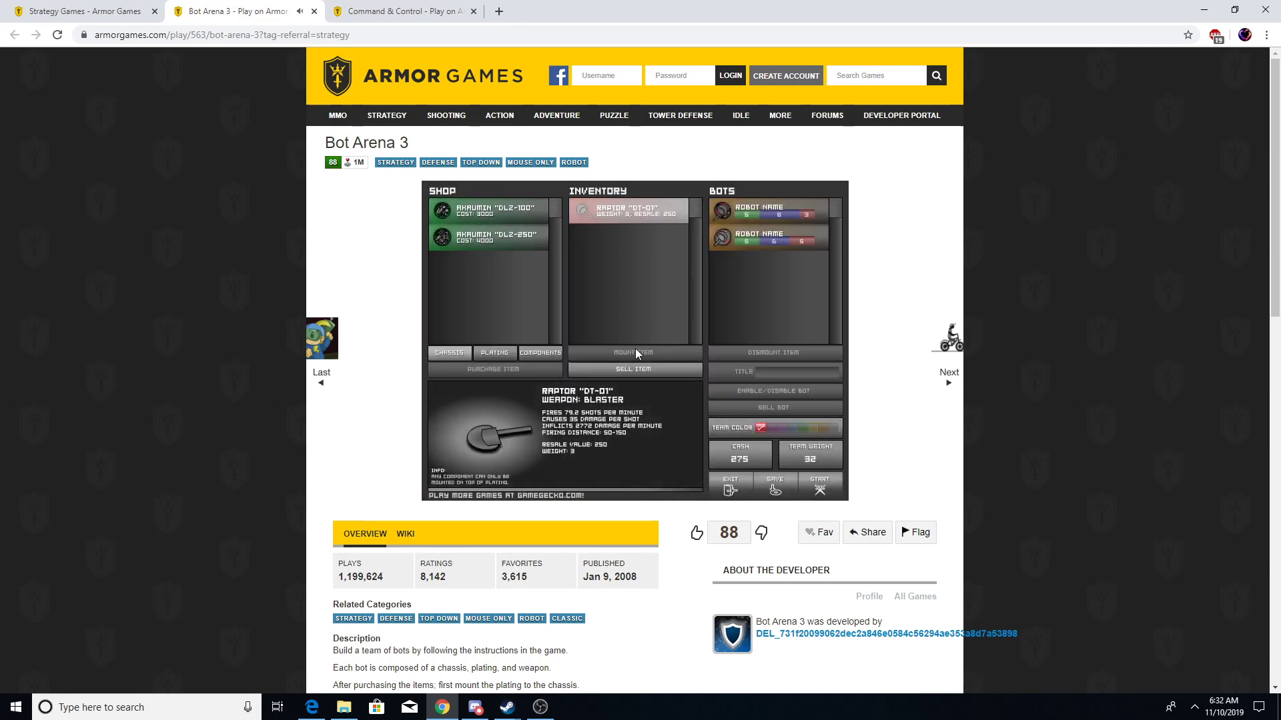
{"action": "left_click", "coordinate": [634, 369]}
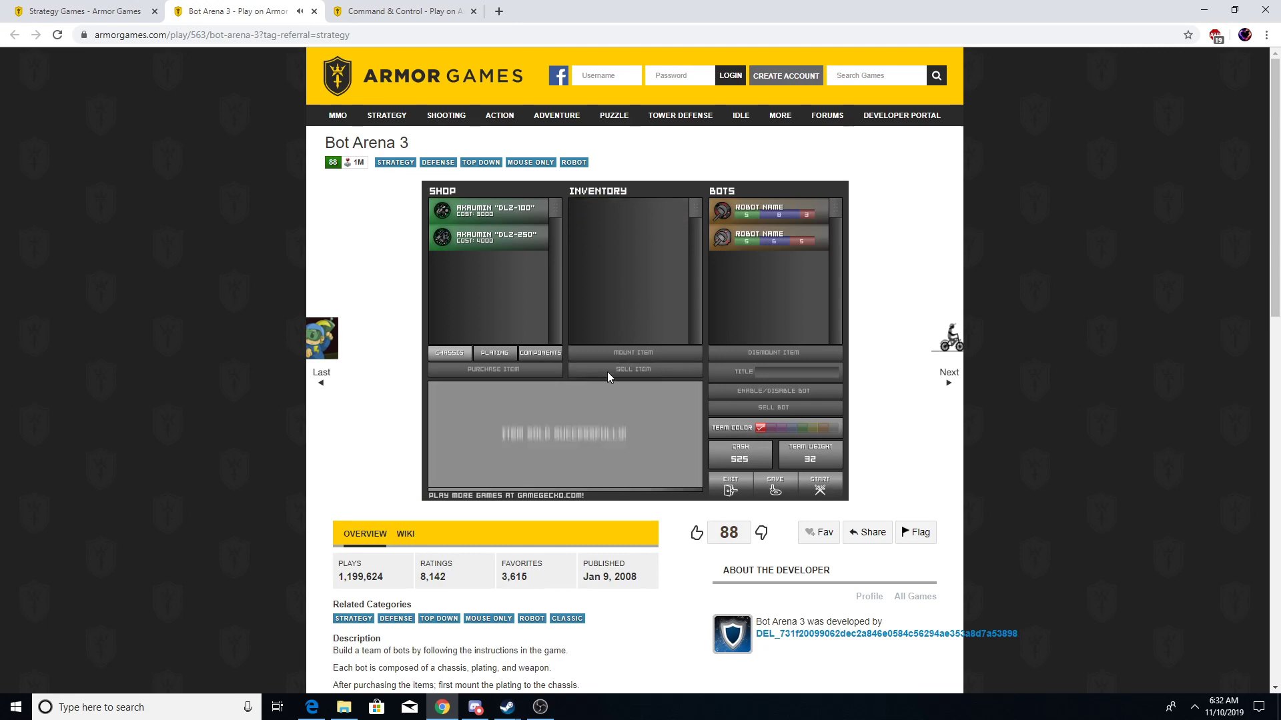
{"action": "left_click", "coordinate": [540, 352]}
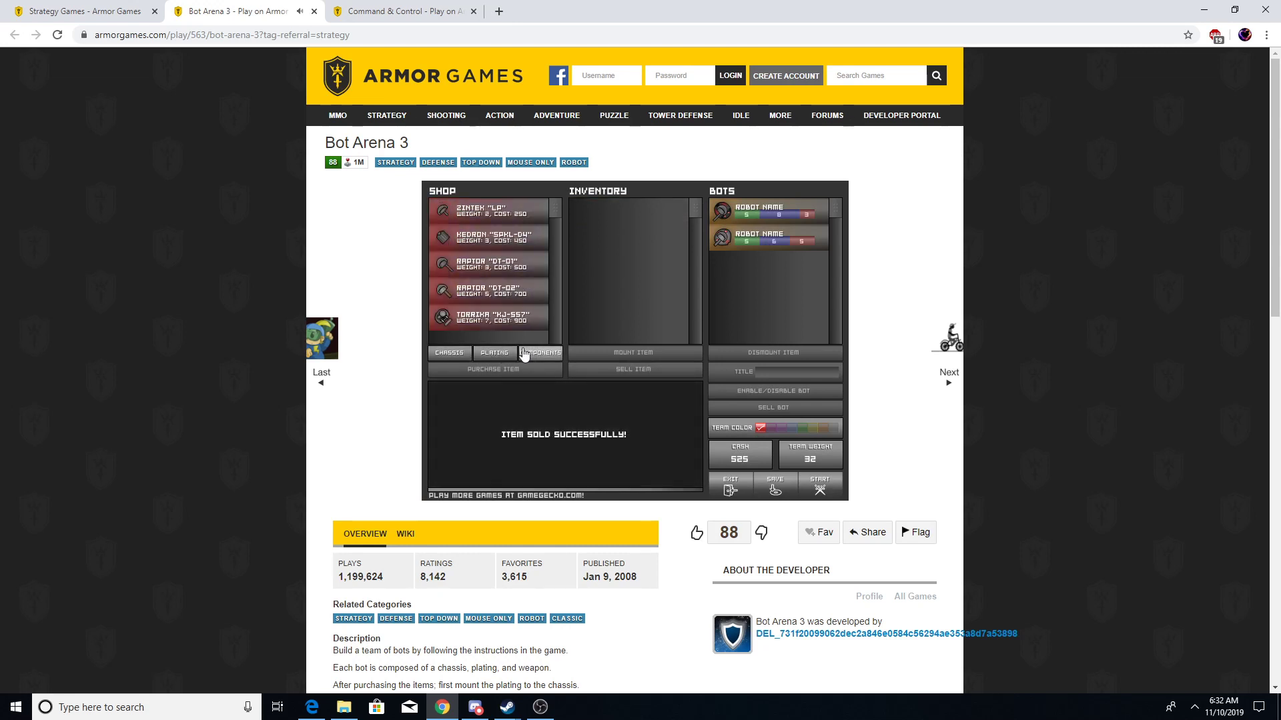
{"action": "left_click", "coordinate": [541, 353]}
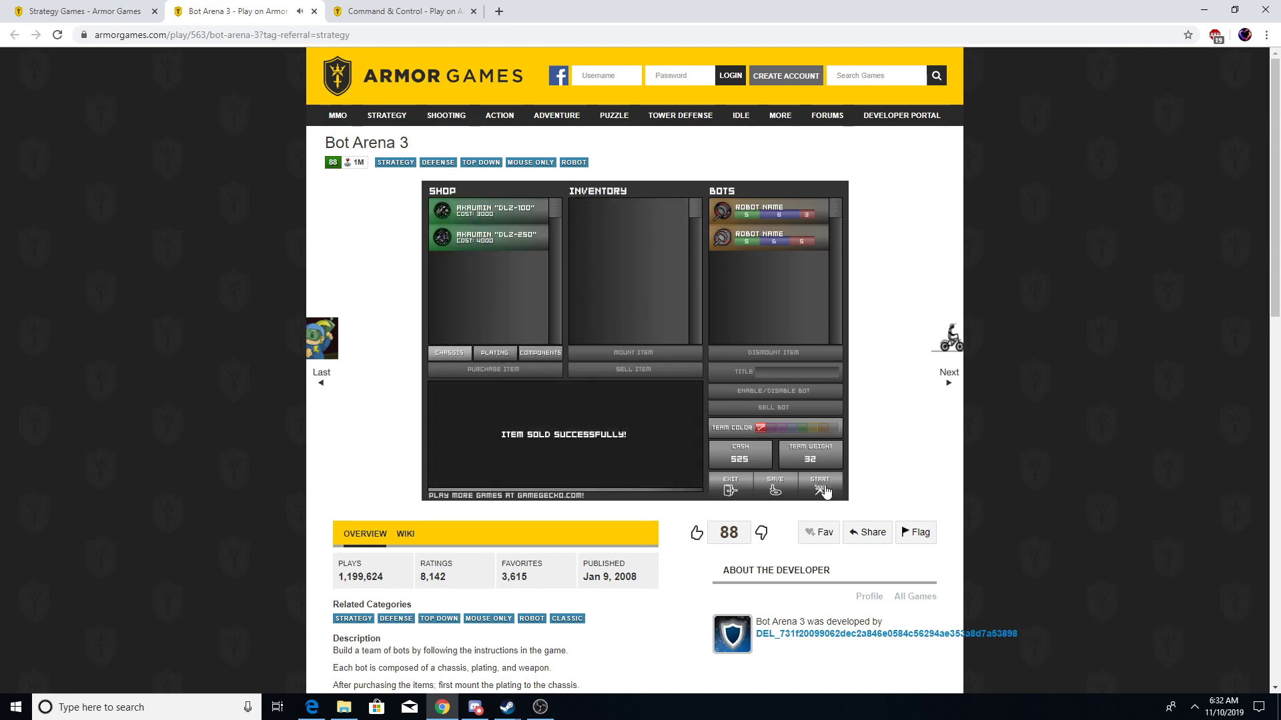
{"action": "left_click", "coordinate": [820, 484]}
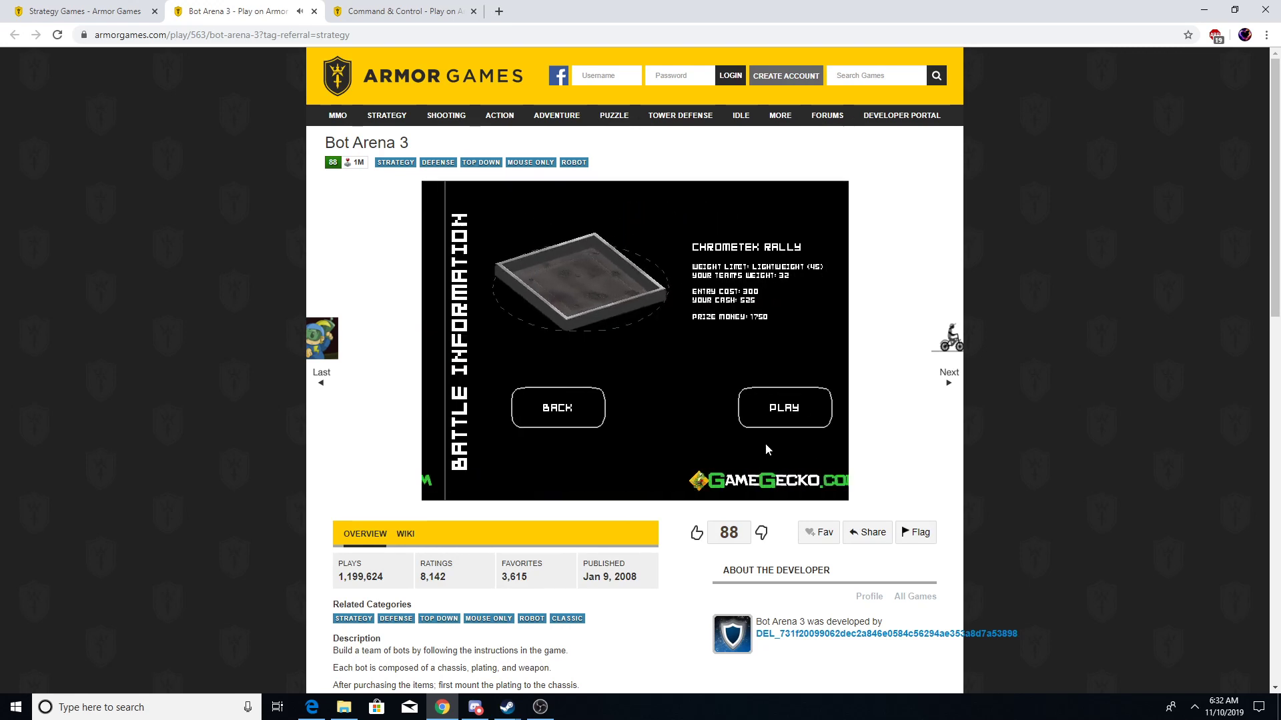
{"action": "left_click", "coordinate": [784, 407]}
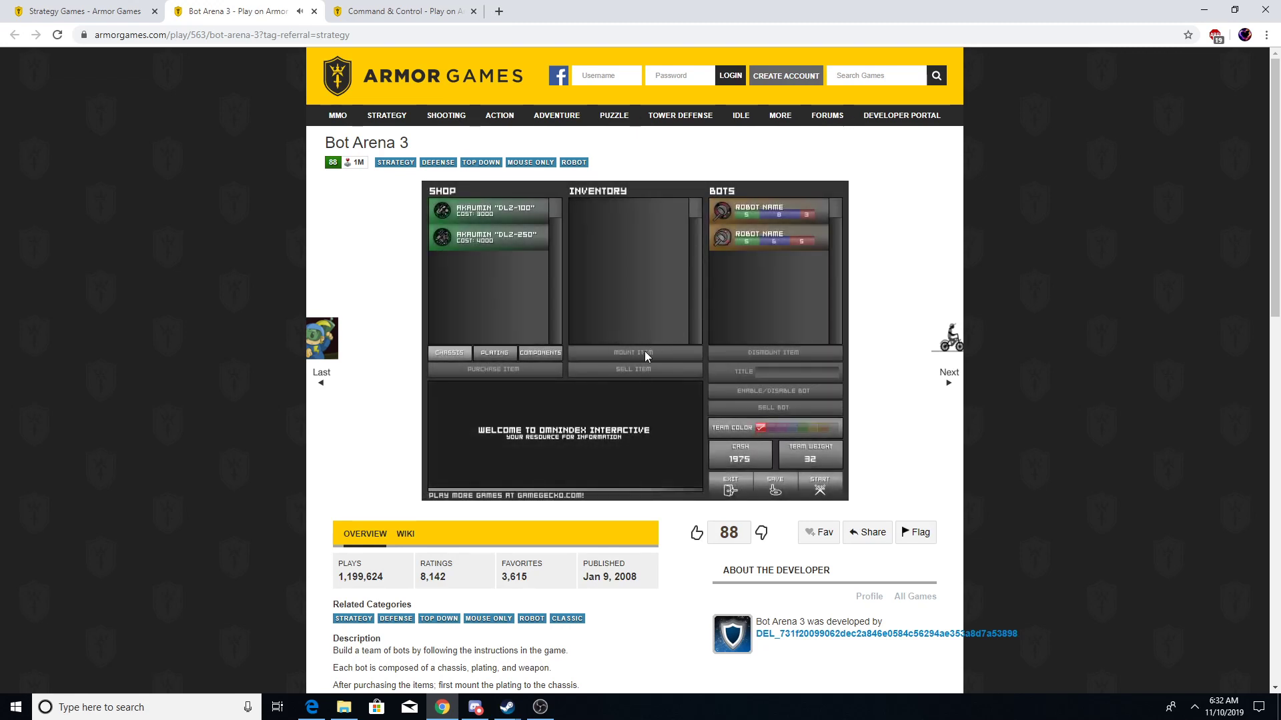
Step: Buy a third chassis and Santrin Auro plating, then disable the unplated third bot
{"action": "left_click", "coordinate": [449, 353]}
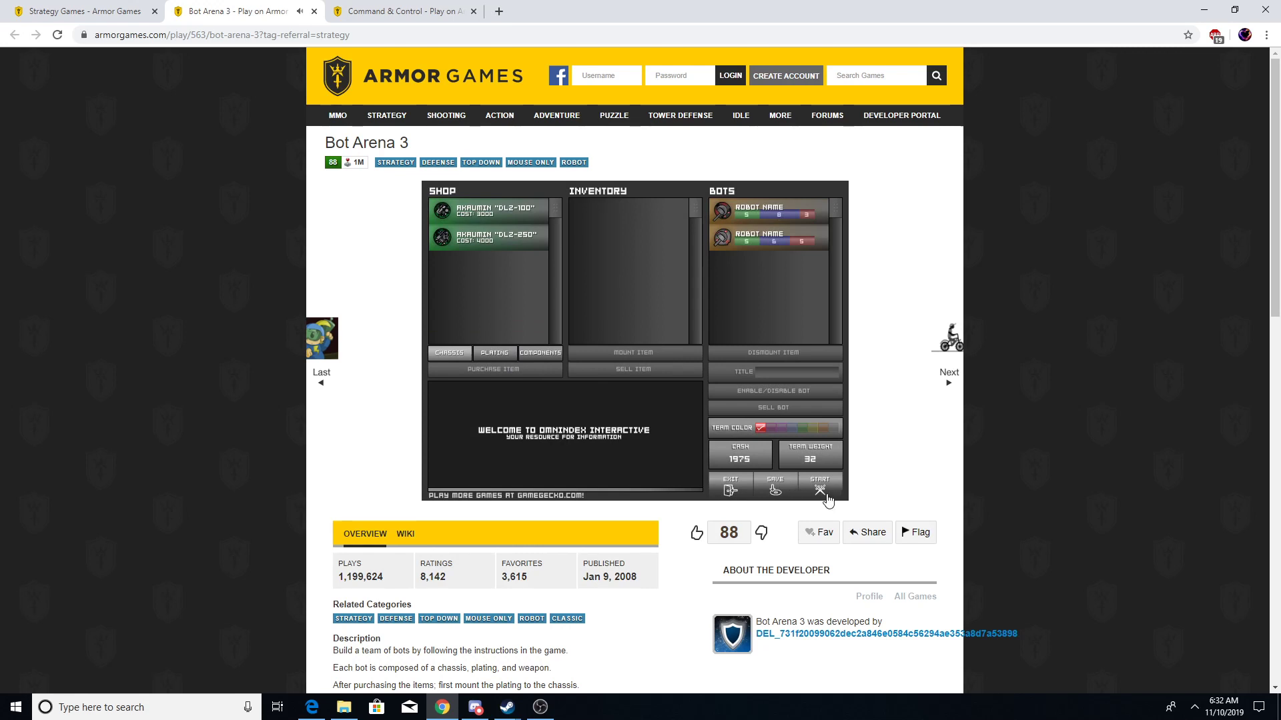
{"action": "left_click", "coordinate": [820, 487]}
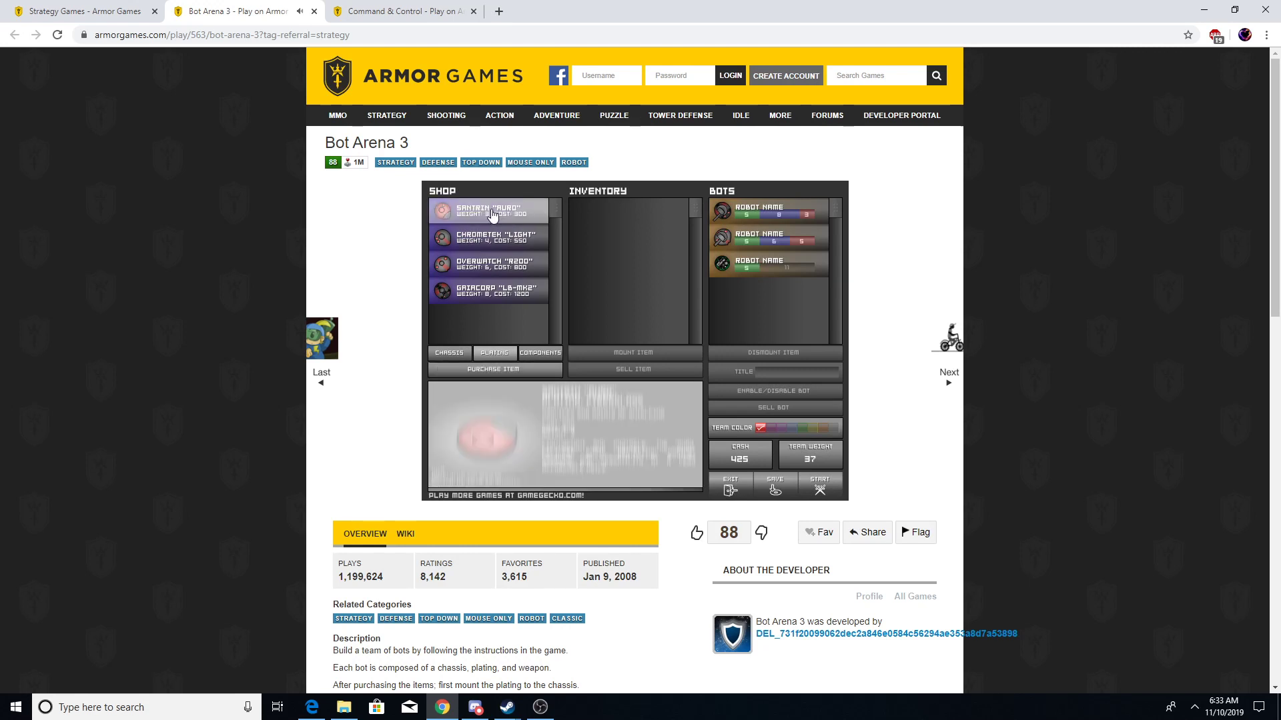
{"action": "left_click", "coordinate": [495, 369]}
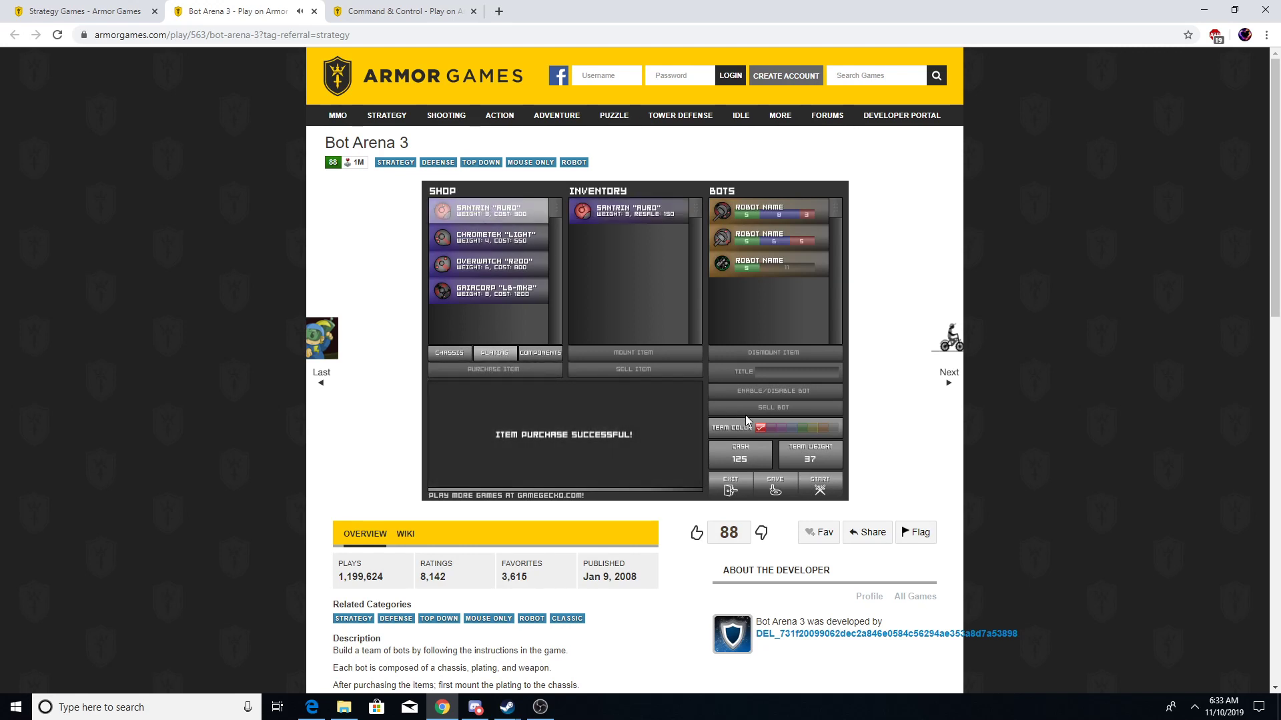
{"action": "left_click", "coordinate": [818, 481]}
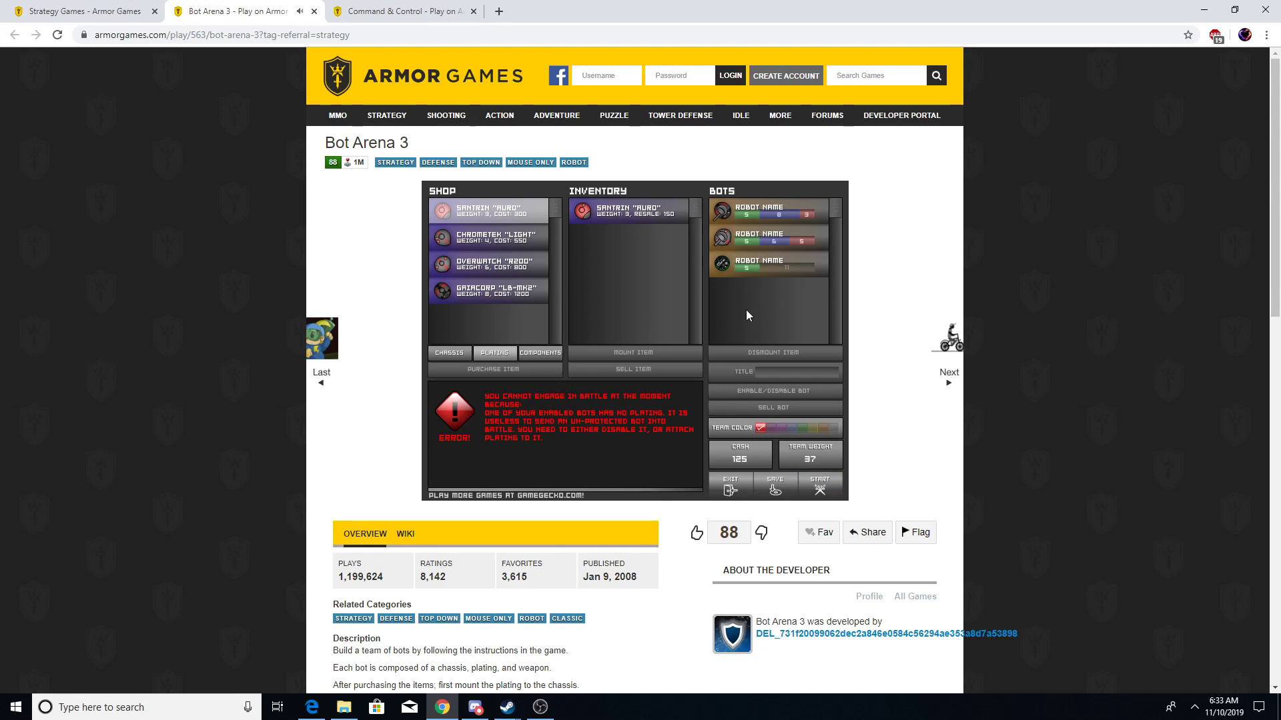
{"action": "left_click", "coordinate": [766, 263]}
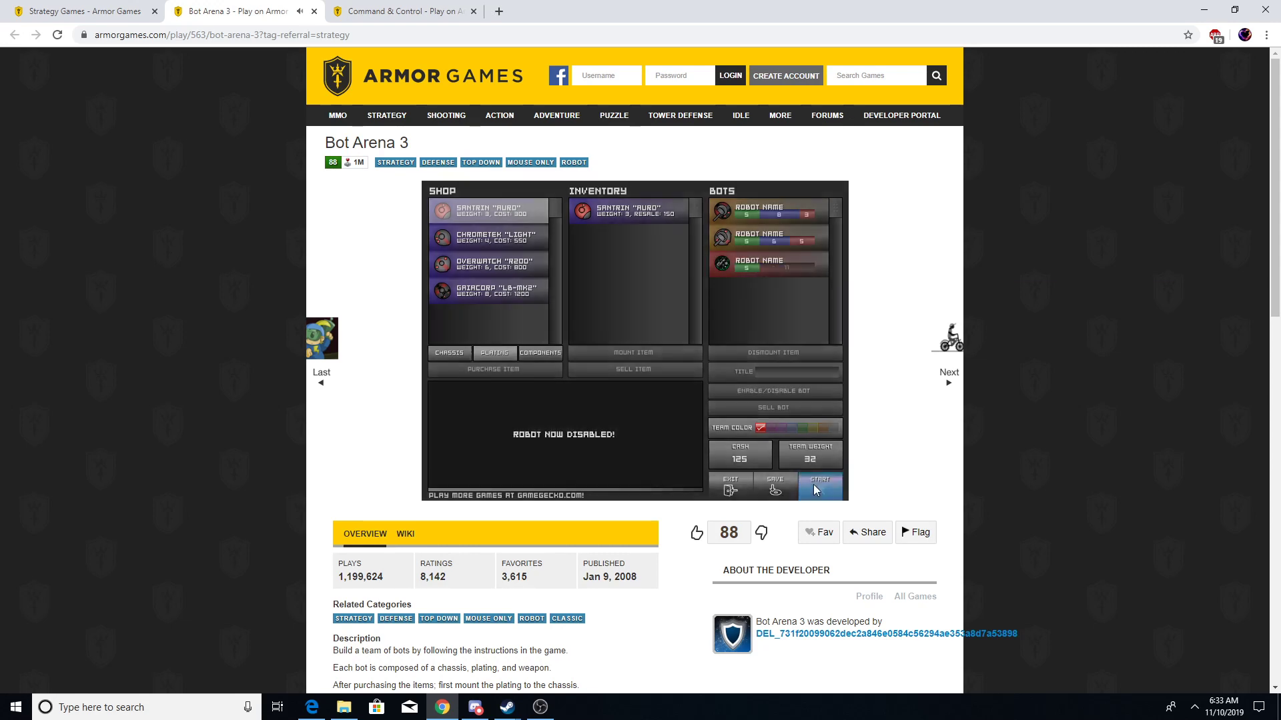
Step: Play a battle with the two enabled bots, raising cash to 675
{"action": "left_click", "coordinate": [820, 486]}
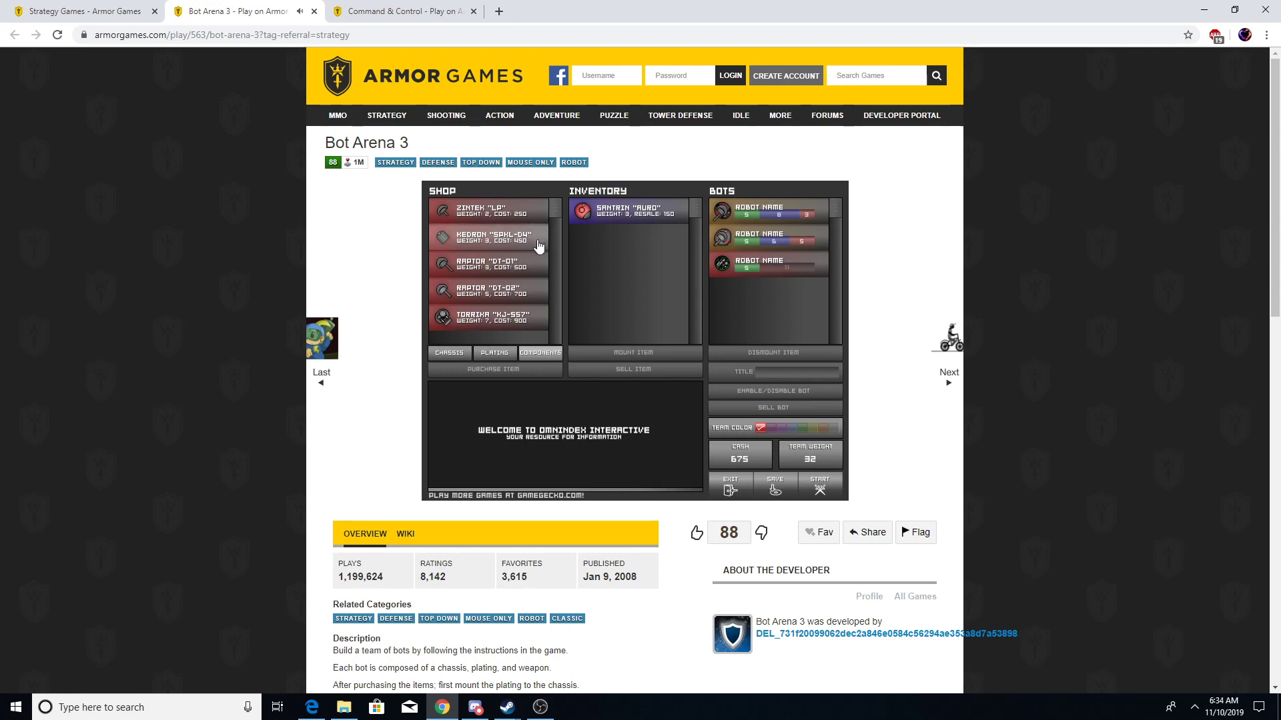
Step: Buy the Keonon SAKL-04 component and fit it with Santrin Auro plating onto the third bot
{"action": "left_click", "coordinate": [489, 237]}
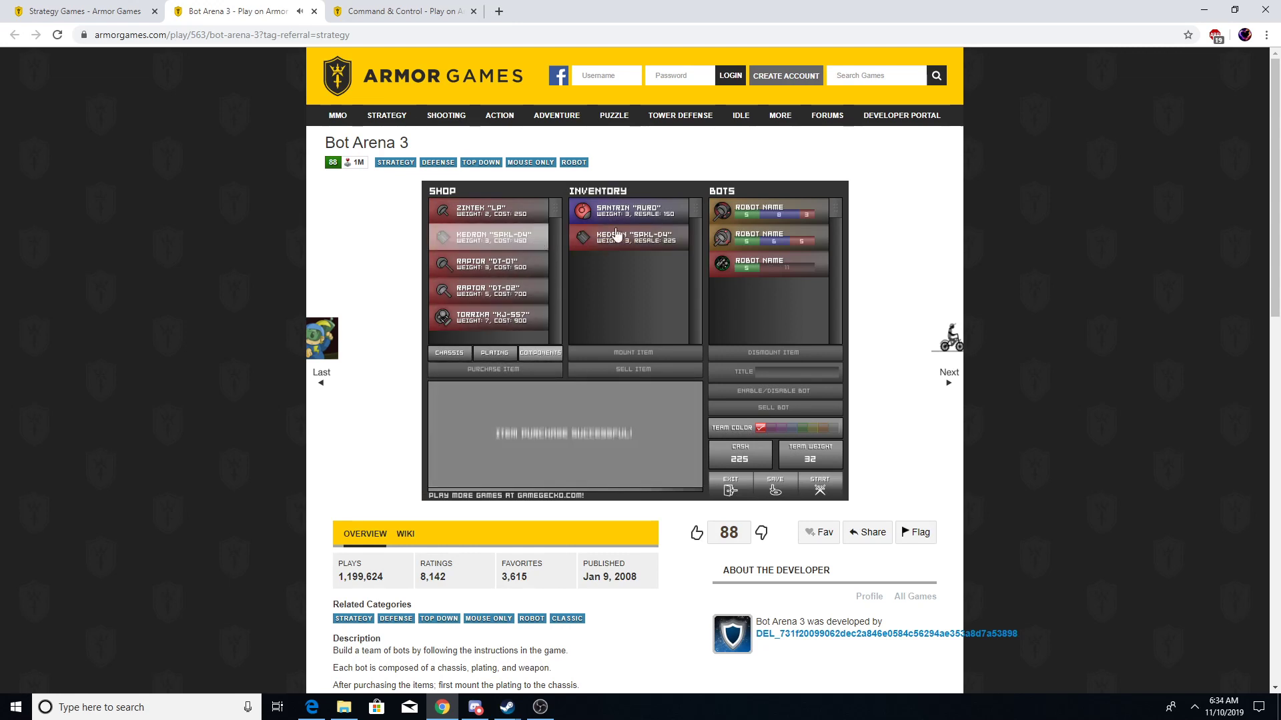
{"action": "left_click", "coordinate": [768, 263]}
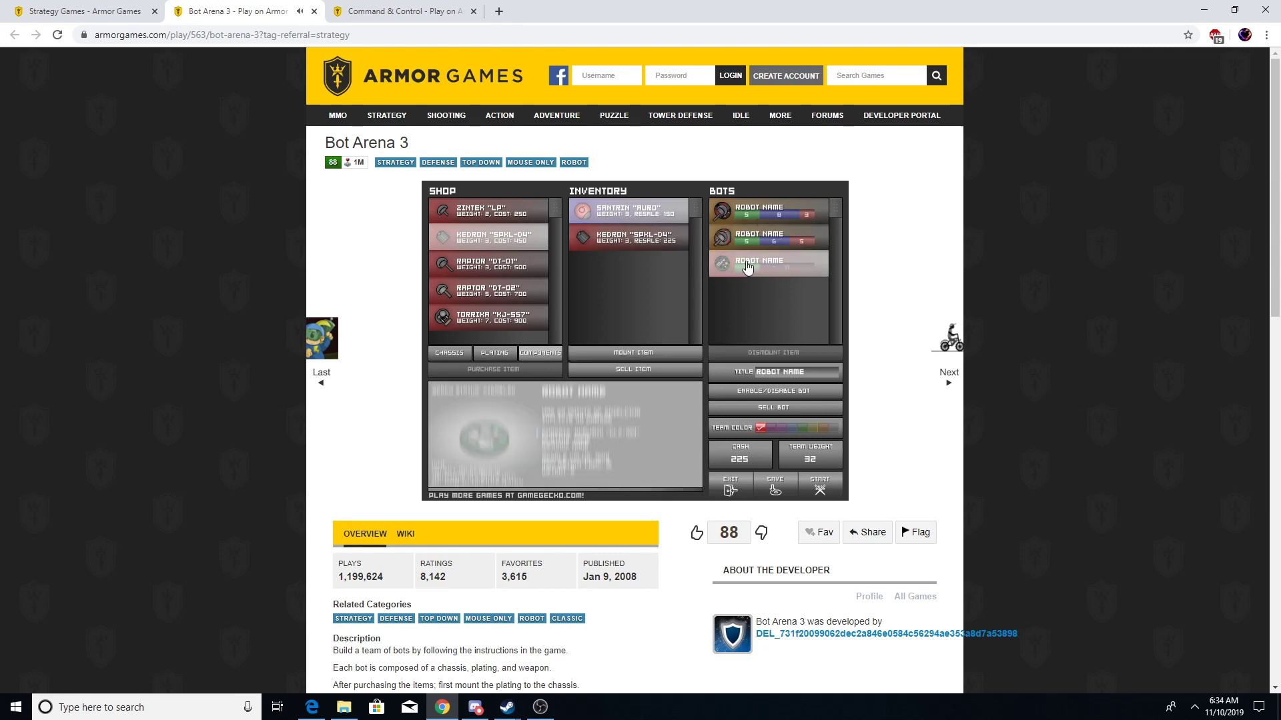
{"action": "left_click", "coordinate": [766, 265]}
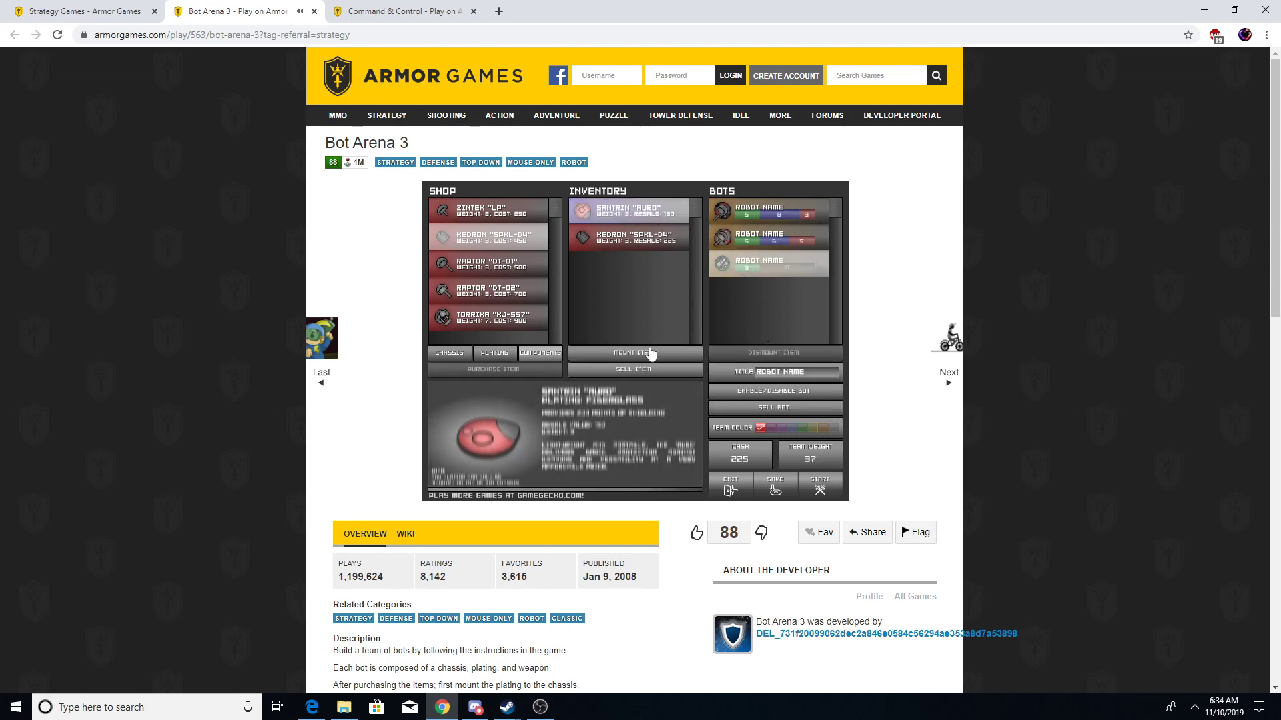
{"action": "left_click", "coordinate": [634, 352]}
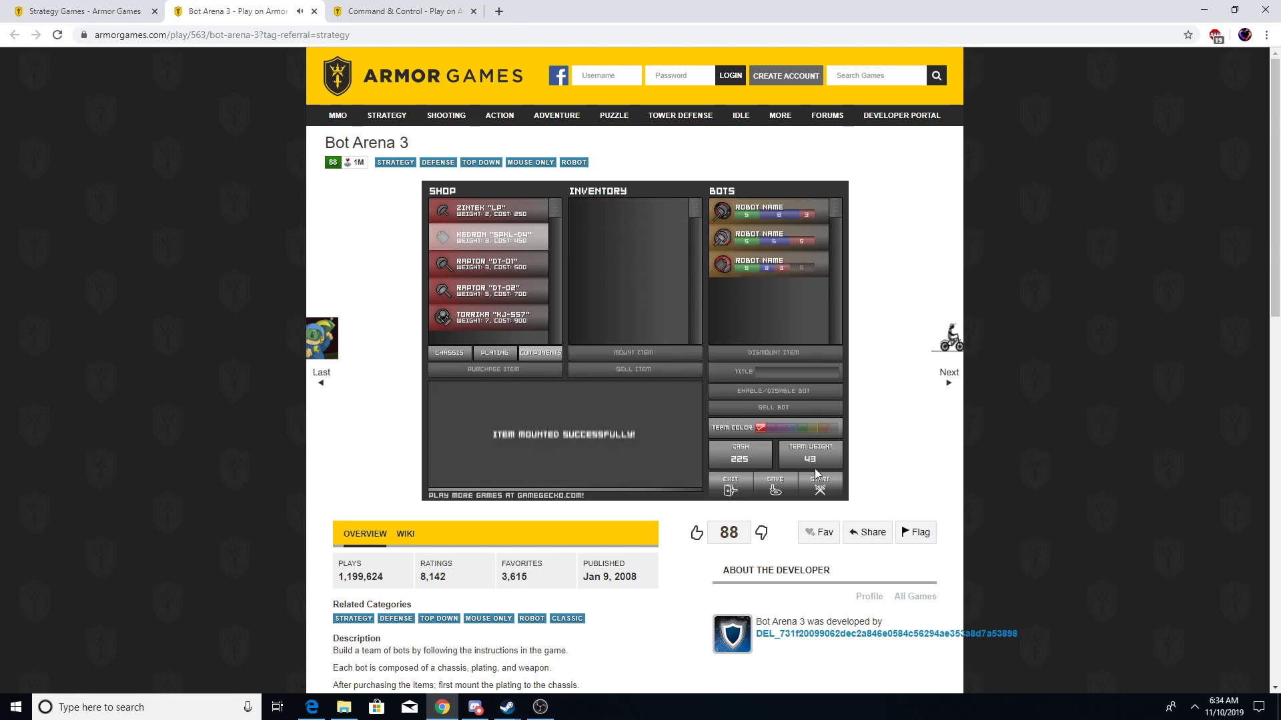
Step: After the weight warning, disable a bot and bring up Tory's Junkyard battle details
{"action": "left_click", "coordinate": [819, 480]}
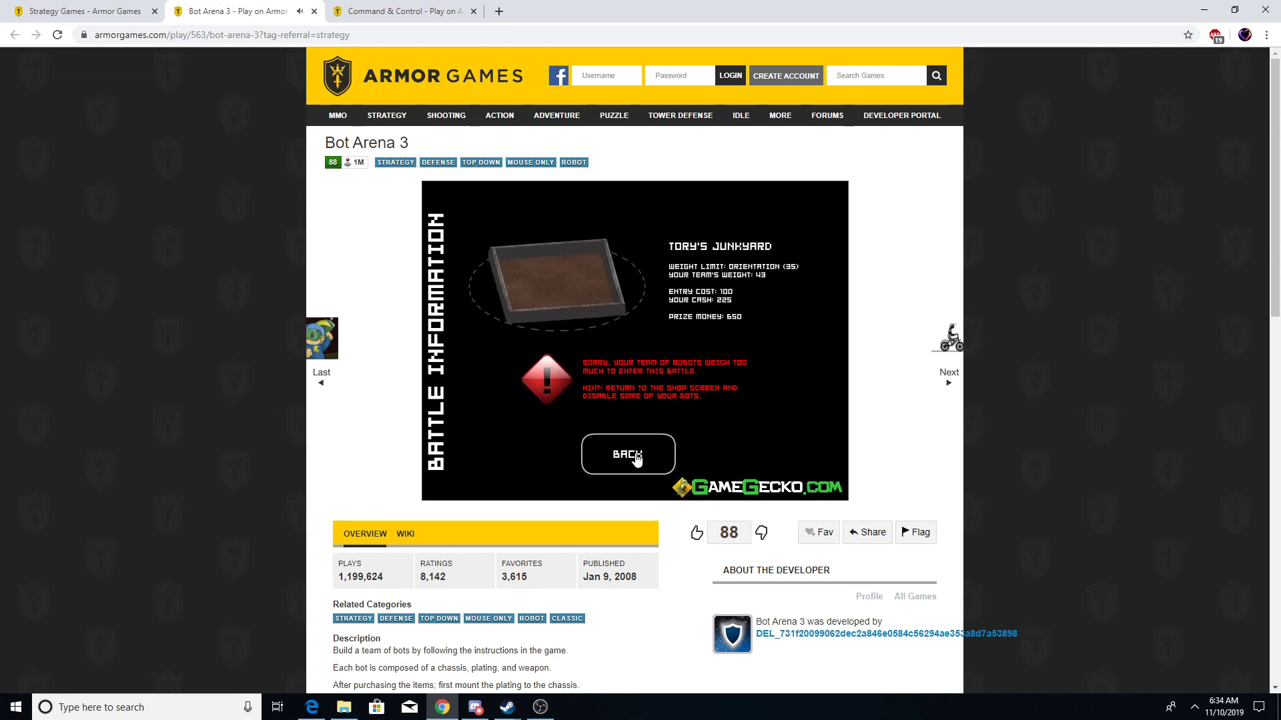
{"action": "left_click", "coordinate": [627, 455]}
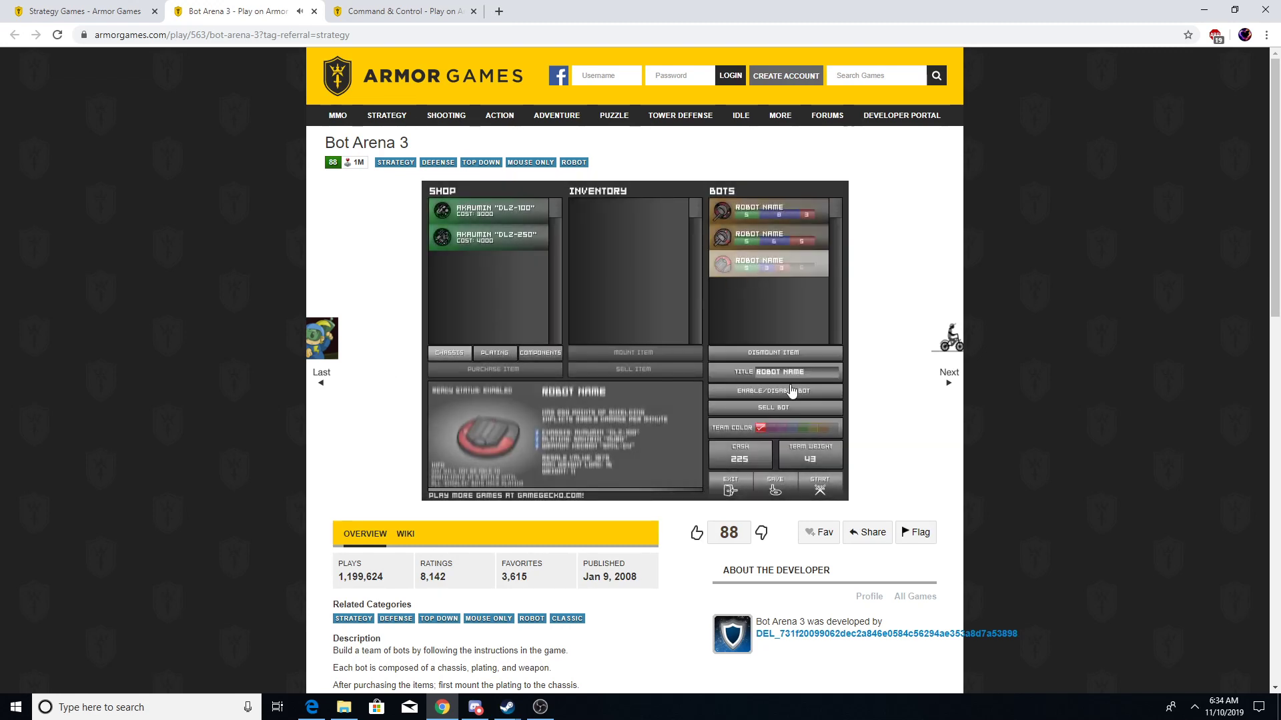
{"action": "left_click", "coordinate": [774, 390]}
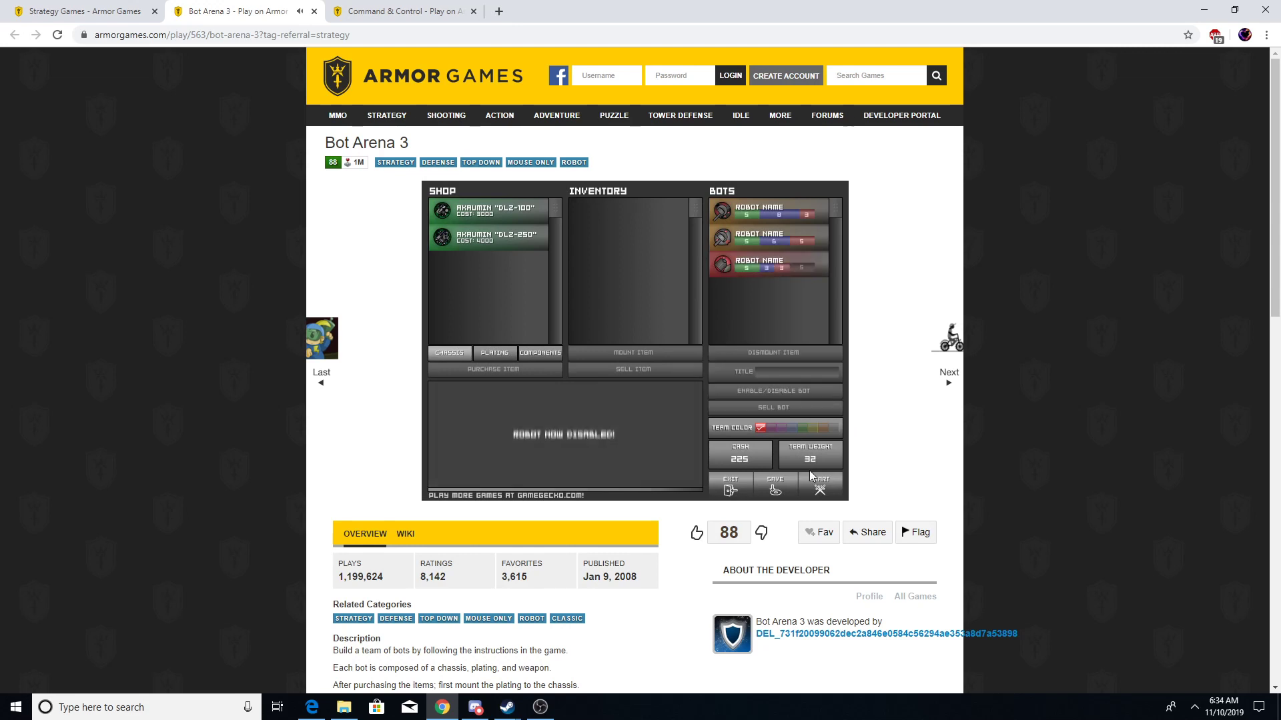
{"action": "left_click", "coordinate": [821, 481]}
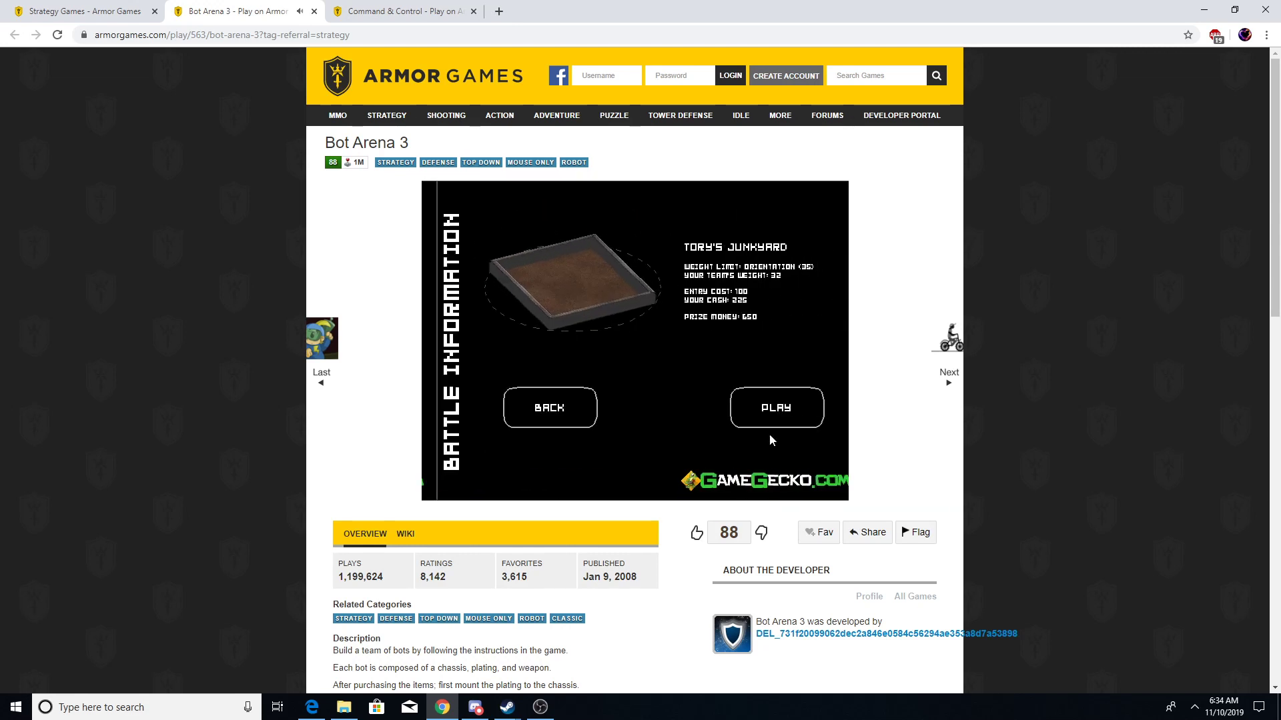
Step: Play the Tory's Junkyard battle, typing chat replies while it runs
{"action": "left_click", "coordinate": [775, 408]}
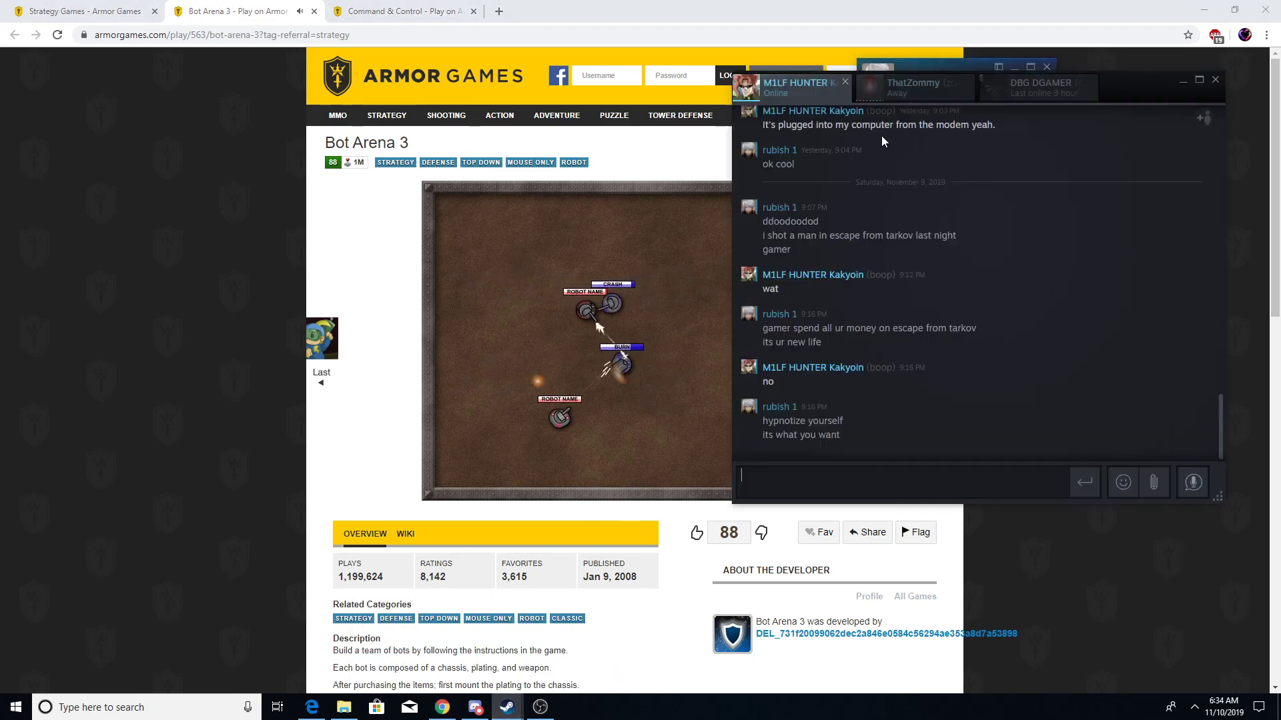
{"action": "type", "text": "you"}
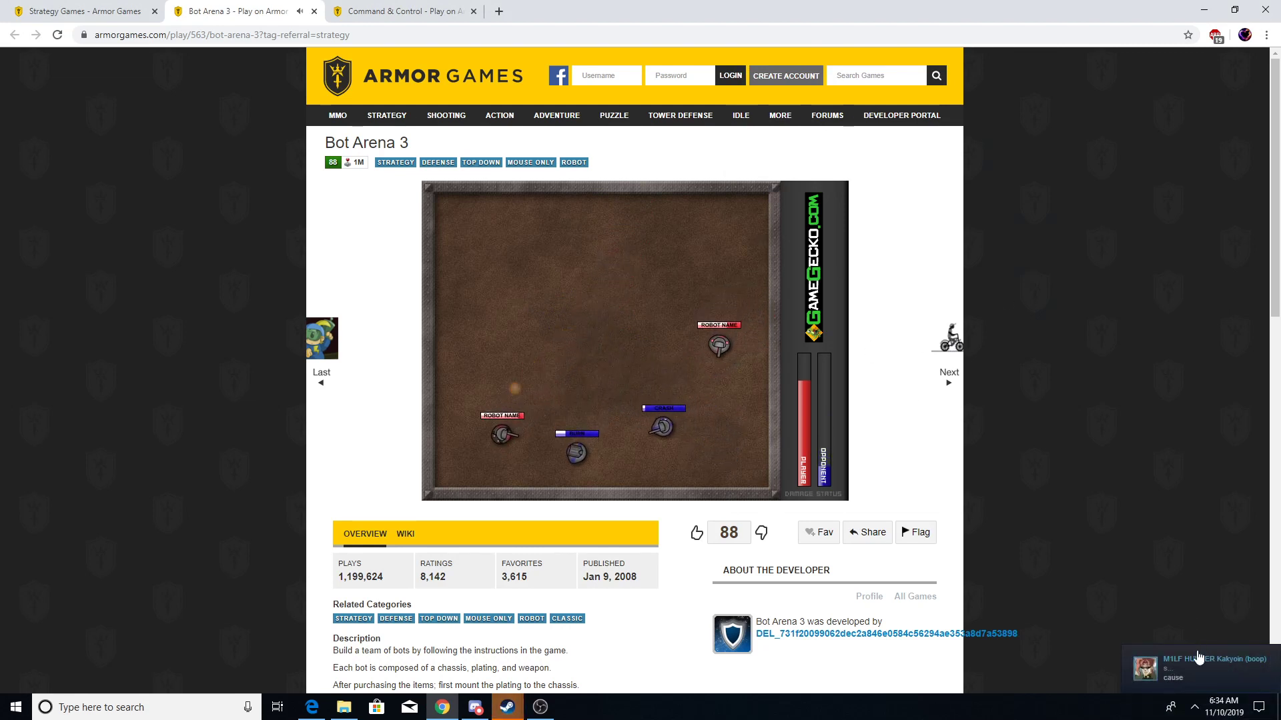
{"action": "left_click", "coordinate": [1176, 669]}
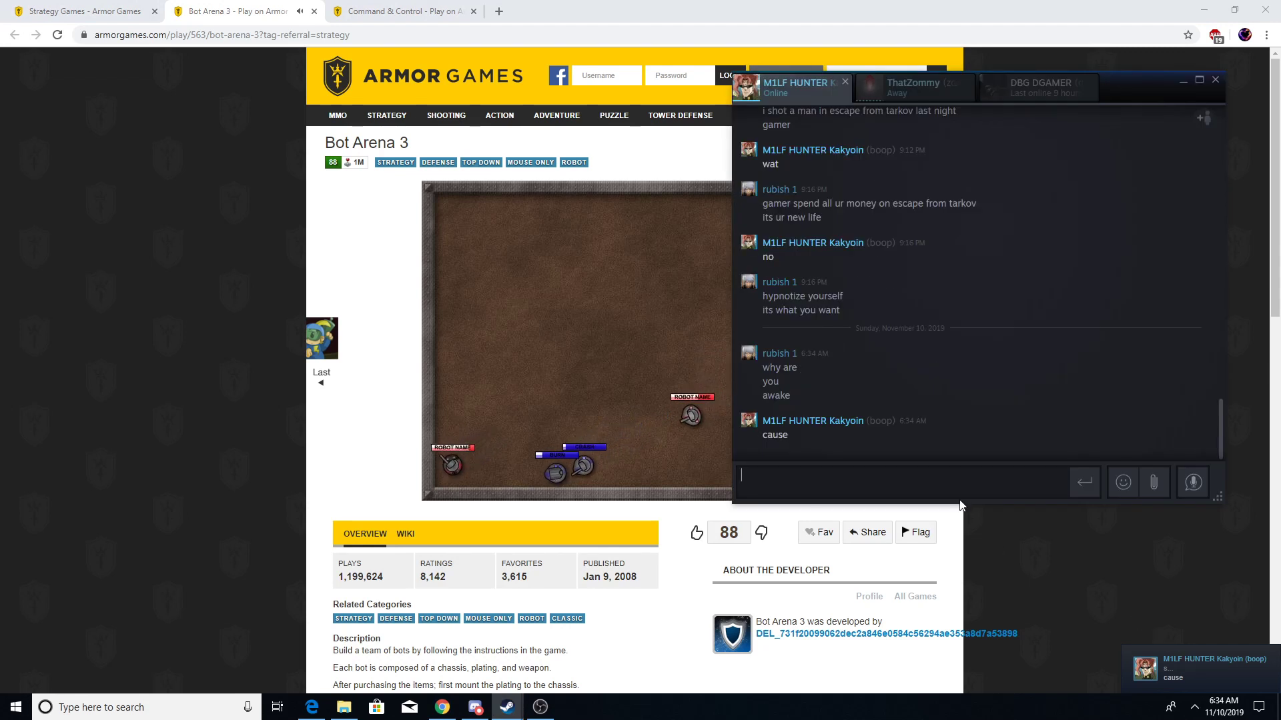
{"action": "type", "text": "its"}
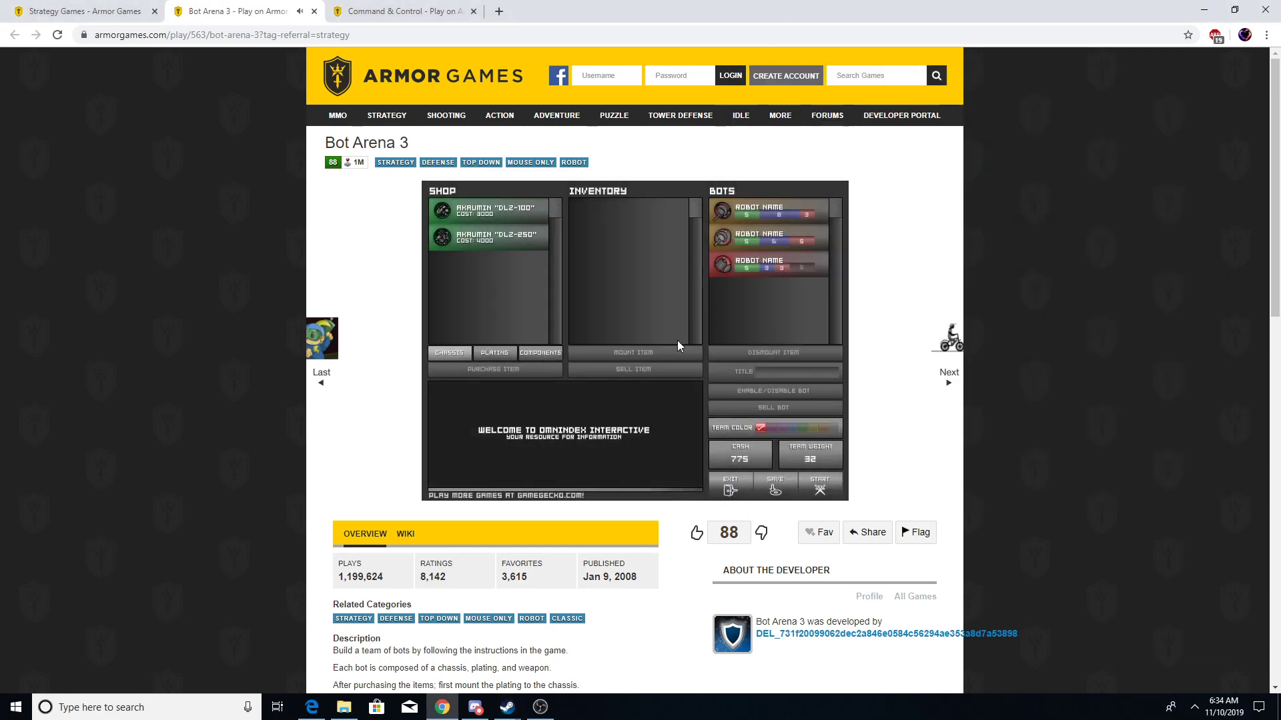
Step: Select the disabled third bot and start the Metalmash 2059 battle
{"action": "left_click", "coordinate": [768, 264]}
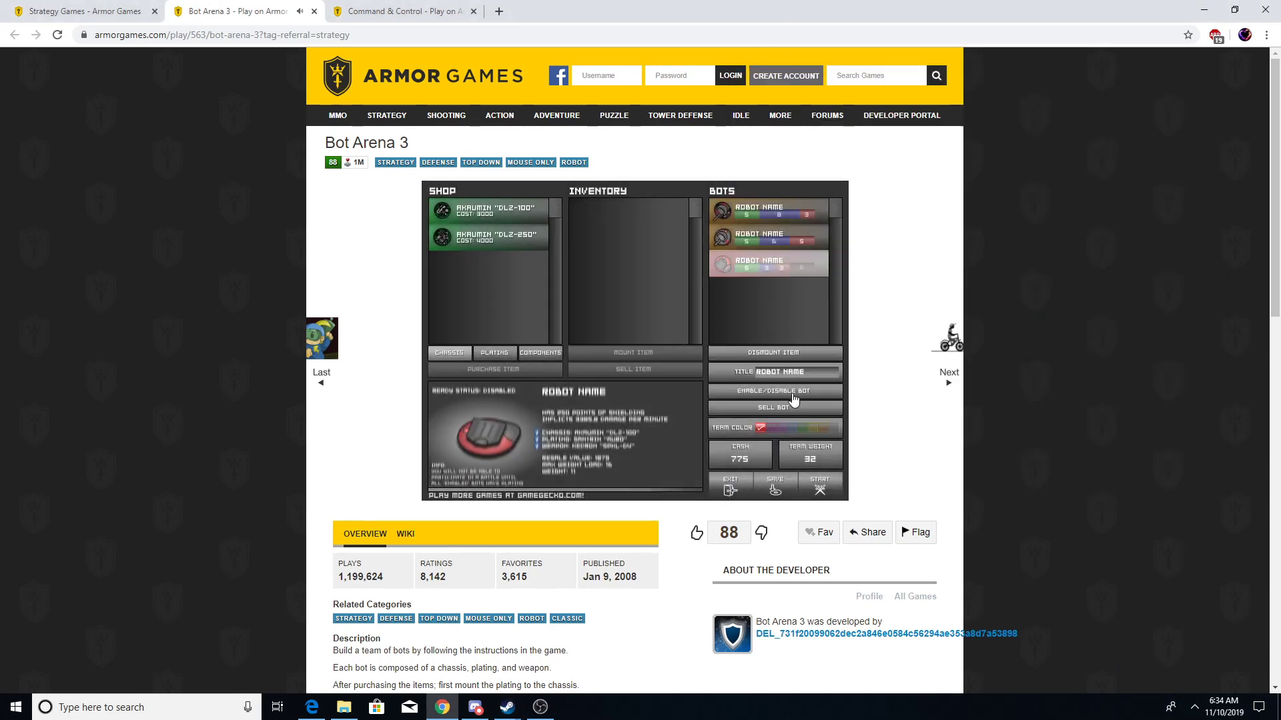
{"action": "left_click", "coordinate": [819, 479]}
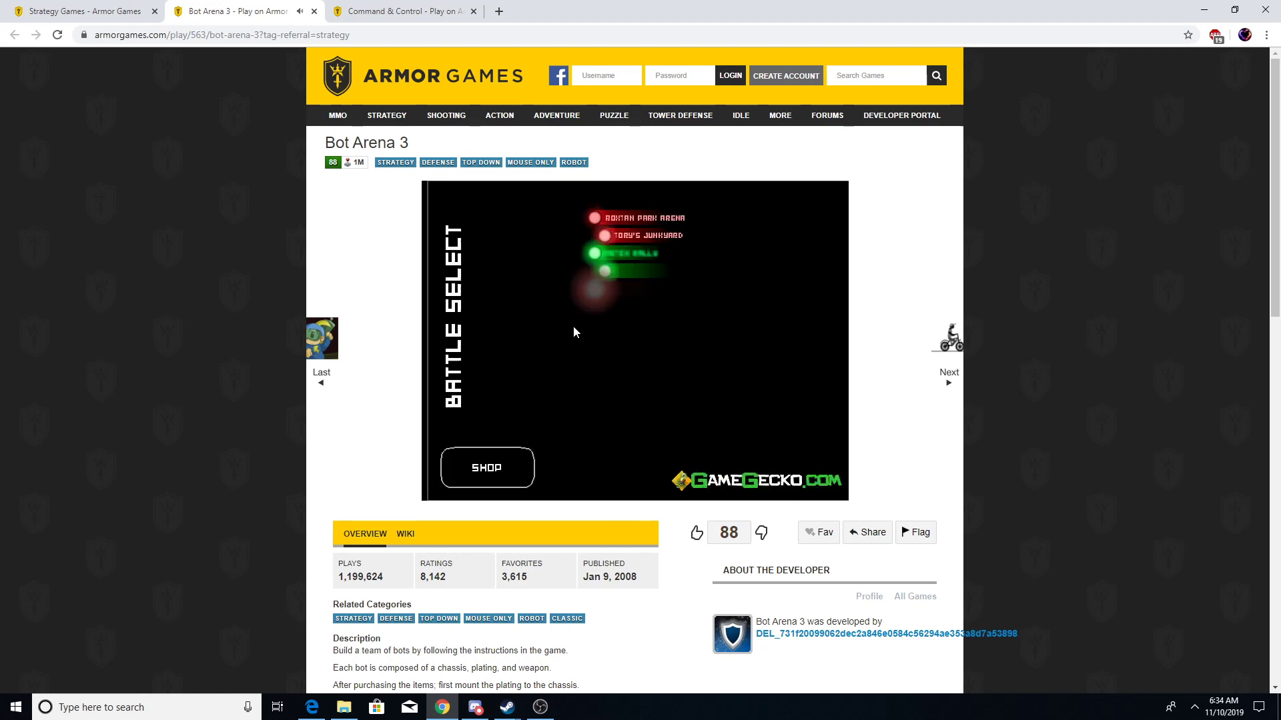
{"action": "left_click", "coordinate": [625, 253]}
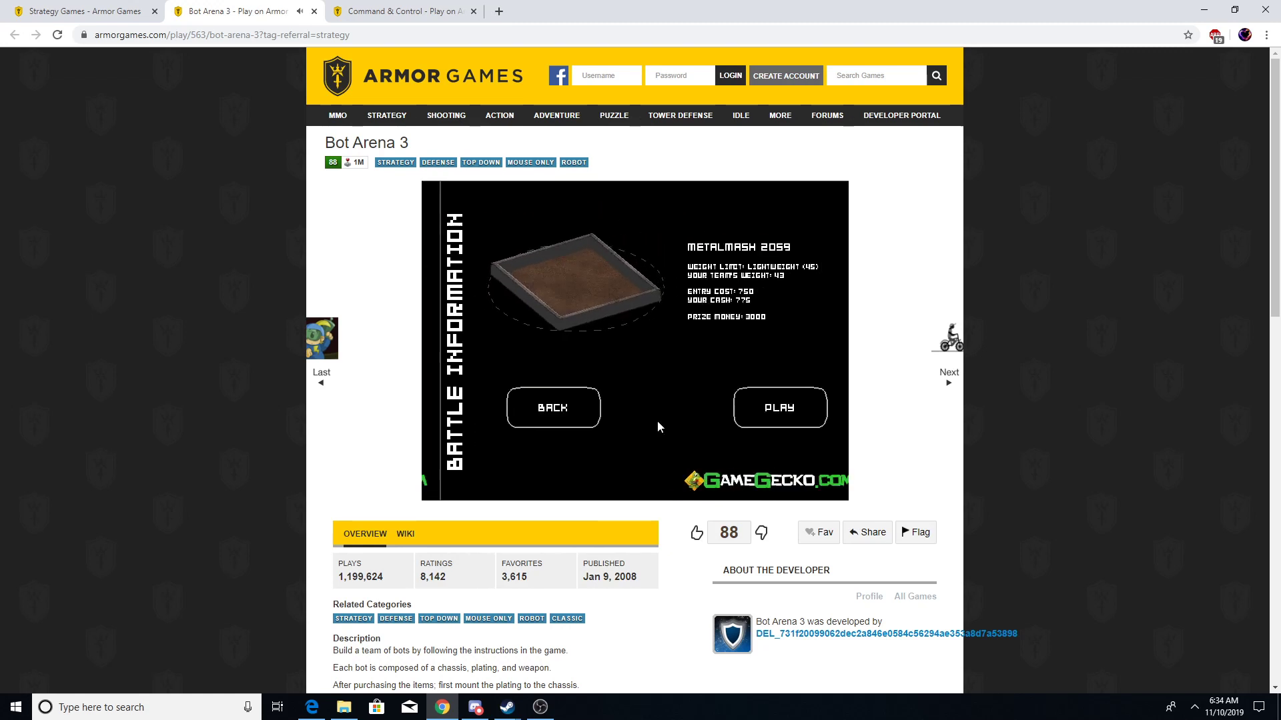
{"action": "left_click", "coordinate": [778, 408]}
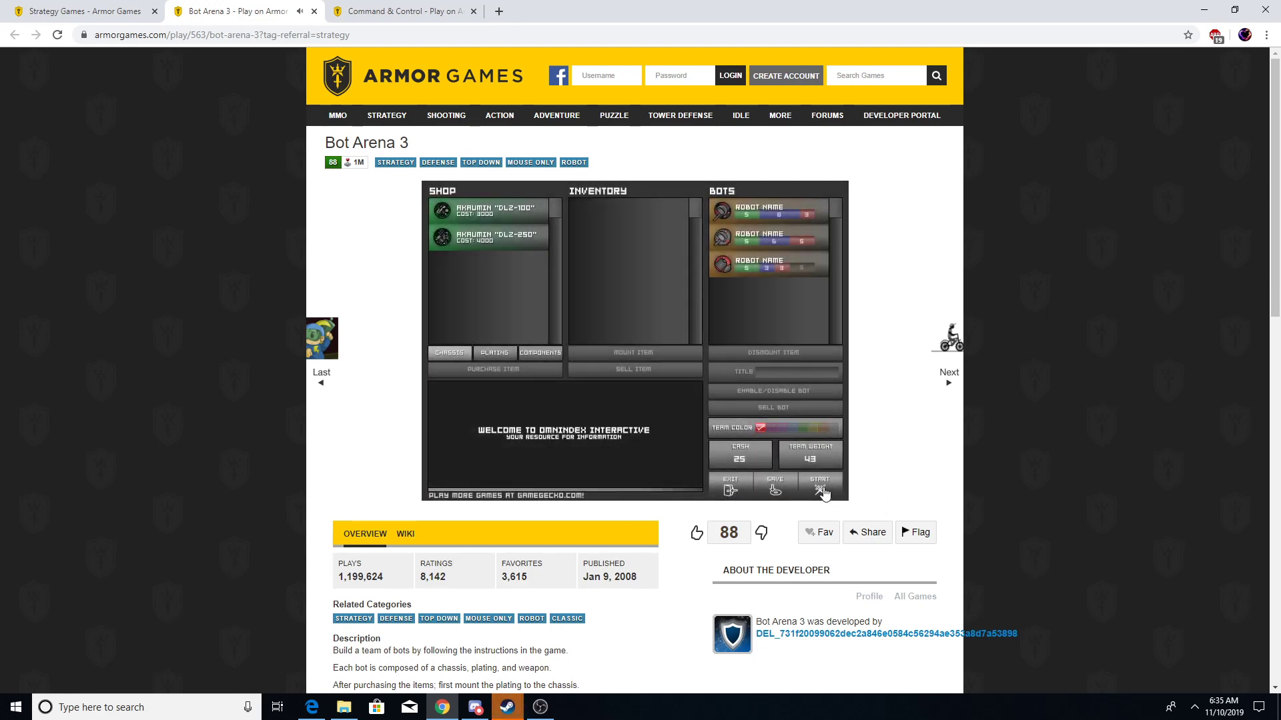
Step: Disable a bot for the weight limit and start the Roxtan Park Arena battle
{"action": "left_click", "coordinate": [768, 263]}
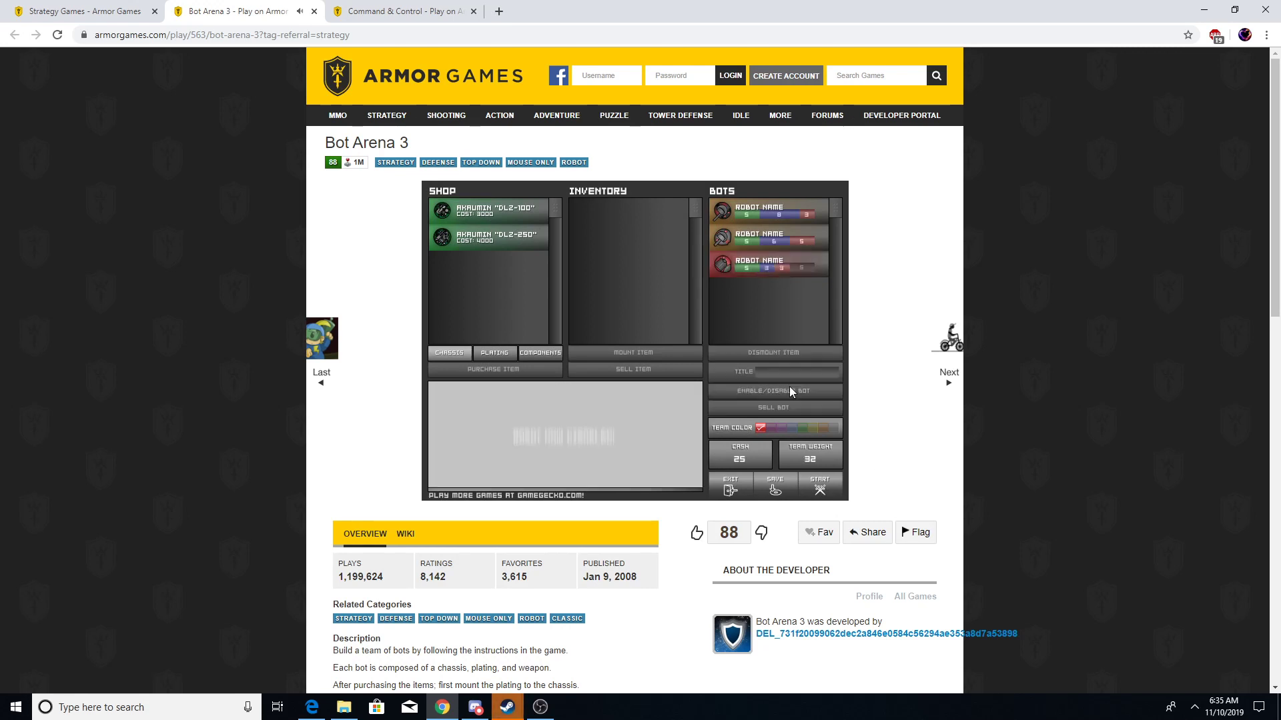
{"action": "left_click", "coordinate": [819, 480]}
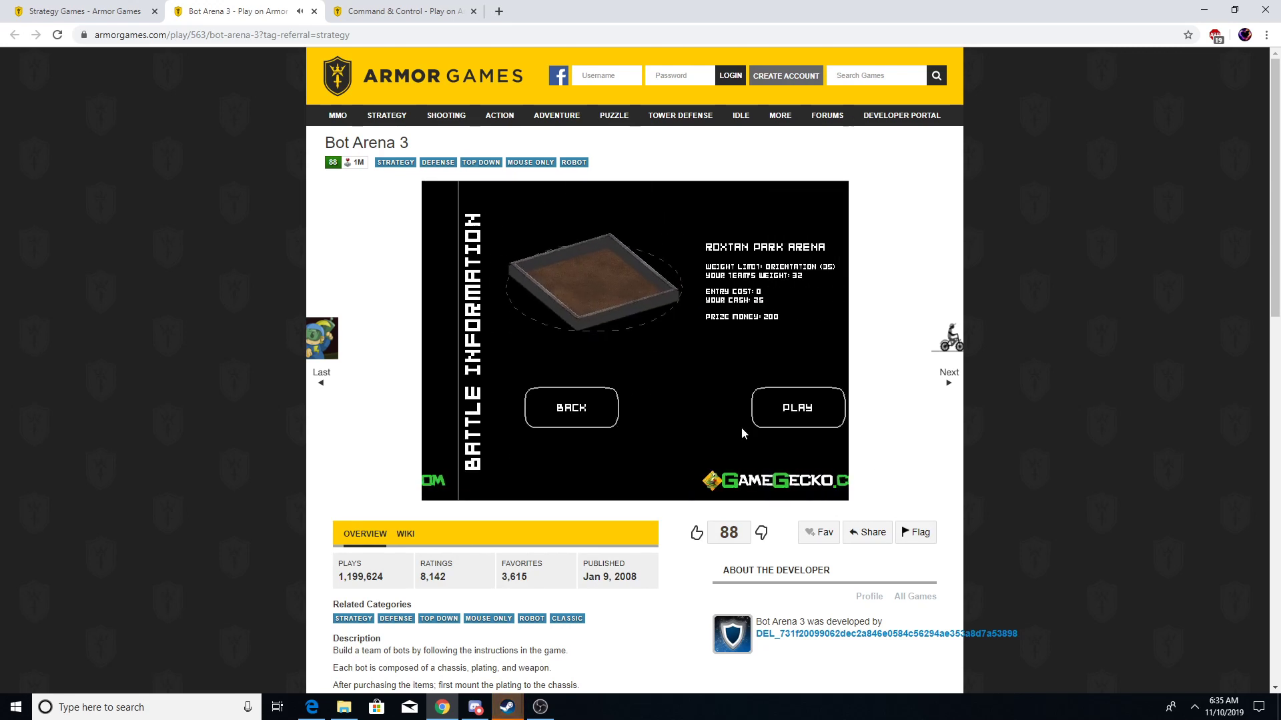
{"action": "left_click", "coordinate": [796, 407]}
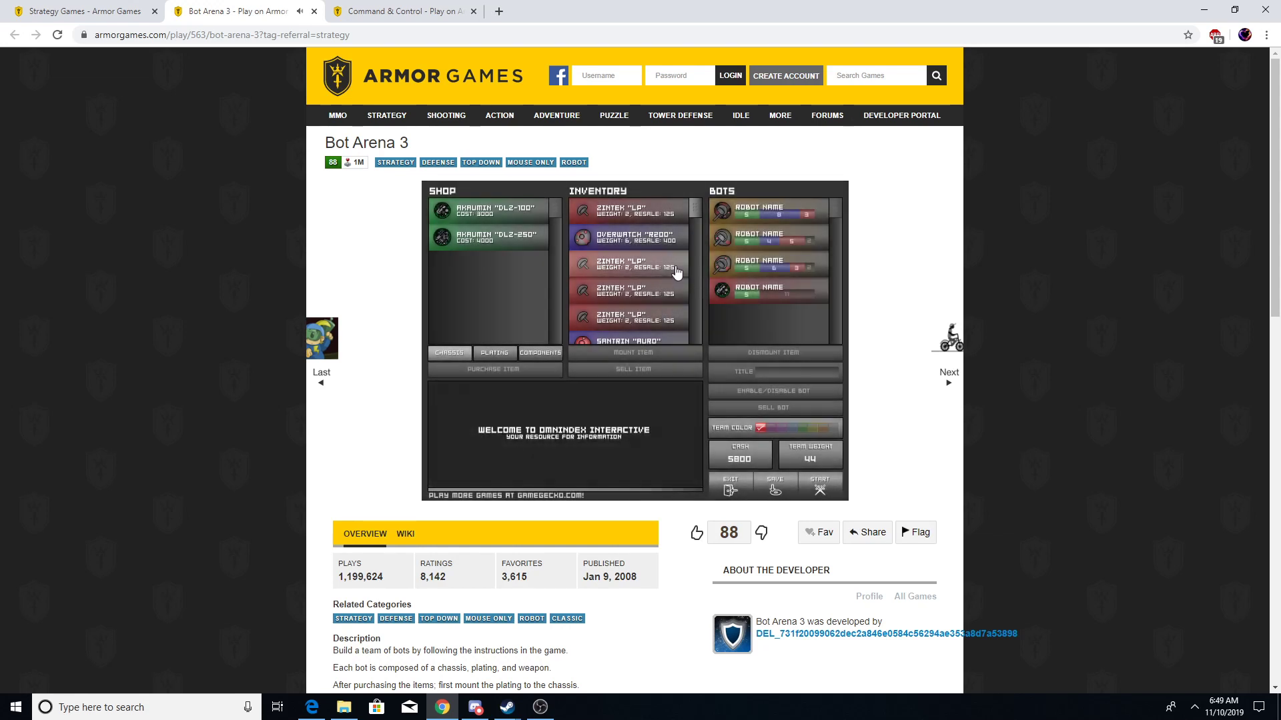
Step: Sell spare Zintek LP and Santrin Auro parts, raising cash to 6475
{"action": "left_click", "coordinate": [634, 292]}
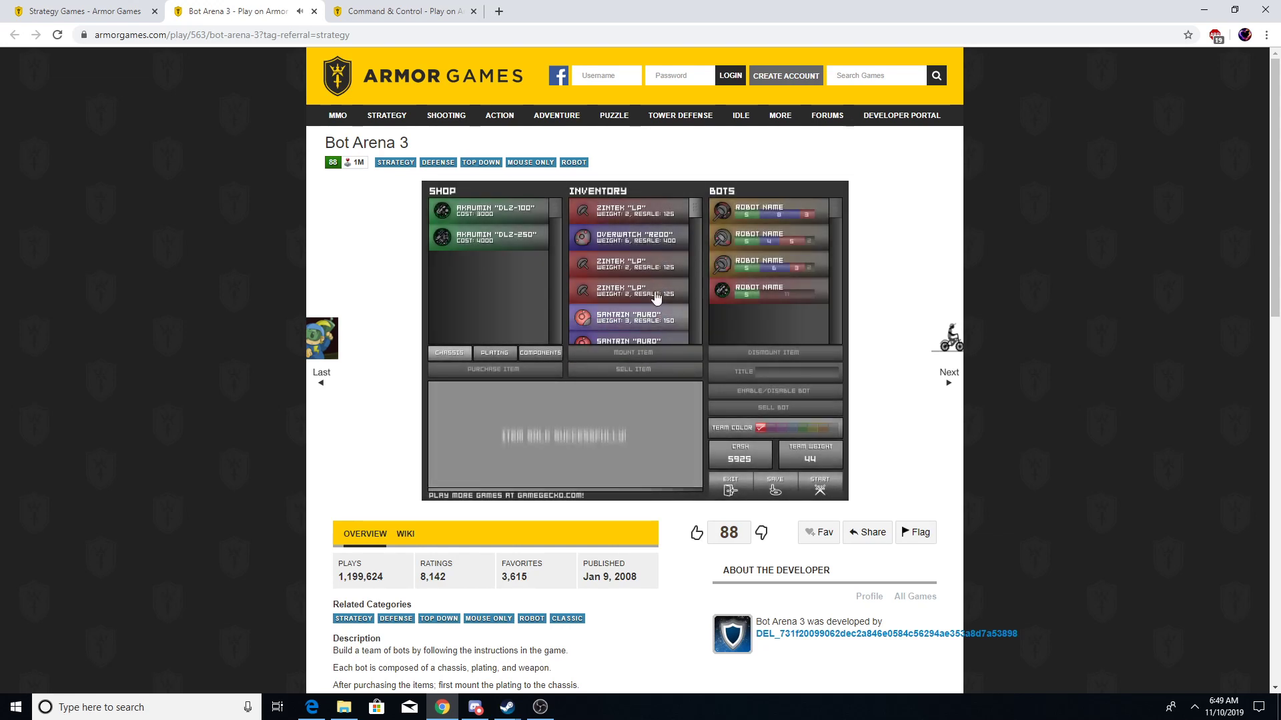
{"action": "left_click", "coordinate": [634, 370]}
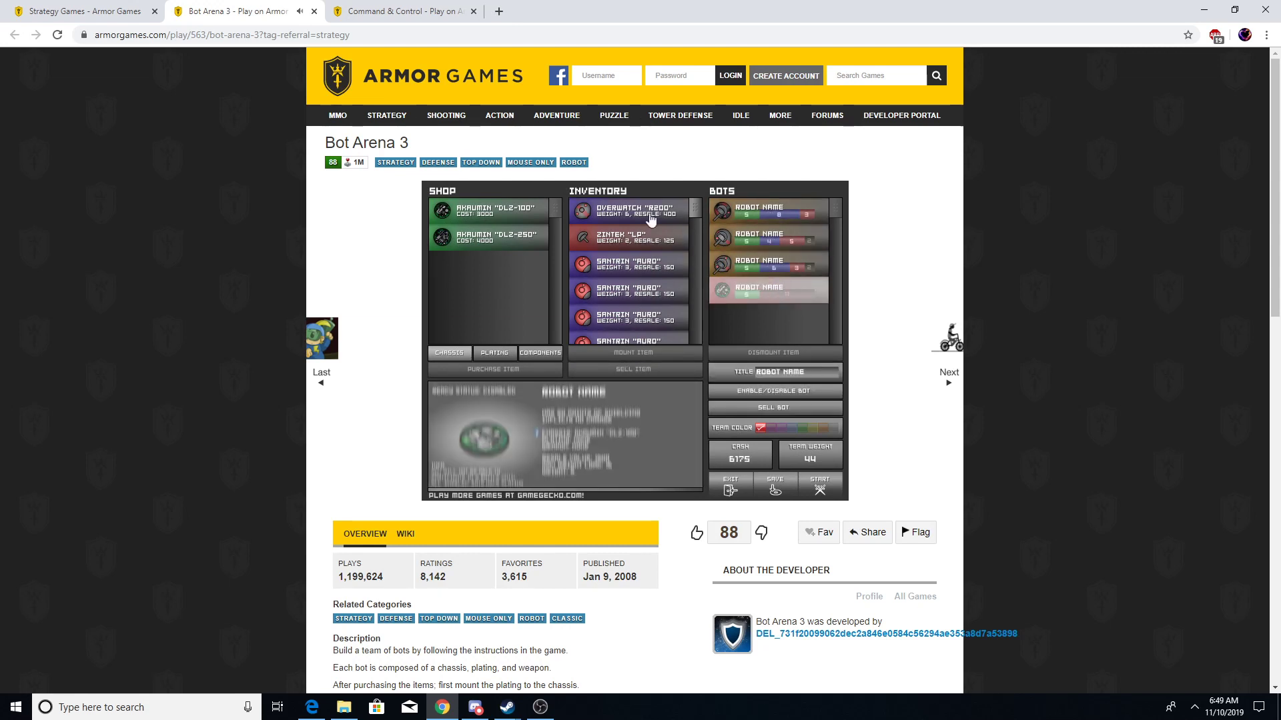
{"action": "left_click", "coordinate": [630, 210]}
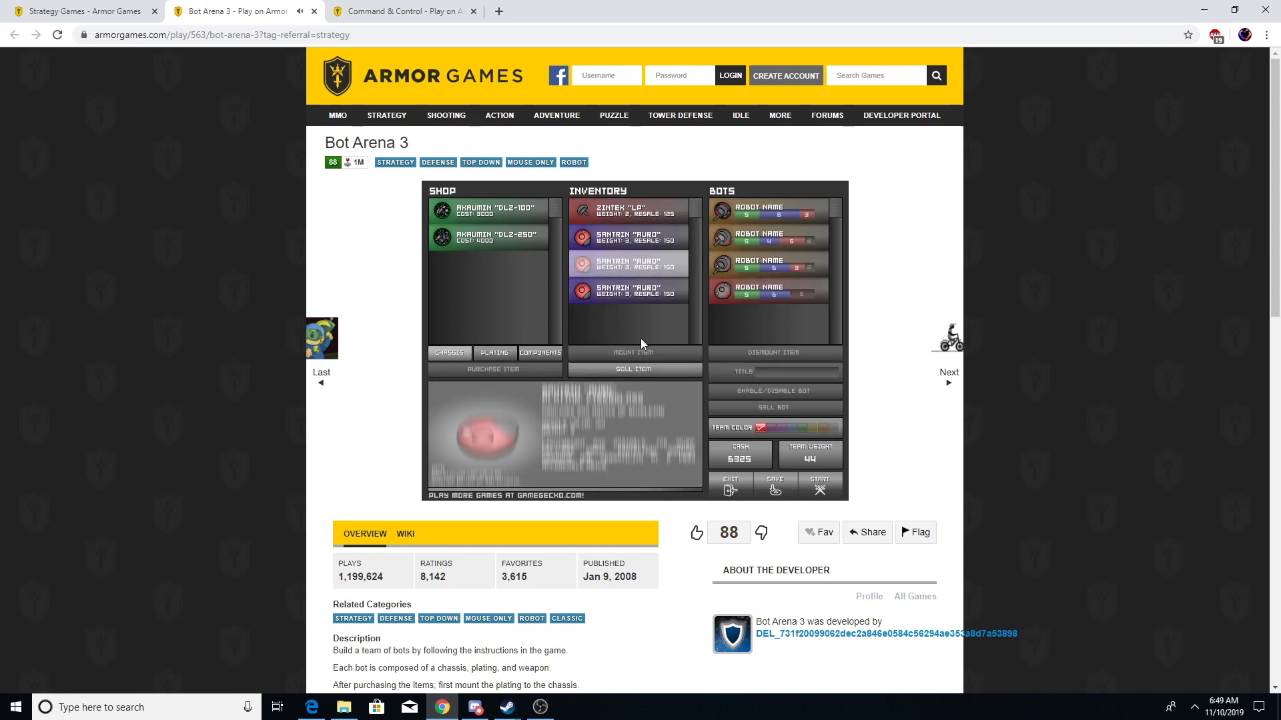
{"action": "left_click", "coordinate": [634, 369]}
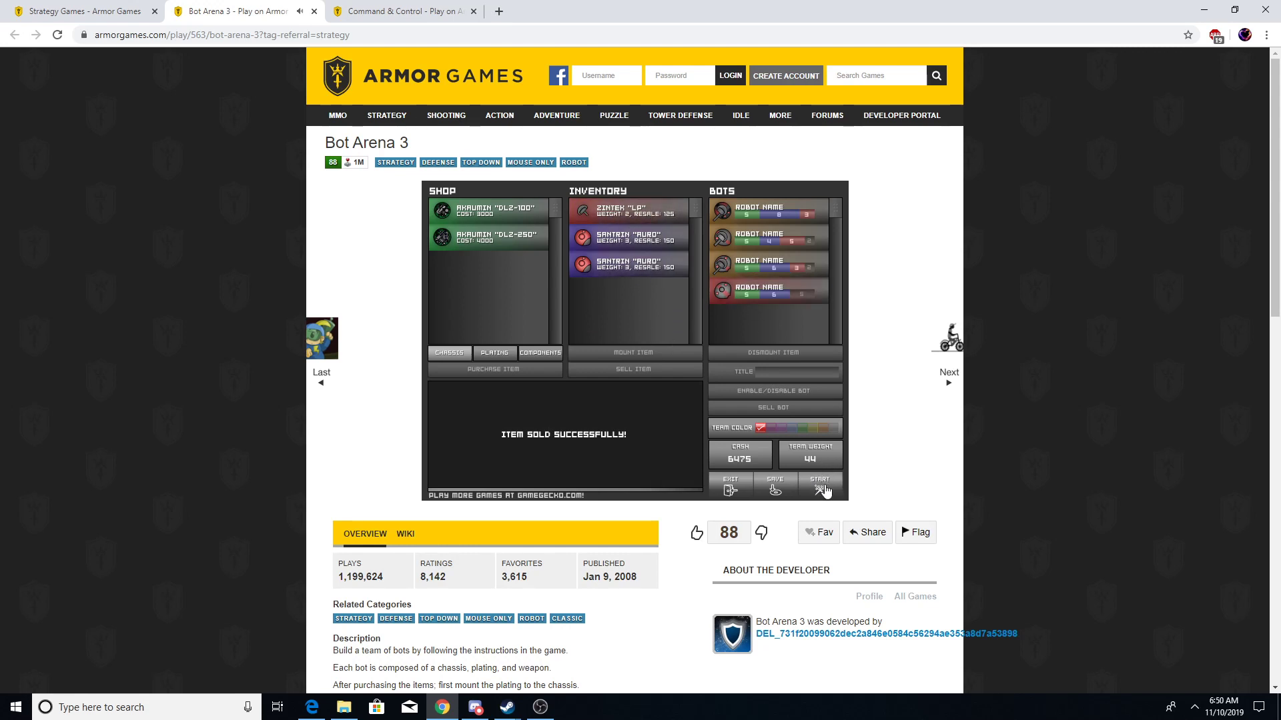
Step: Open Battle Select and point at the Metalmash 2059 battle
{"action": "left_click", "coordinate": [820, 482]}
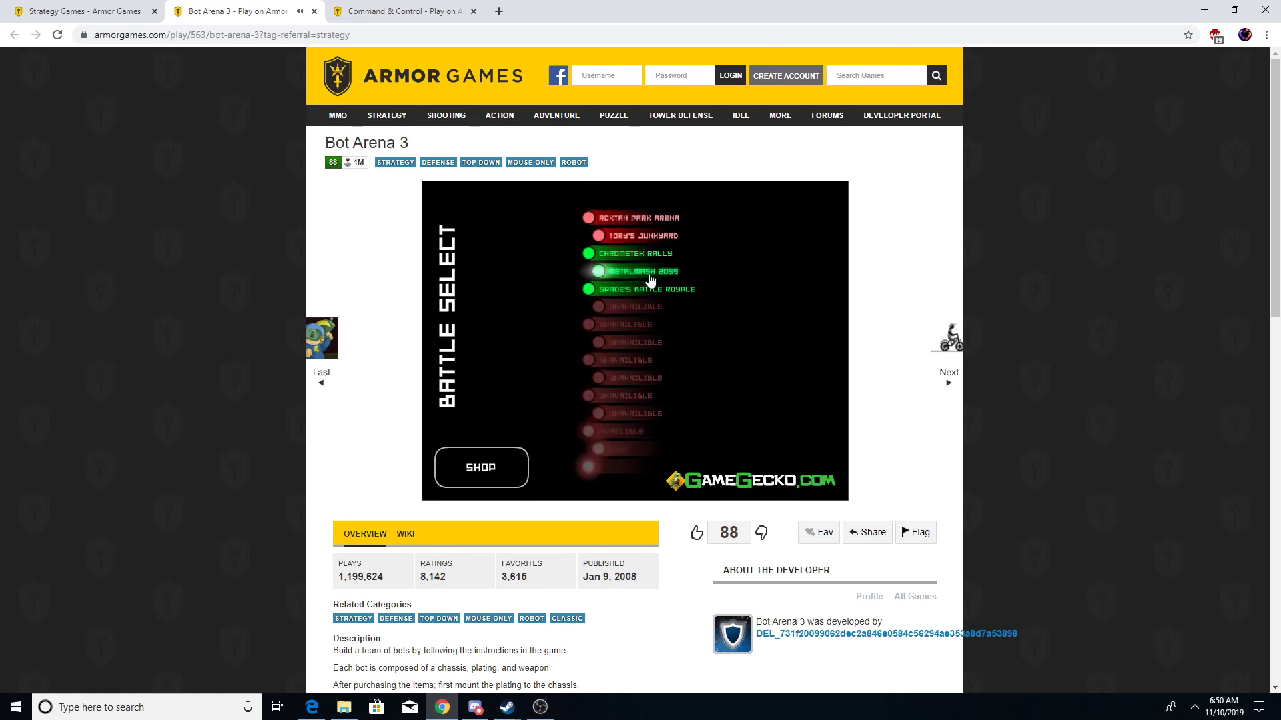
{"action": "left_click", "coordinate": [640, 272]}
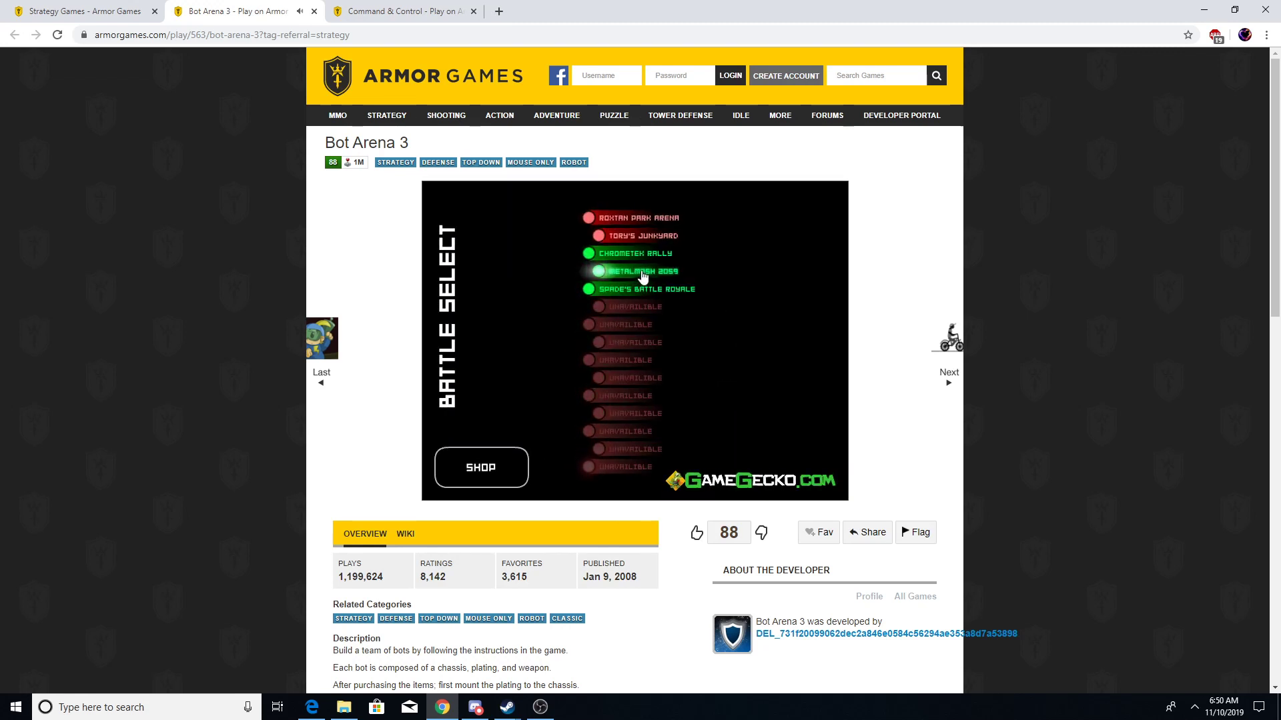
{"action": "left_click", "coordinate": [645, 288]}
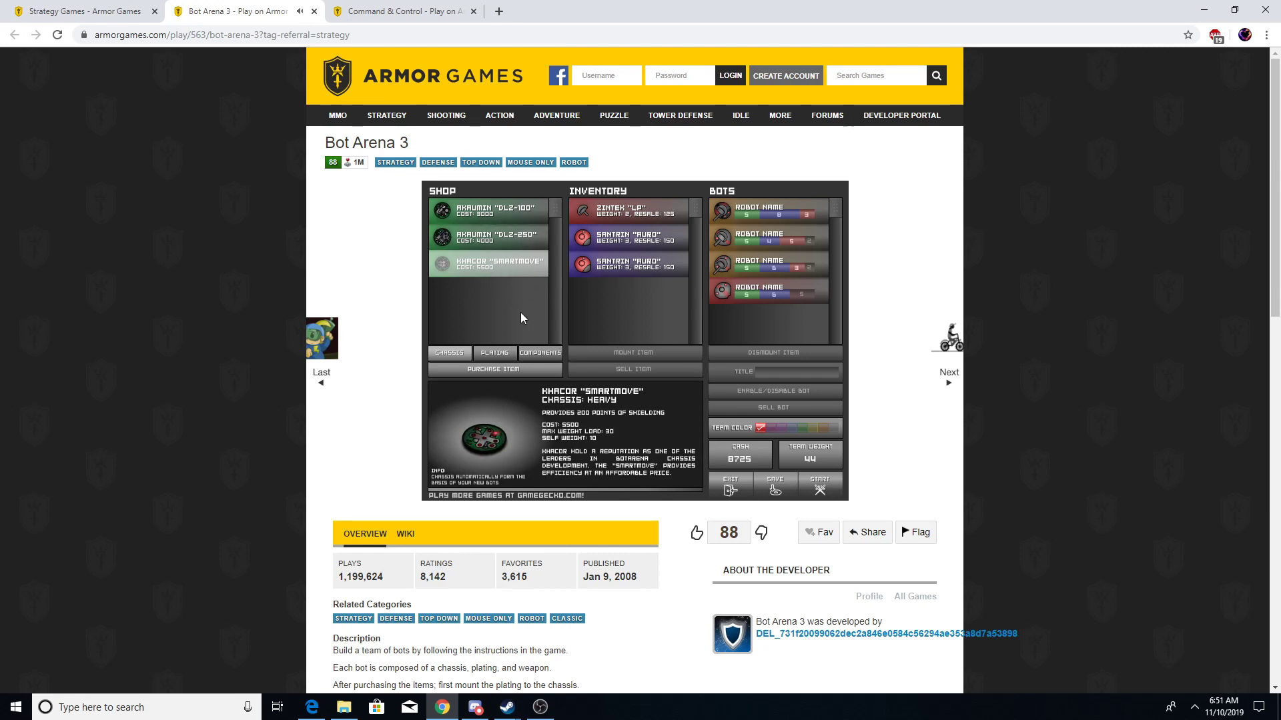
Step: Buy the Drastij component and a Khacor Smartmove chassis as the fifth bot, leaving 2125 cash
{"action": "left_click", "coordinate": [539, 353]}
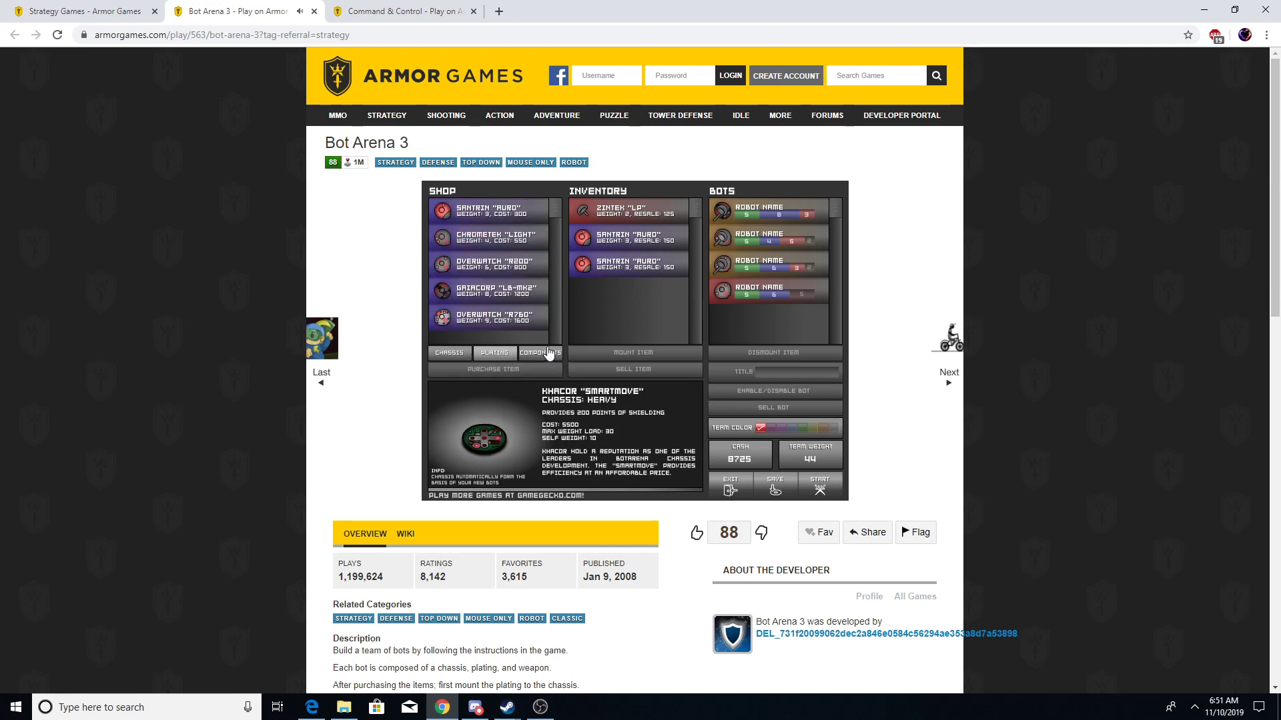
{"action": "left_click", "coordinate": [541, 352]}
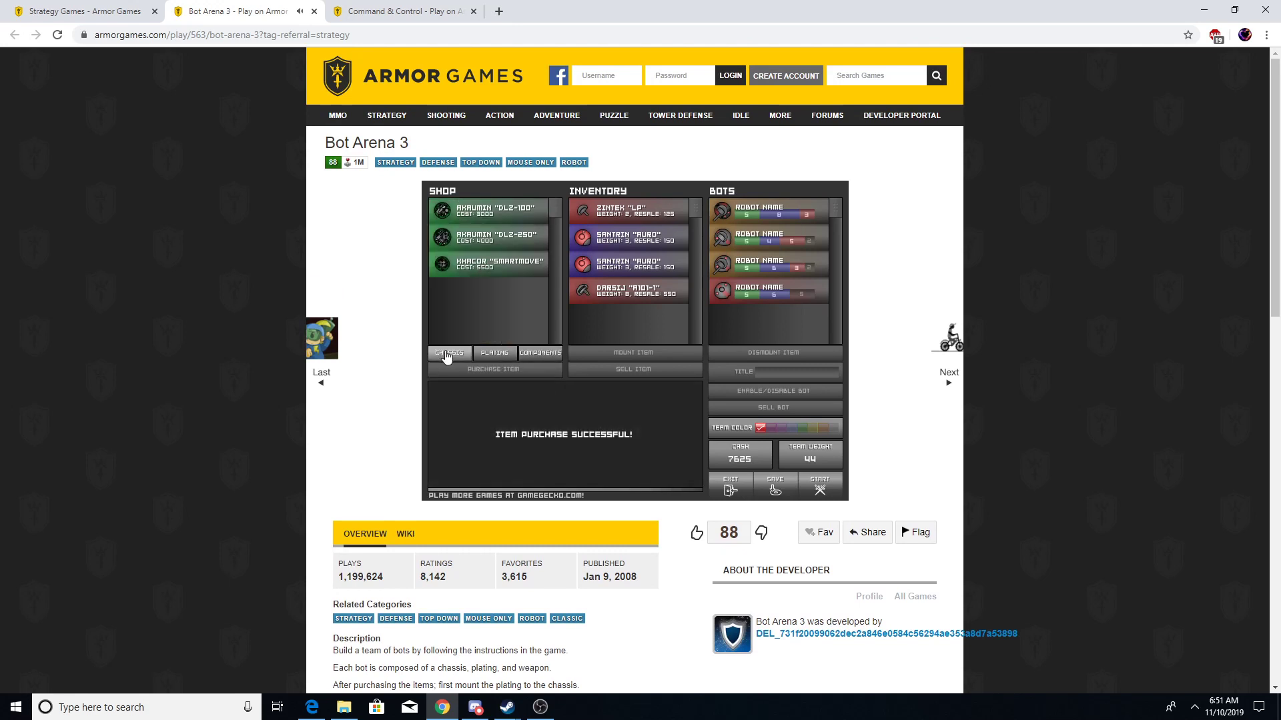
{"action": "left_click", "coordinate": [488, 263]}
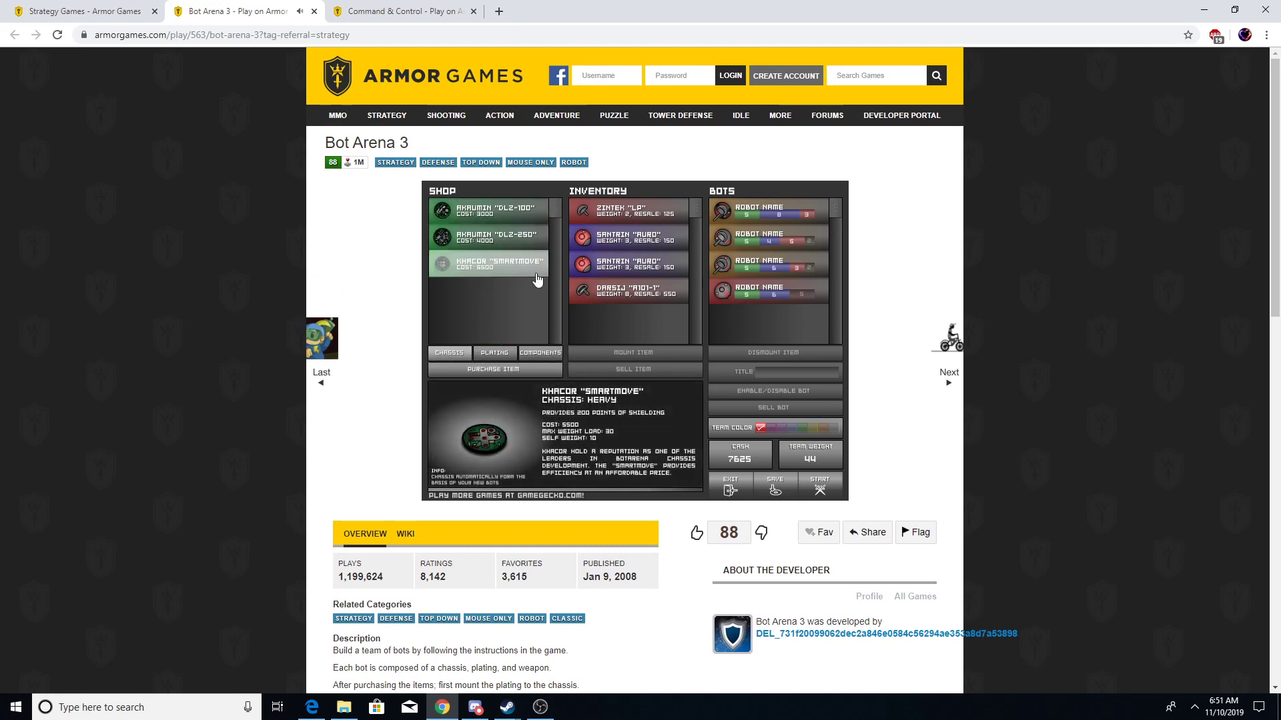
{"action": "left_click", "coordinate": [494, 368]}
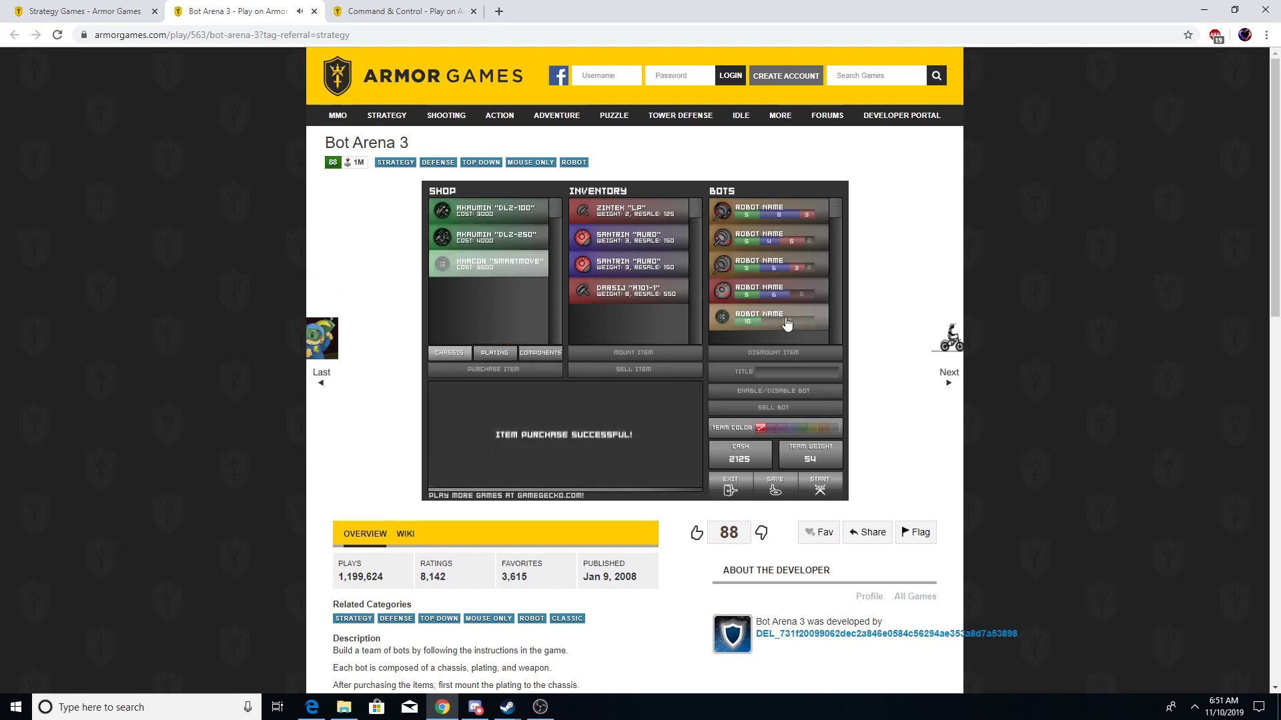
{"action": "left_click", "coordinate": [767, 320]}
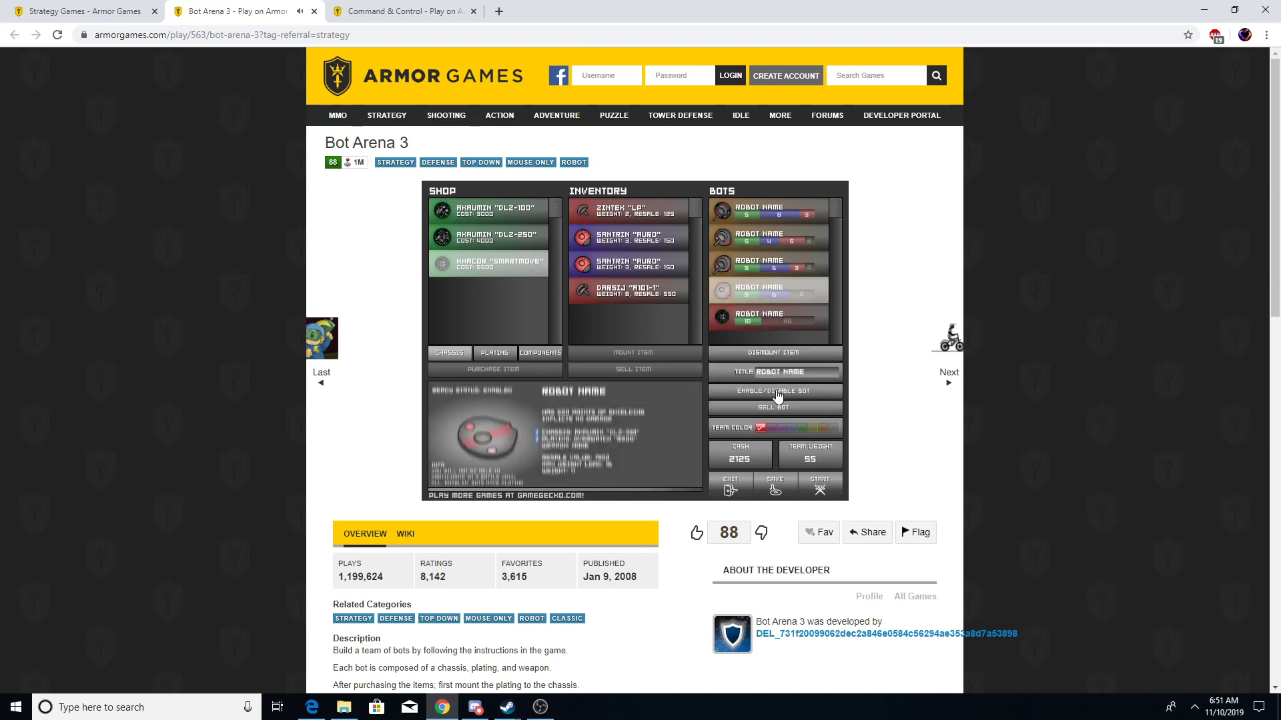
{"action": "left_click", "coordinate": [819, 482]}
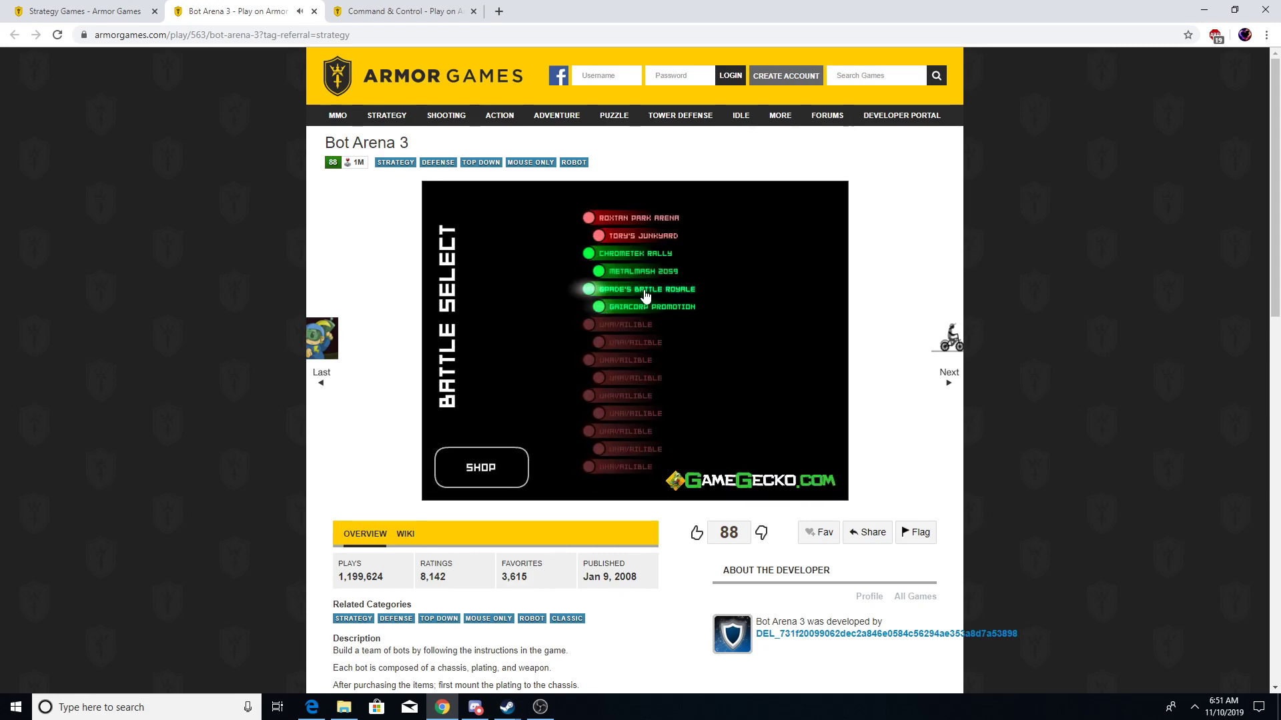
Step: Pick a battle from the list to start the next fight
{"action": "left_click", "coordinate": [645, 288]}
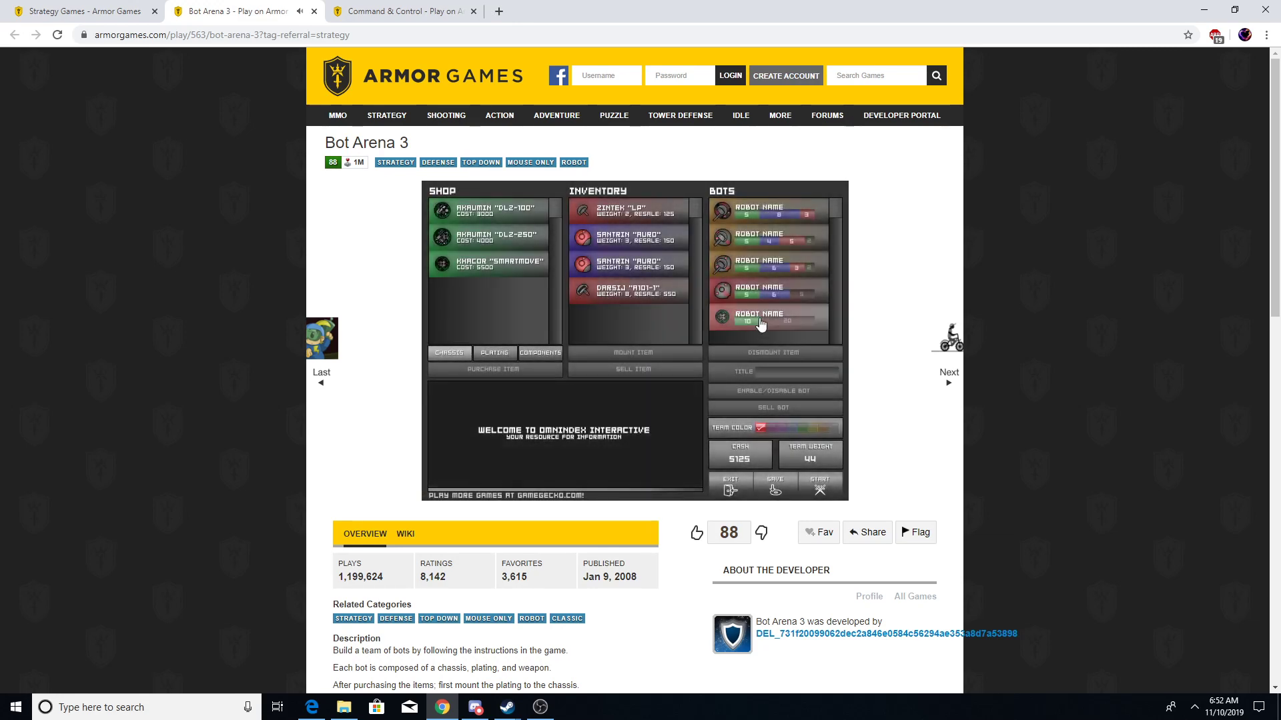
Step: Buy Overwatch R760 plating and mount the Zintek LP gun on the fifth bot
{"action": "left_click", "coordinate": [767, 319]}
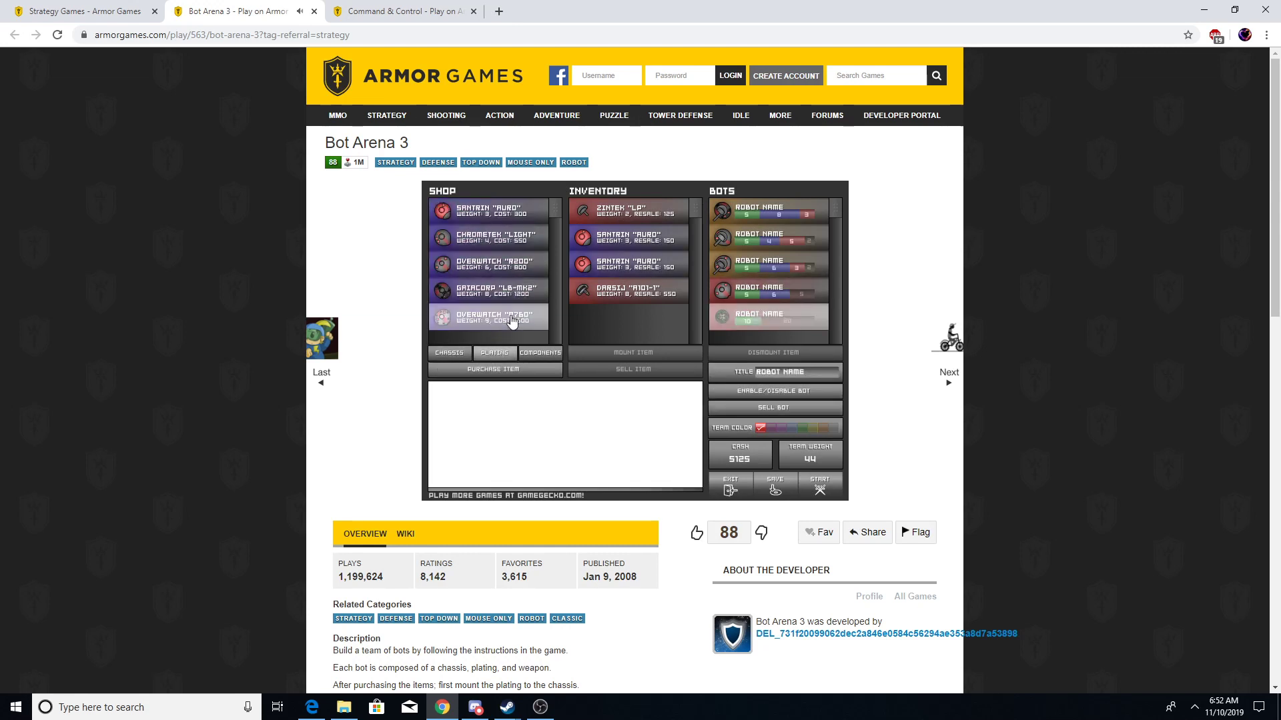
{"action": "left_click", "coordinate": [494, 368]}
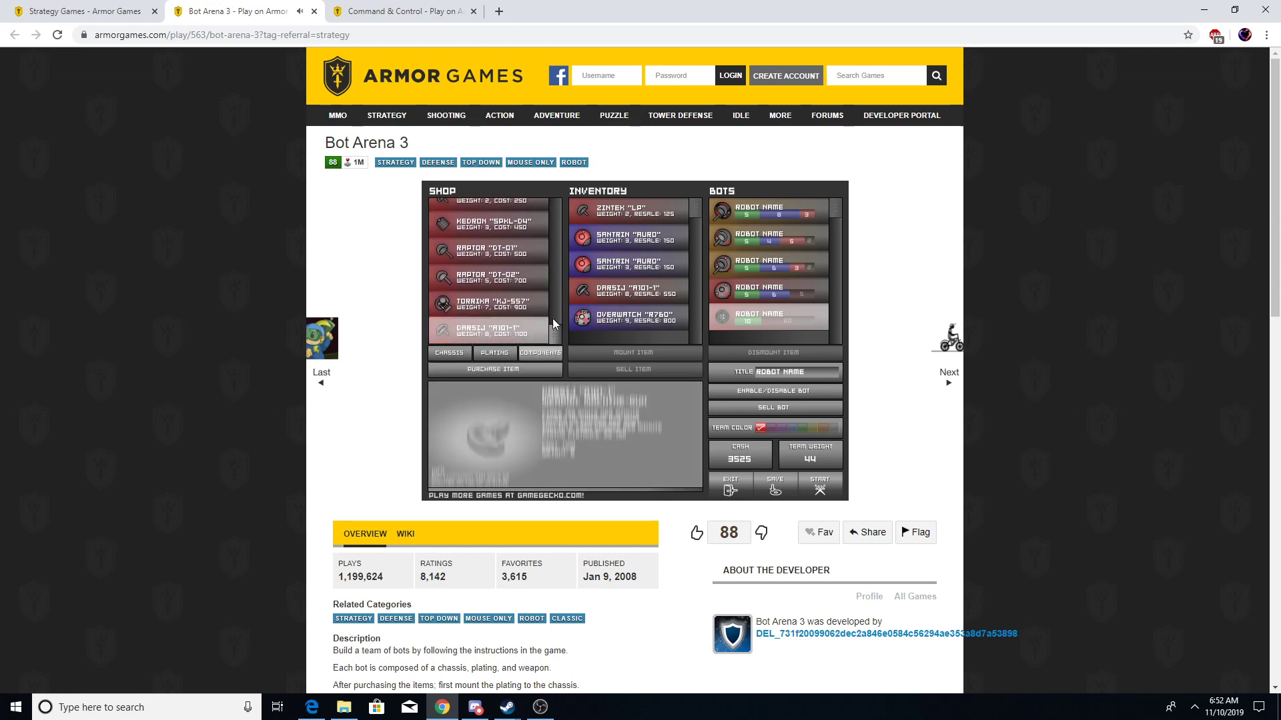
{"action": "left_click", "coordinate": [629, 319]}
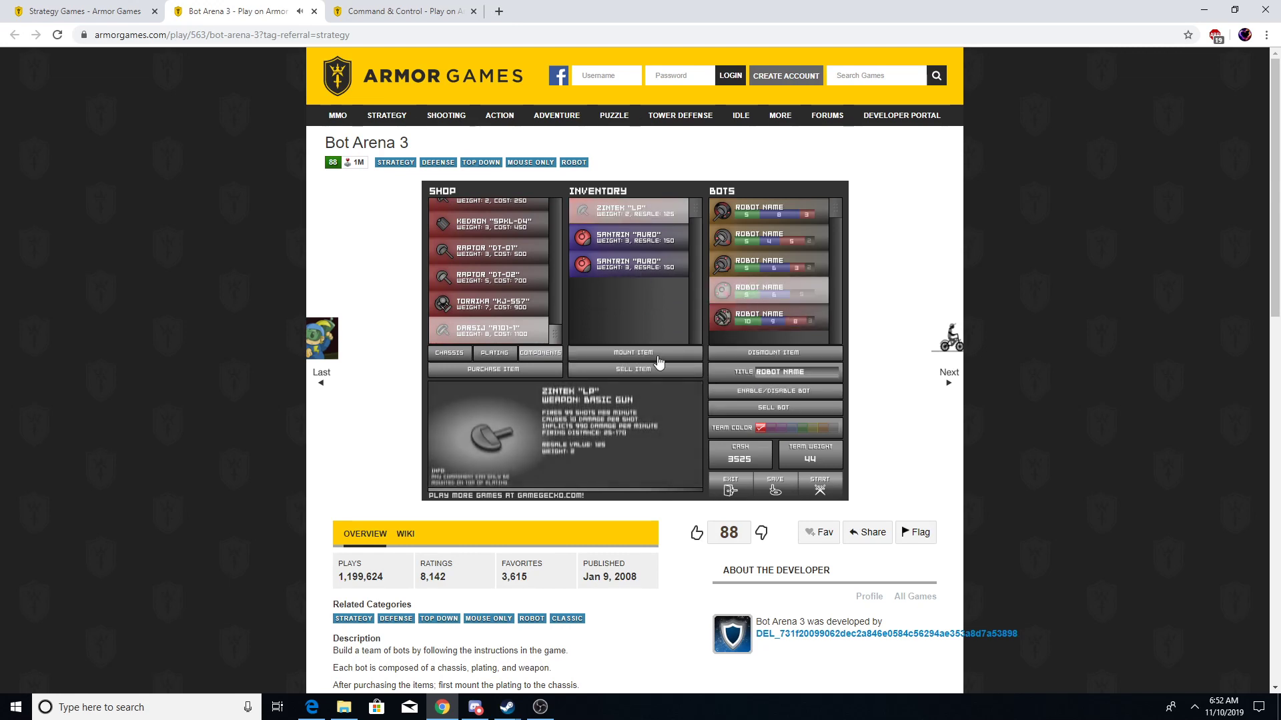
{"action": "left_click", "coordinate": [634, 352]}
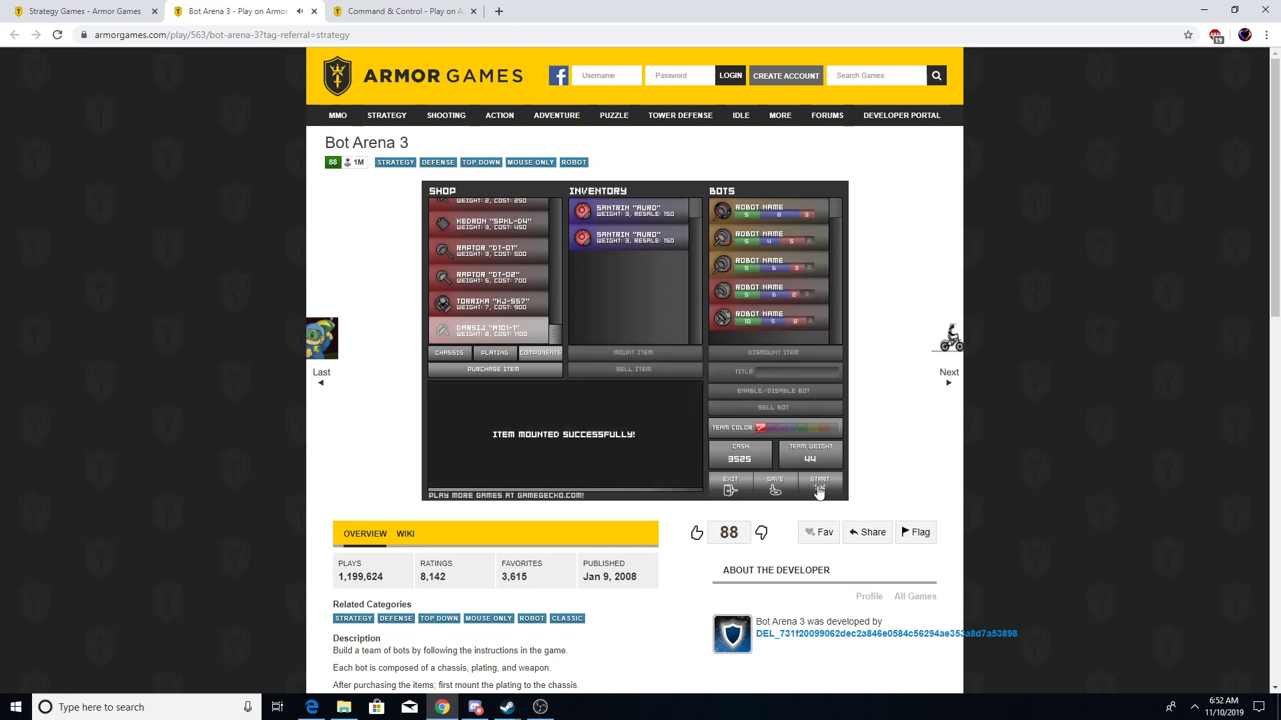
{"action": "left_click", "coordinate": [767, 319]}
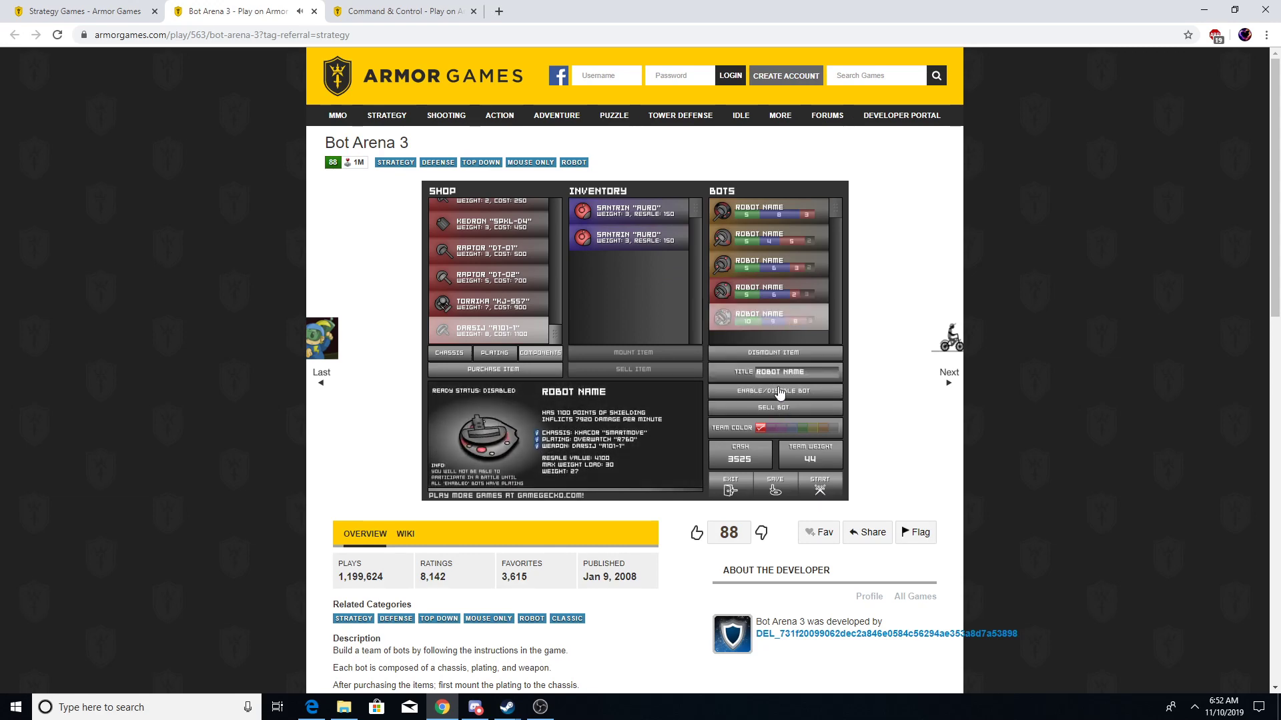
Step: Take the first bot out of the lineup and reopen the battle list
{"action": "left_click", "coordinate": [819, 480]}
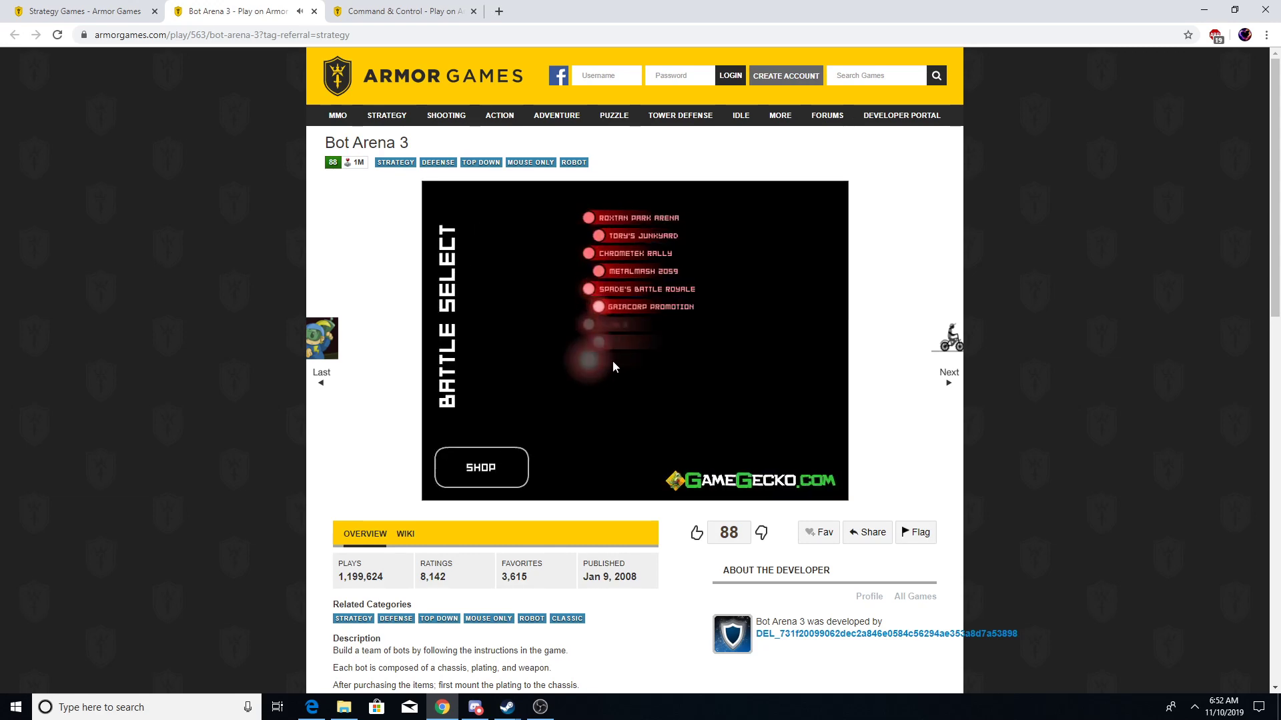
{"action": "left_click", "coordinate": [480, 468]}
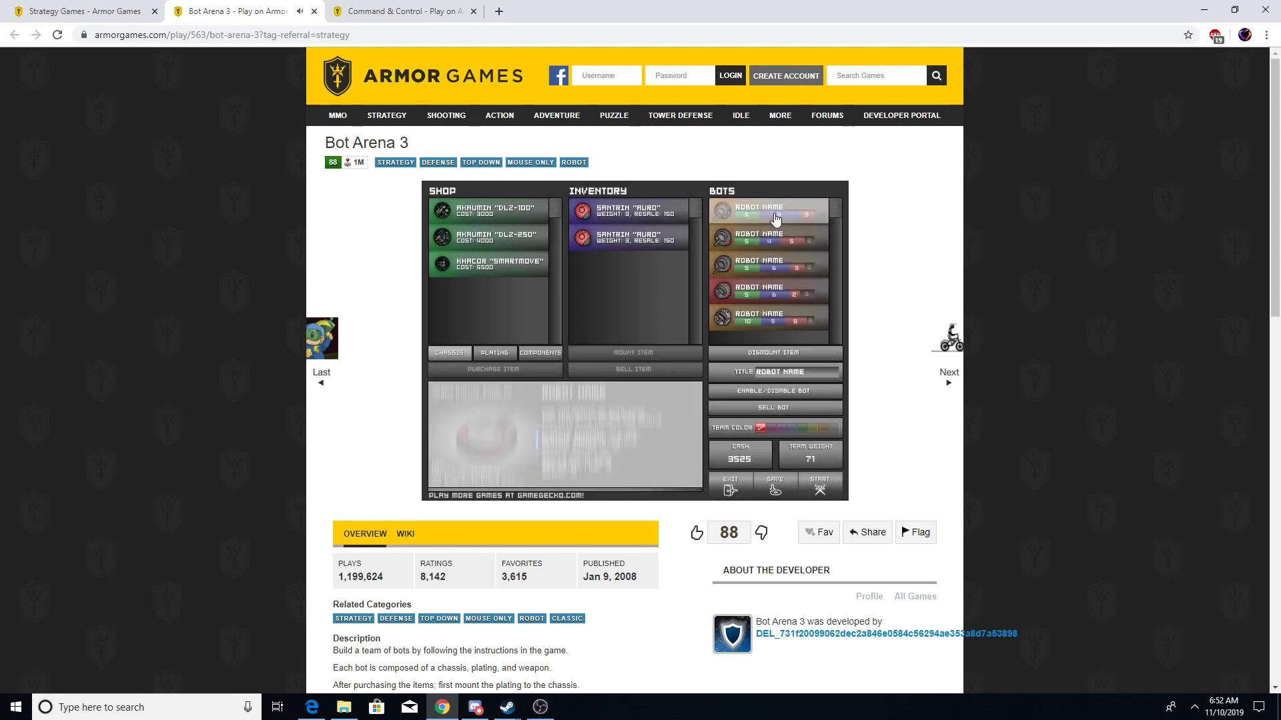
{"action": "left_click", "coordinate": [768, 211]}
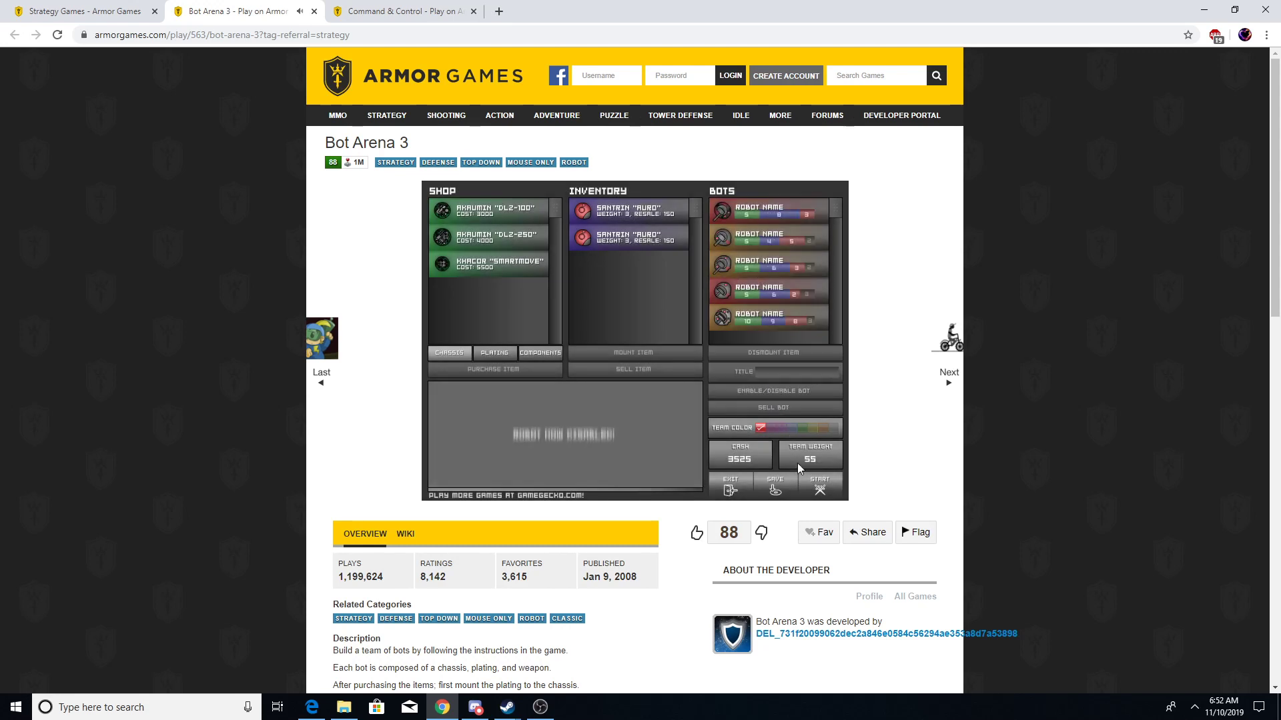
{"action": "left_click", "coordinate": [819, 480]}
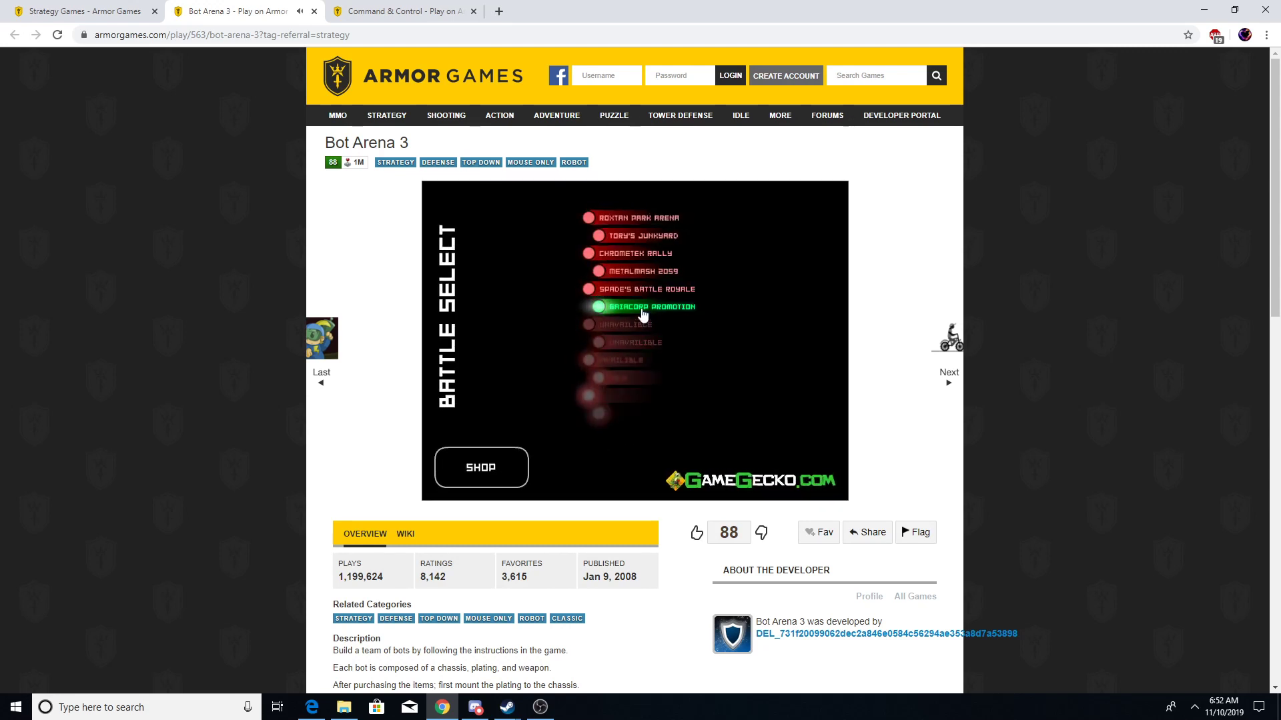
Step: Enter the Gaiacorp Promotion battle from Battle Select
{"action": "left_click", "coordinate": [641, 307]}
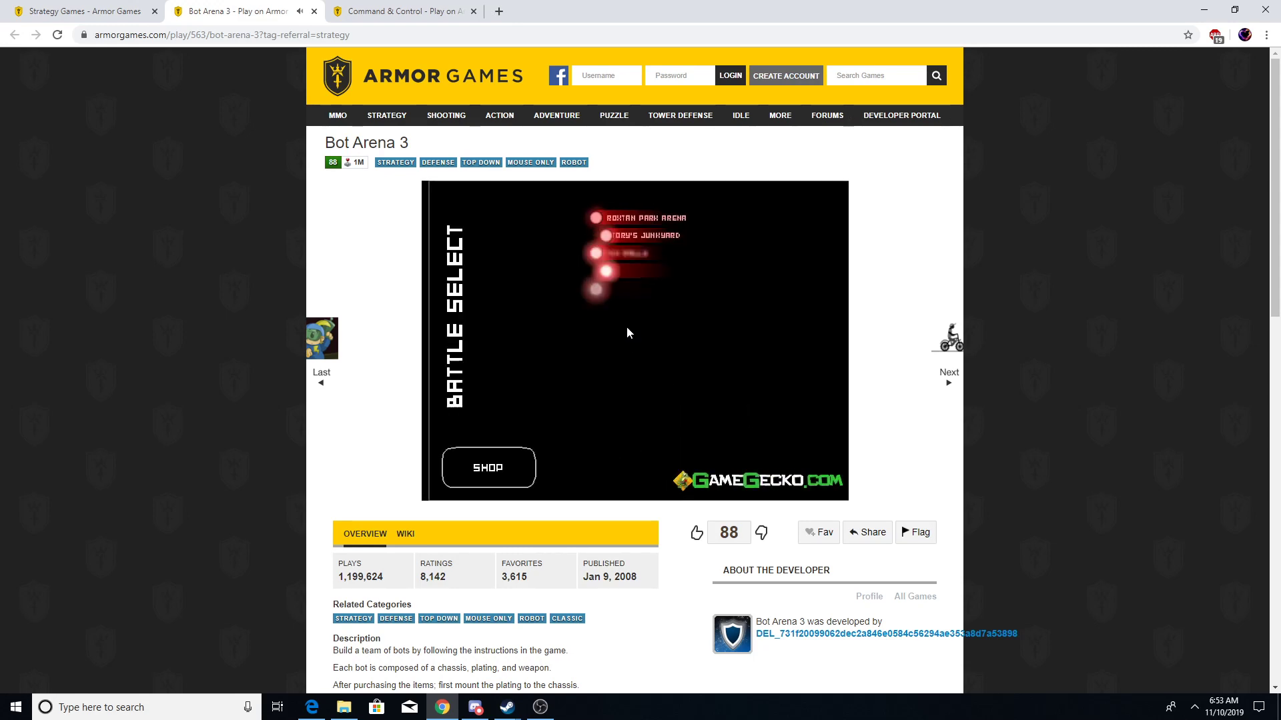
Step: Back out of The Workshop battle, toggle a bot out and in, and dismount the Zintek LP
{"action": "left_click", "coordinate": [630, 252]}
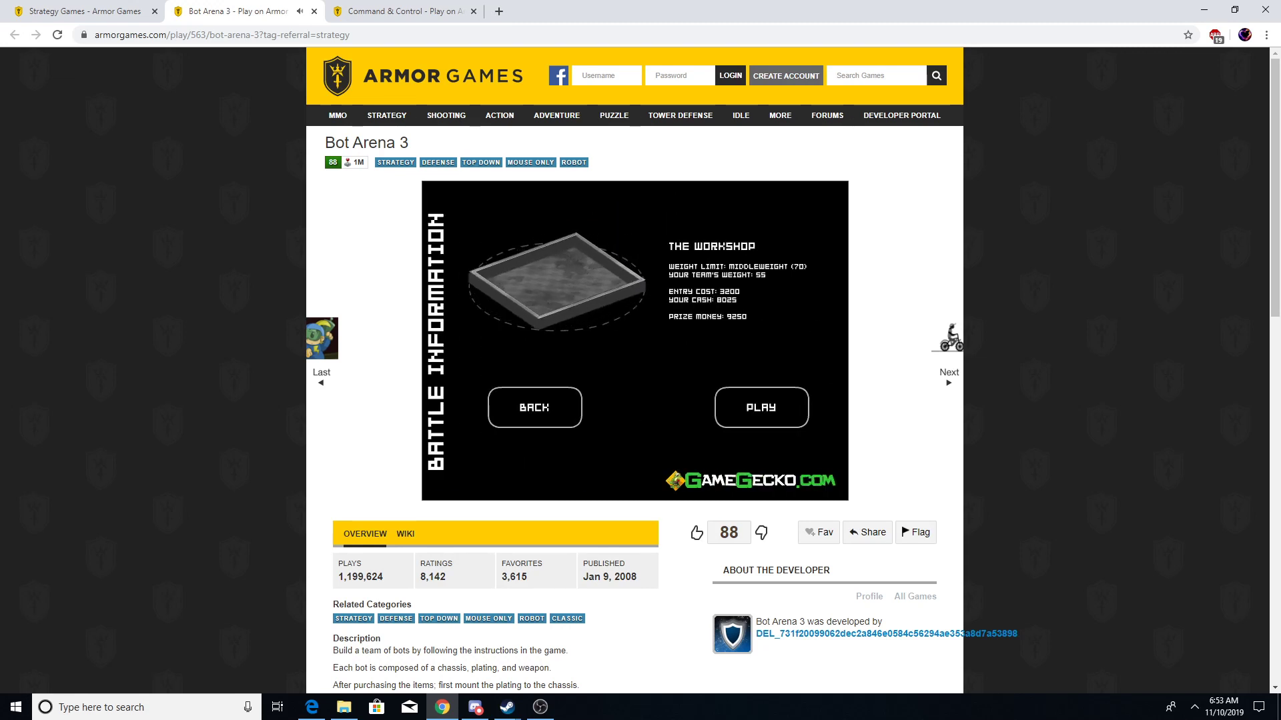
{"action": "mouse_move", "coordinate": [560, 417]}
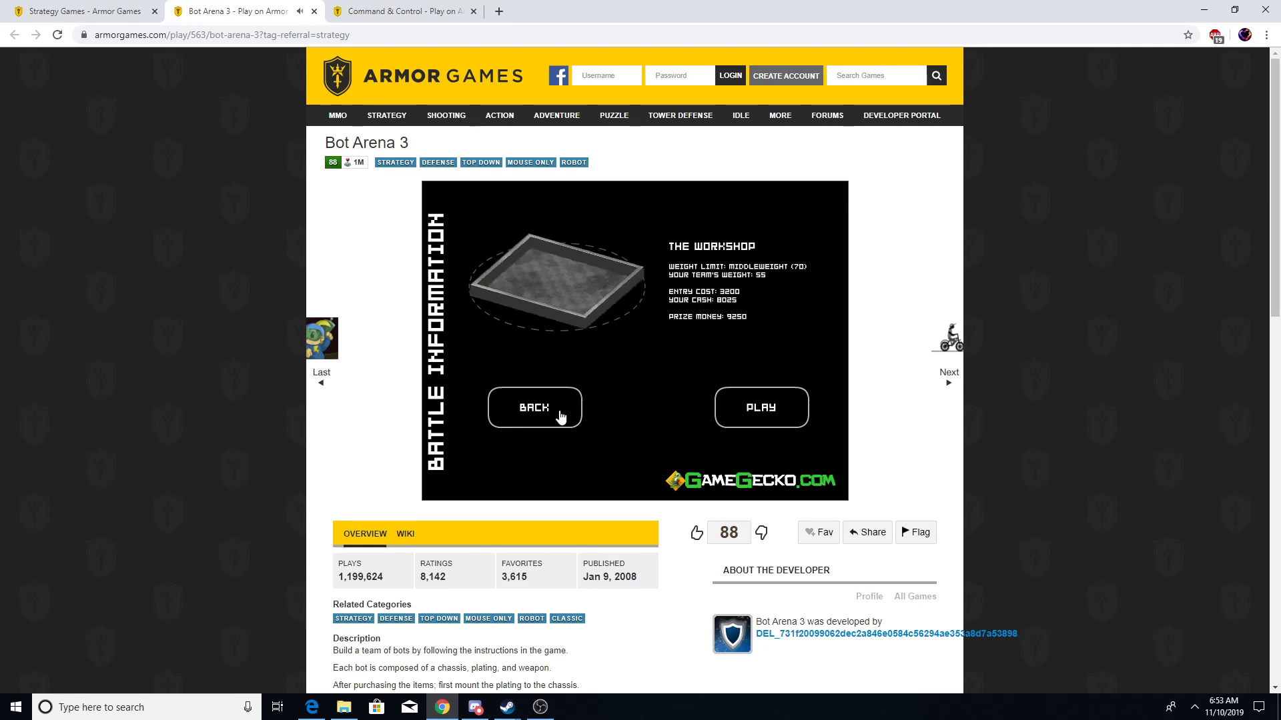
{"action": "left_click", "coordinate": [534, 408]}
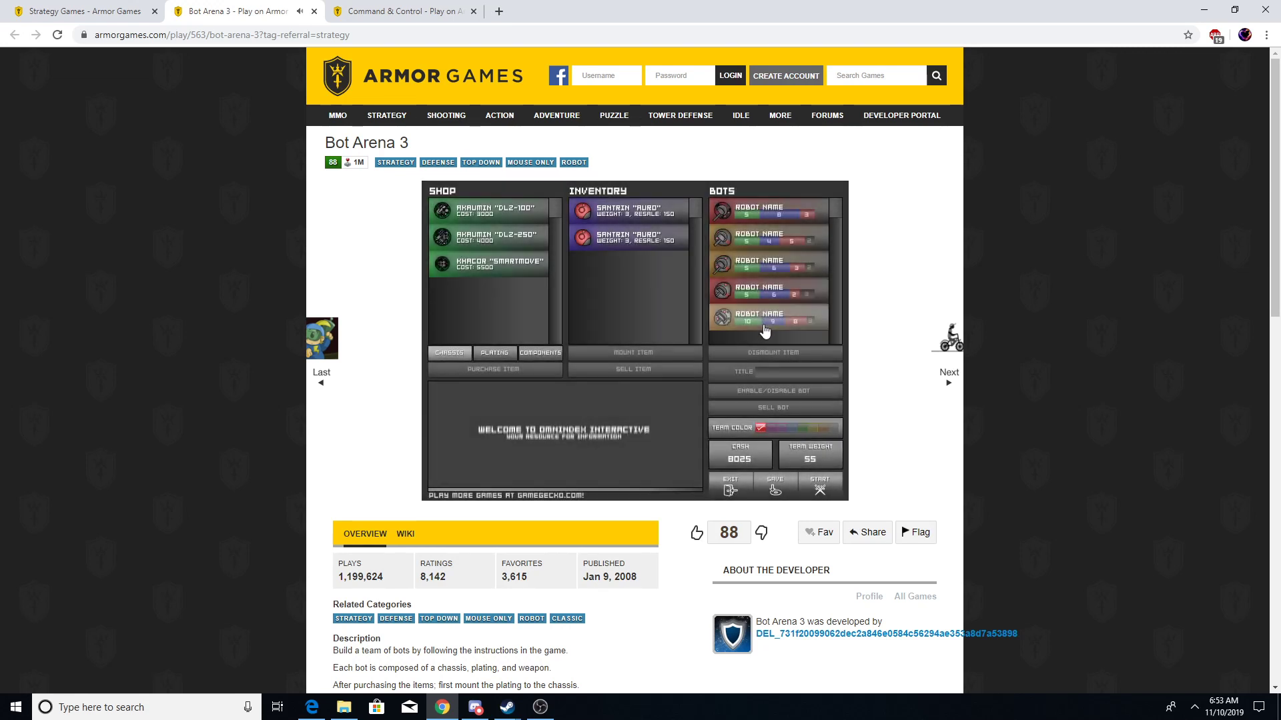
{"action": "left_click", "coordinate": [765, 319]}
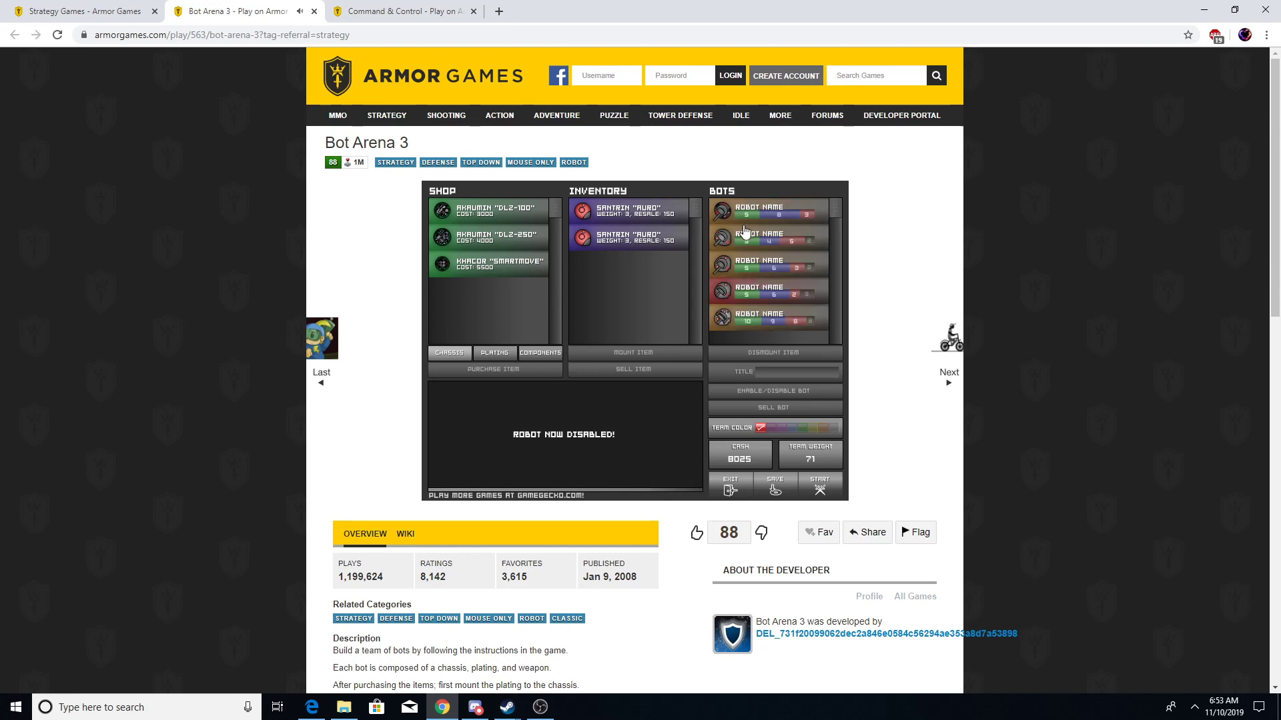
{"action": "left_click", "coordinate": [766, 320]}
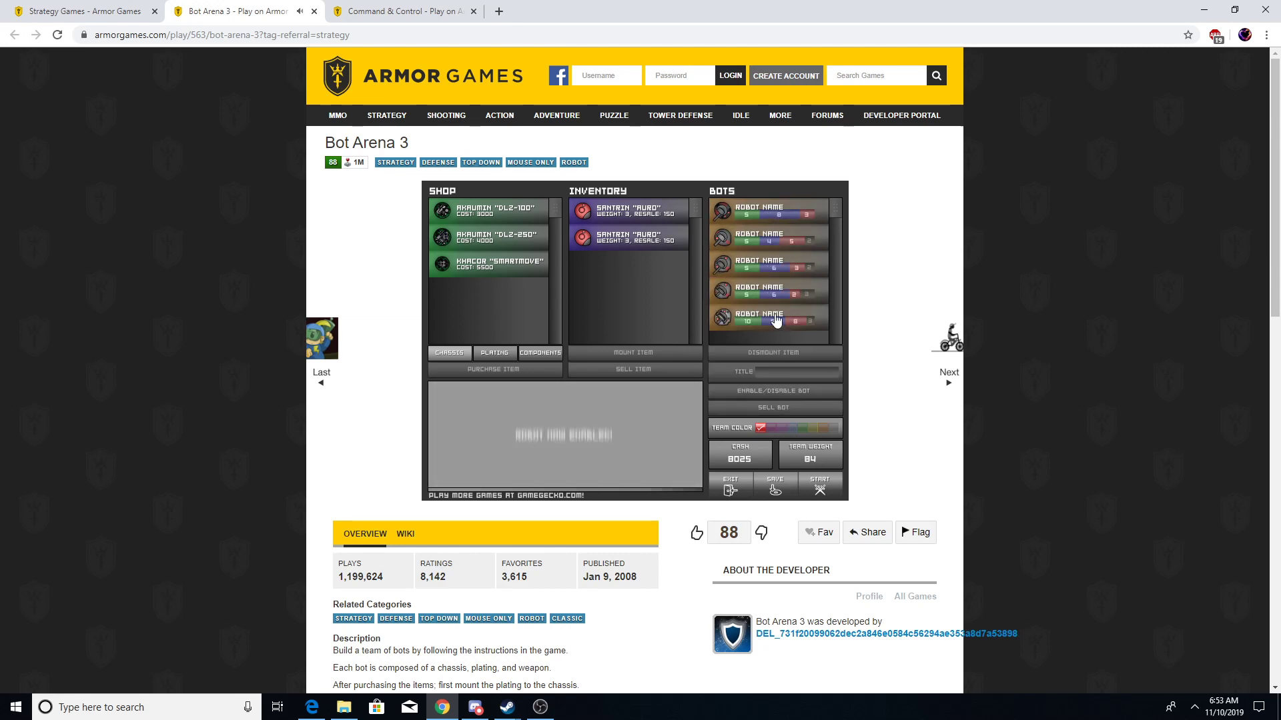
{"action": "left_click", "coordinate": [773, 390]}
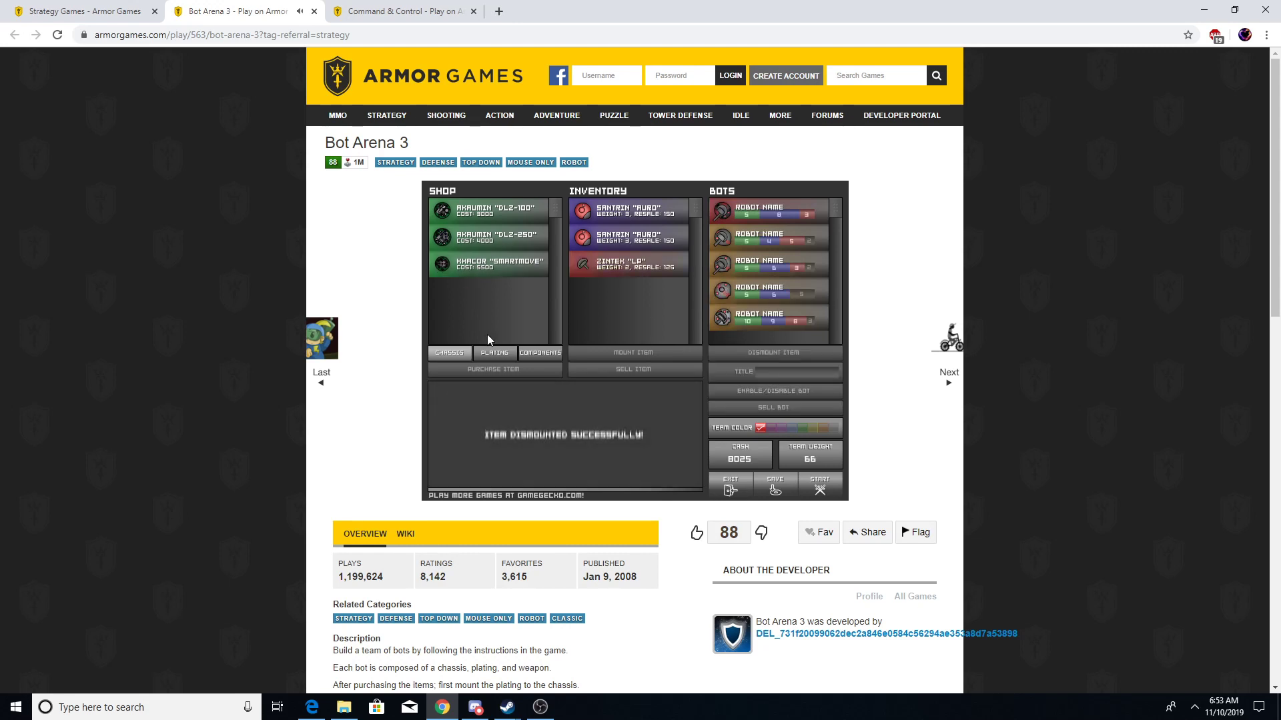
Step: Buy a Torrika HR-2 and try mounting it, then the Dansij RIO1-T, on the fifth bot
{"action": "left_click", "coordinate": [541, 353]}
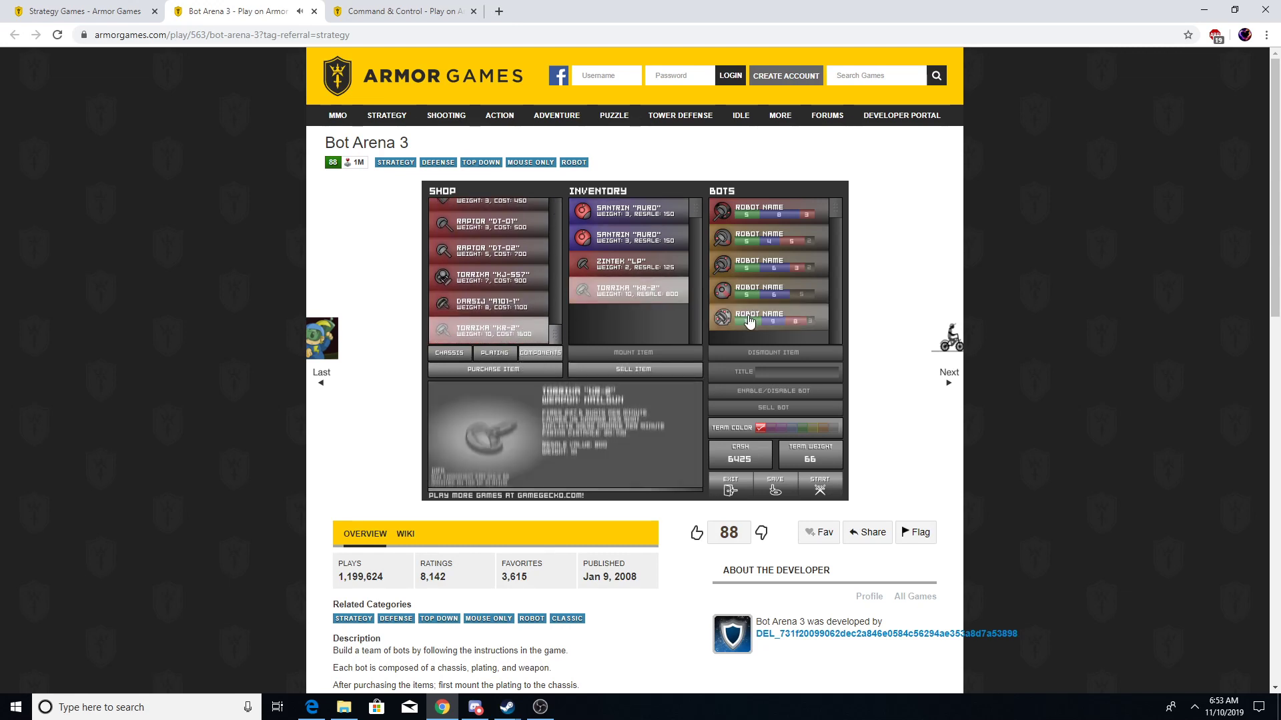
{"action": "left_click", "coordinate": [775, 353]}
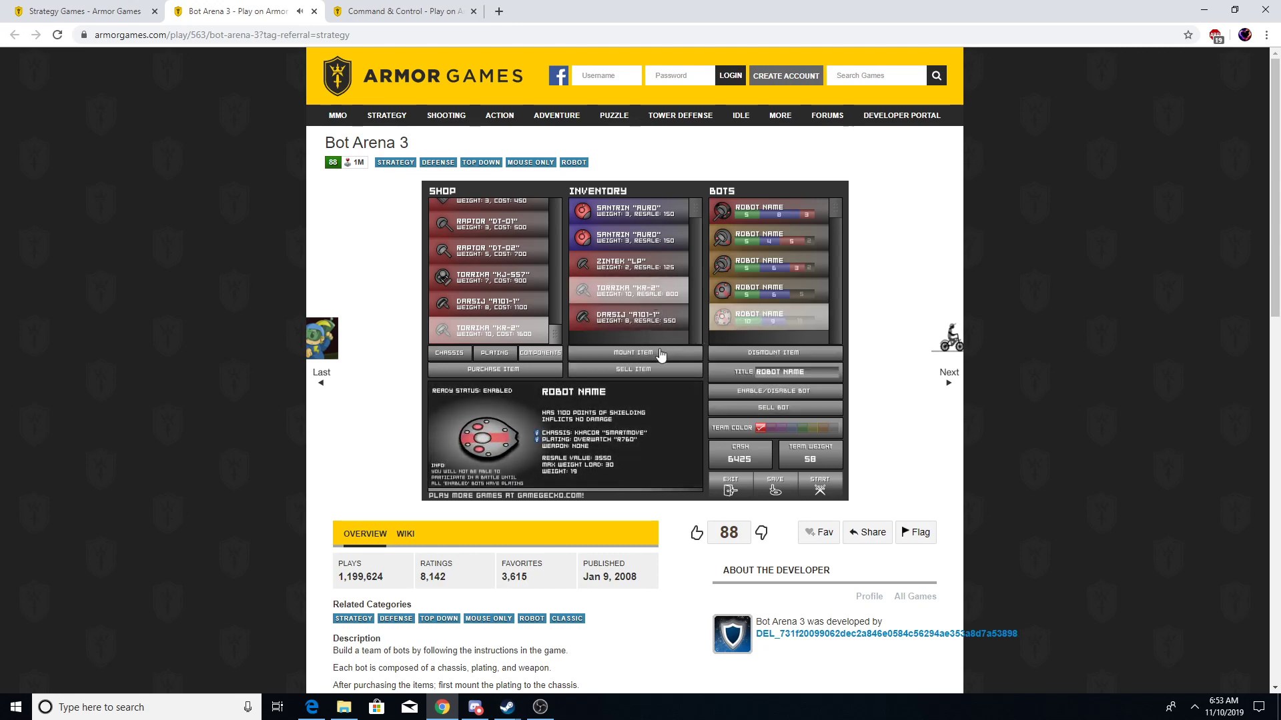
{"action": "left_click", "coordinate": [633, 352]}
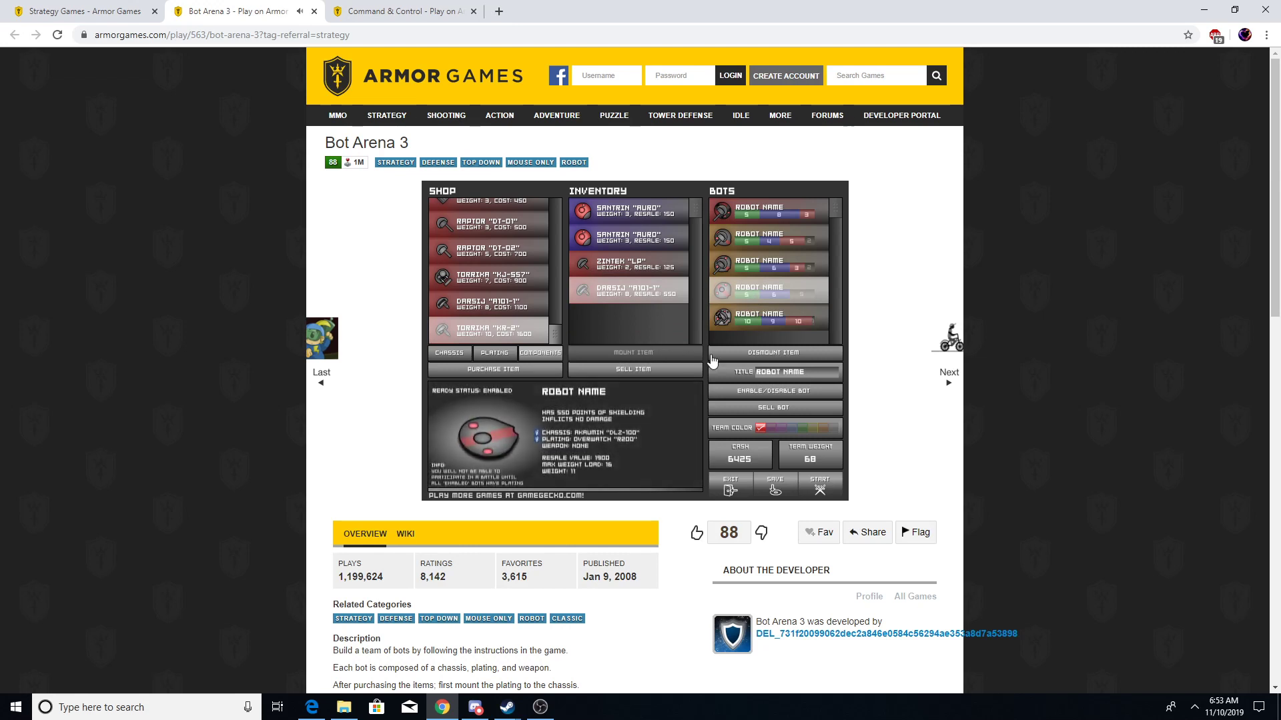
{"action": "left_click", "coordinate": [774, 352]}
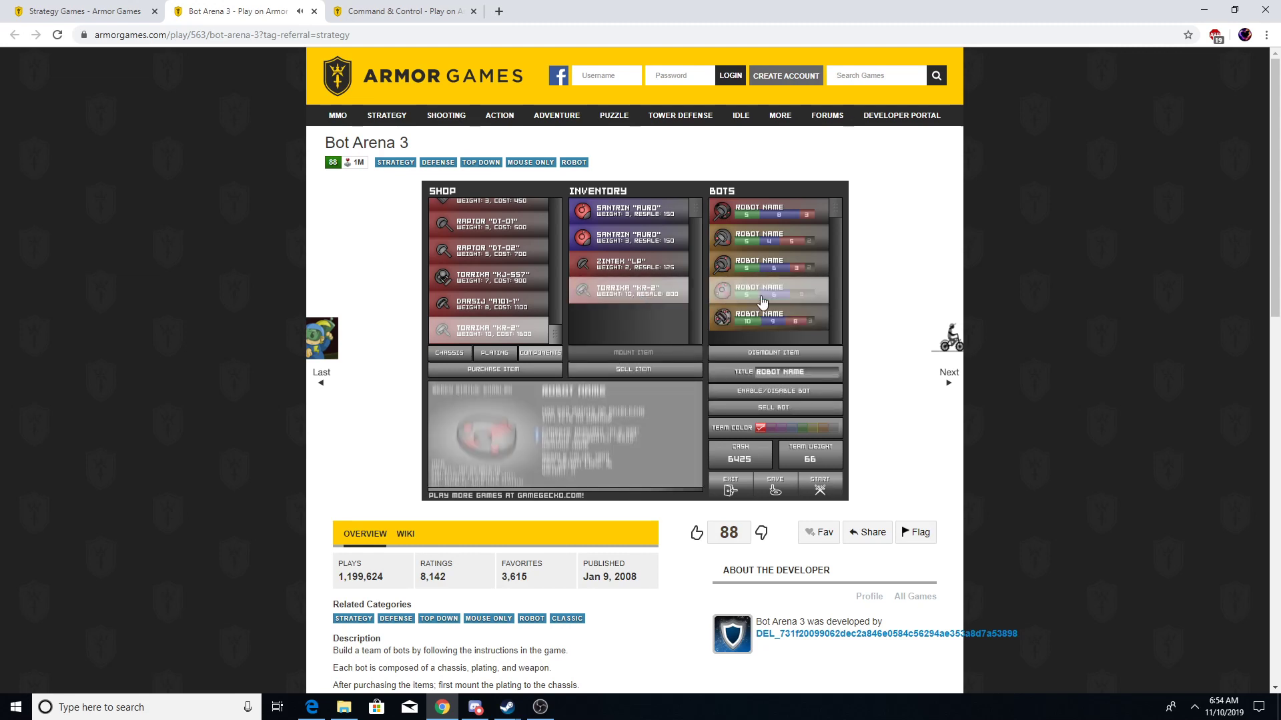
Step: Inspect the fourth bot, the Torrika HR-2 nailgun's stats, and the Dansij RIO1-T for sale
{"action": "left_click", "coordinate": [767, 292]}
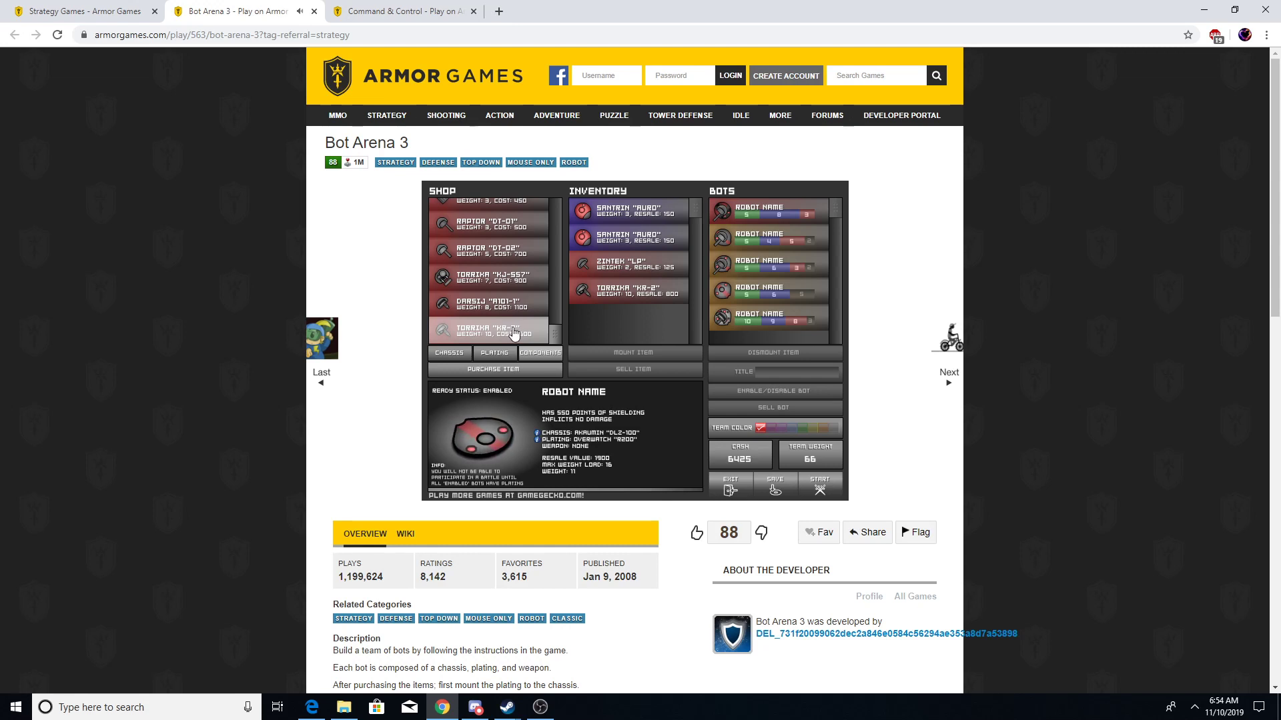
{"action": "left_click", "coordinate": [629, 290]}
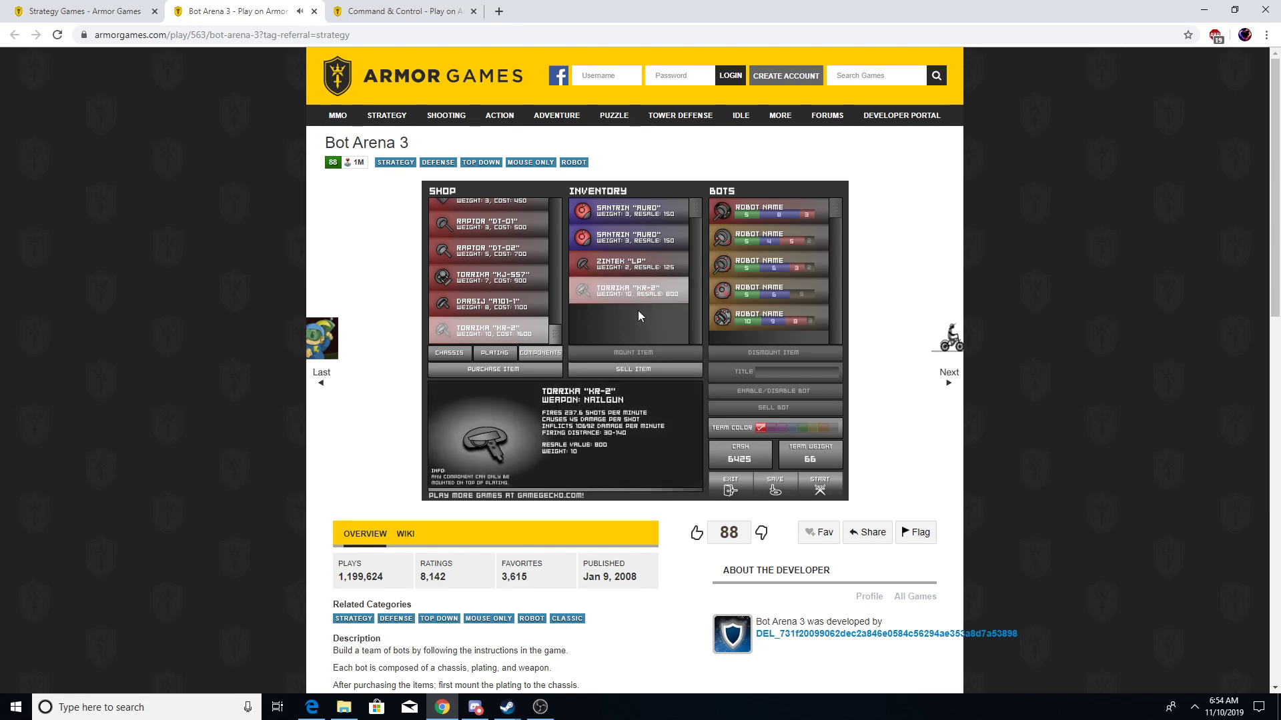
{"action": "left_click", "coordinate": [768, 290]}
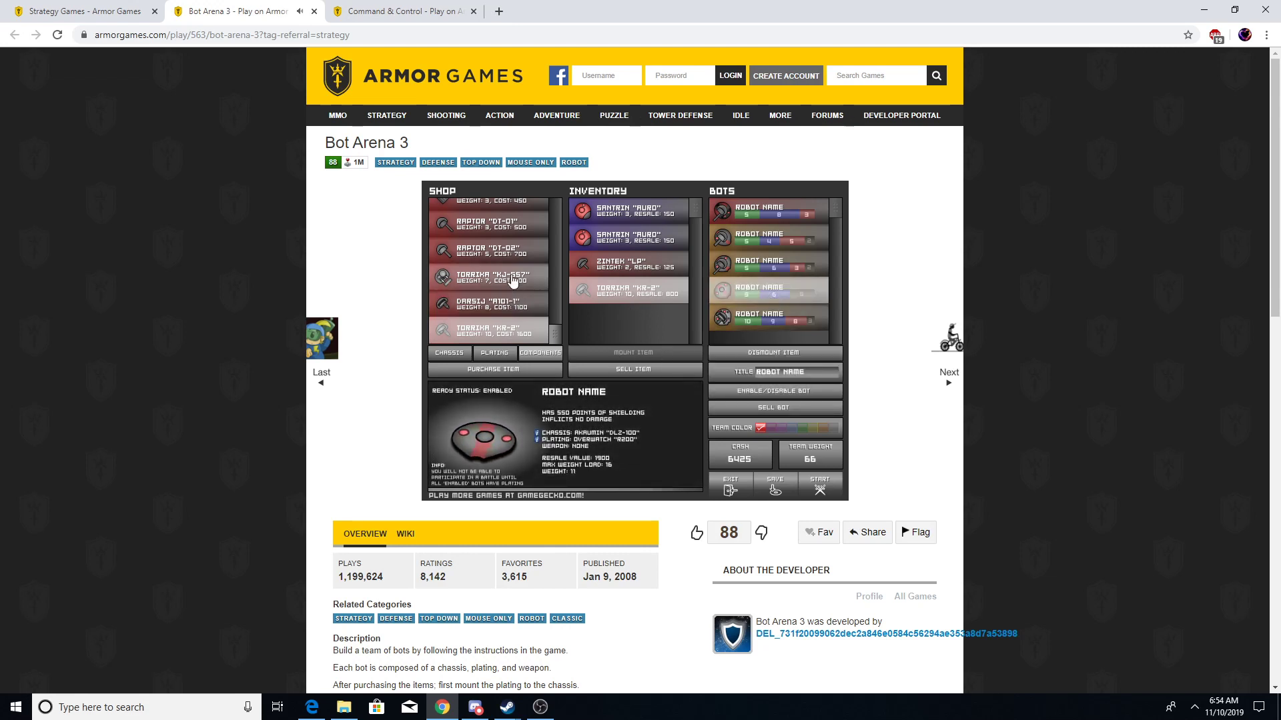
{"action": "left_click", "coordinate": [488, 304]}
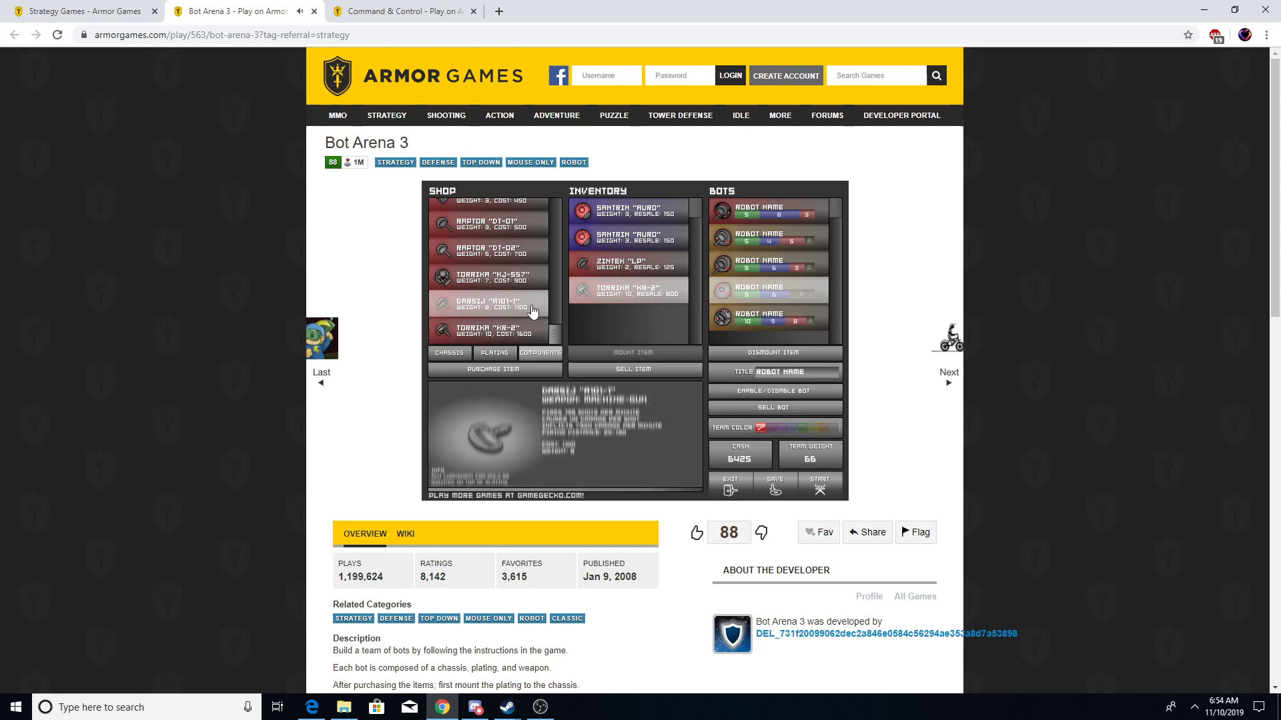
Step: Sell the Zintek LP gun, then buy and mount a Raptor DT-02
{"action": "left_click", "coordinate": [486, 303]}
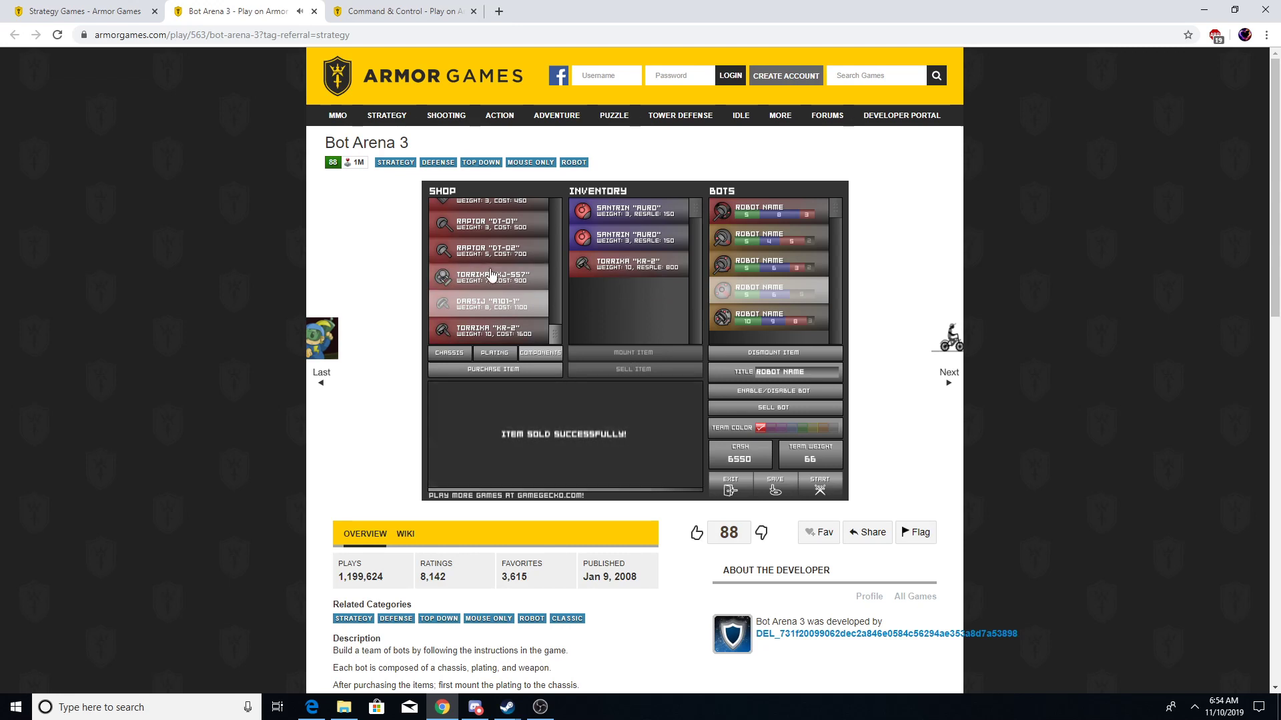
{"action": "left_click", "coordinate": [494, 371]}
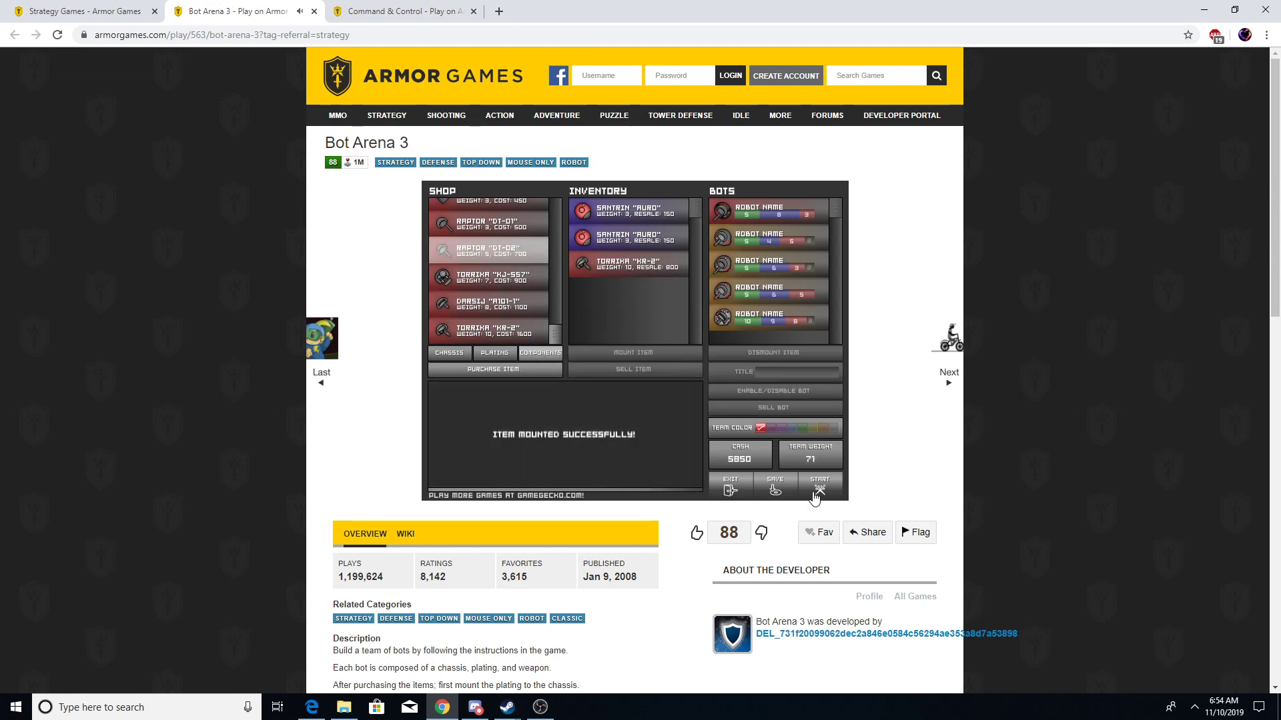
{"action": "left_click", "coordinate": [819, 490]}
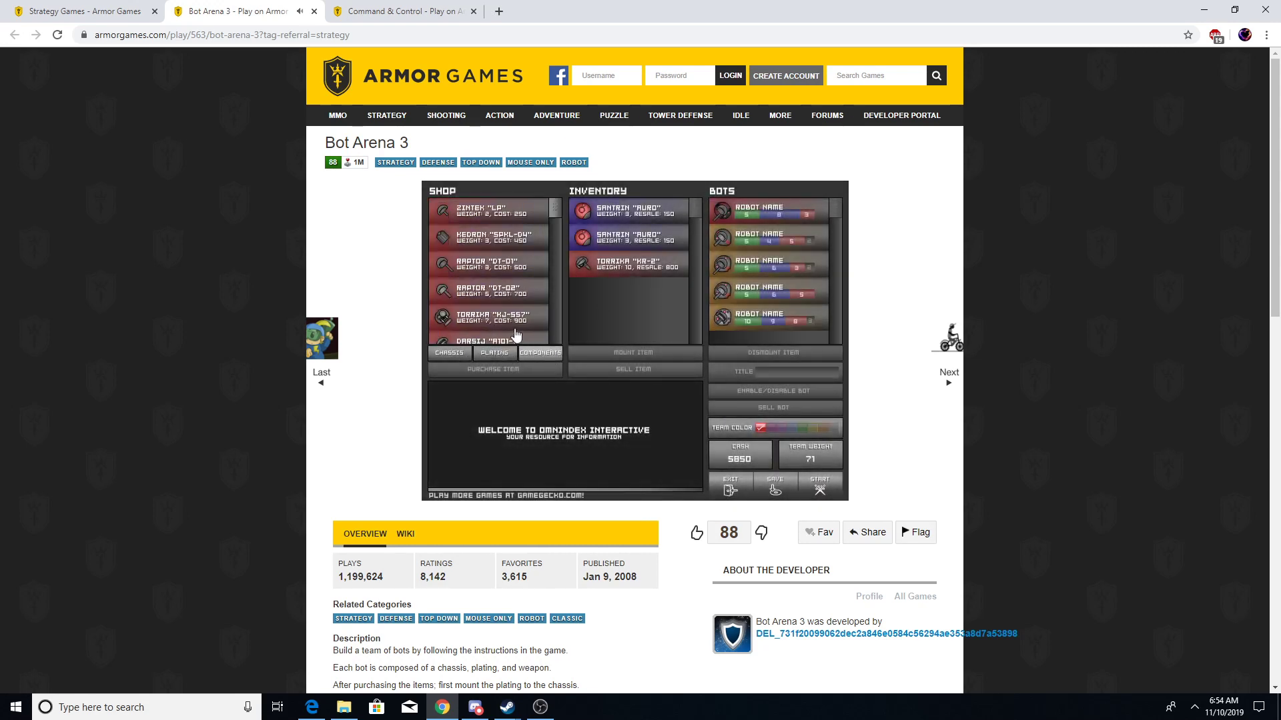
Step: Dismount the Raptor DT-02 back into inventory
{"action": "left_click", "coordinate": [493, 369]}
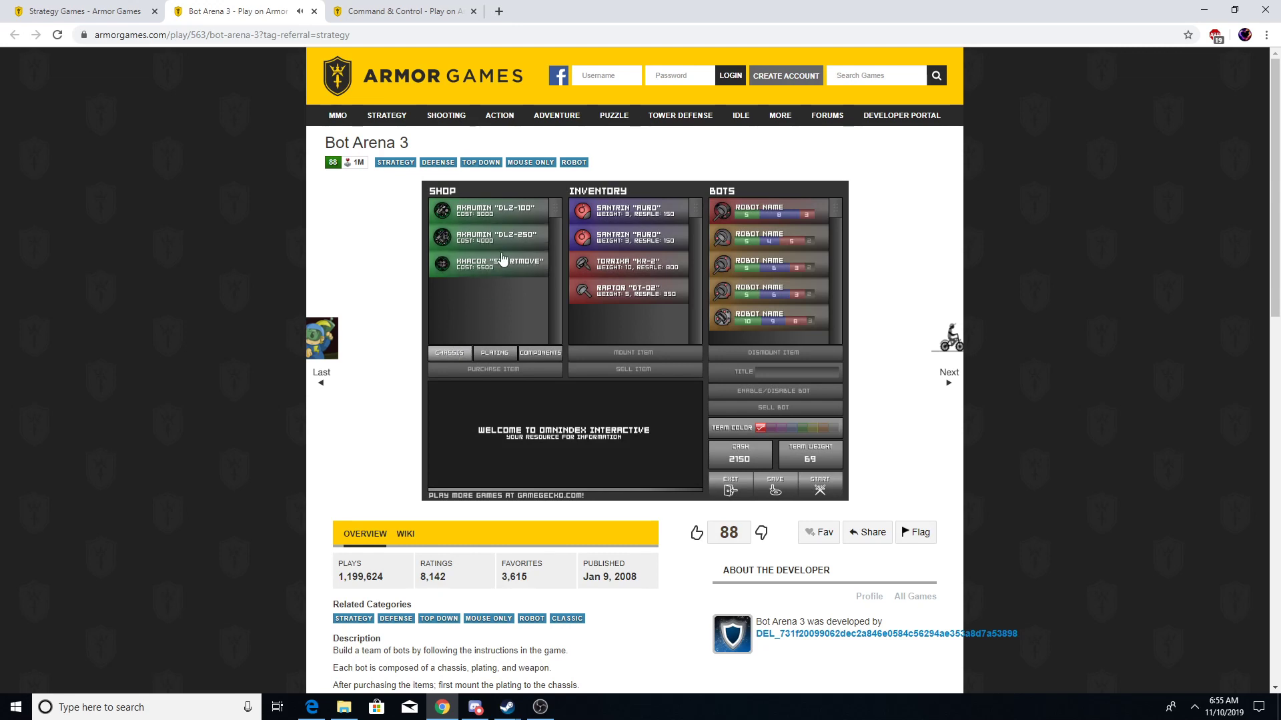
{"action": "mouse_move", "coordinate": [496, 261]}
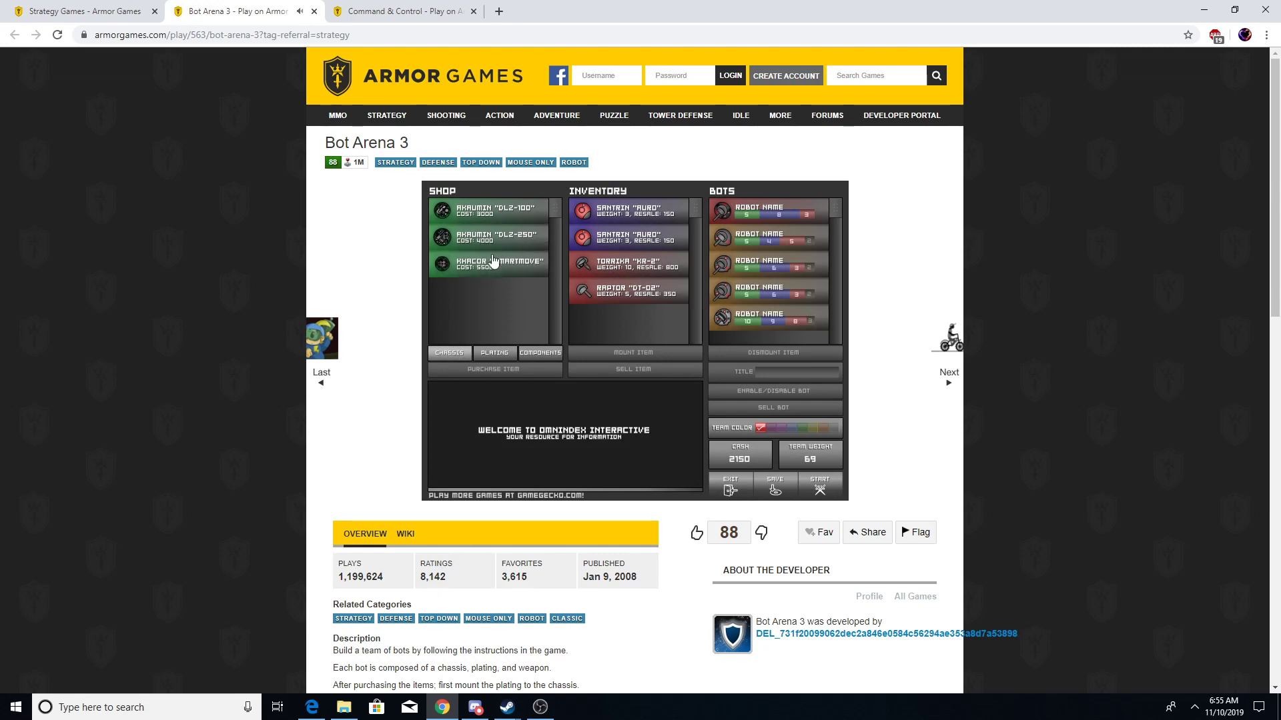